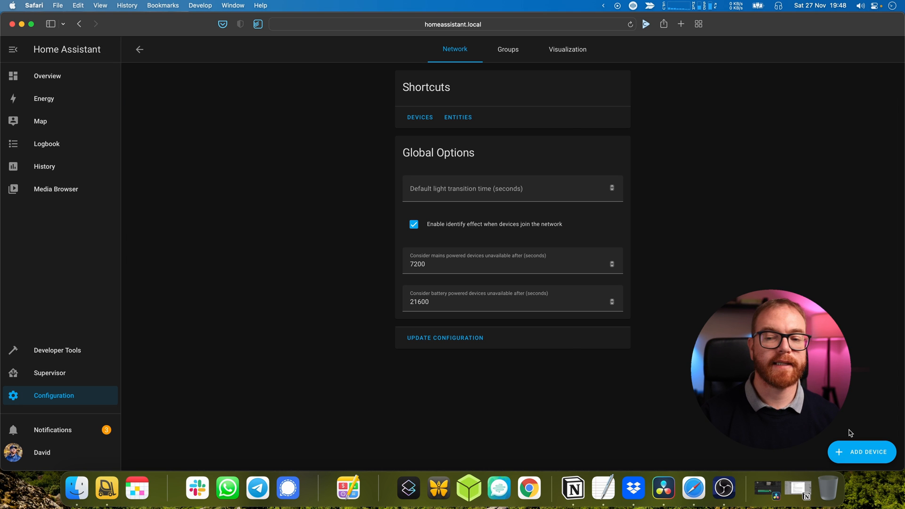
Pair the Philips SML001 motion sensor as Hall Motion in the Hall area.
{"action": "left_click", "coordinate": [862, 452]}
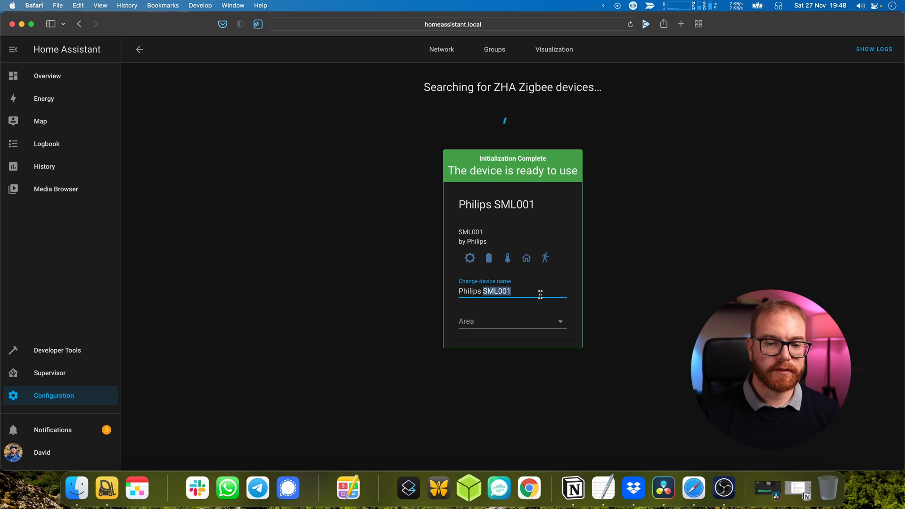
{"action": "type", "text": "Hue M"}
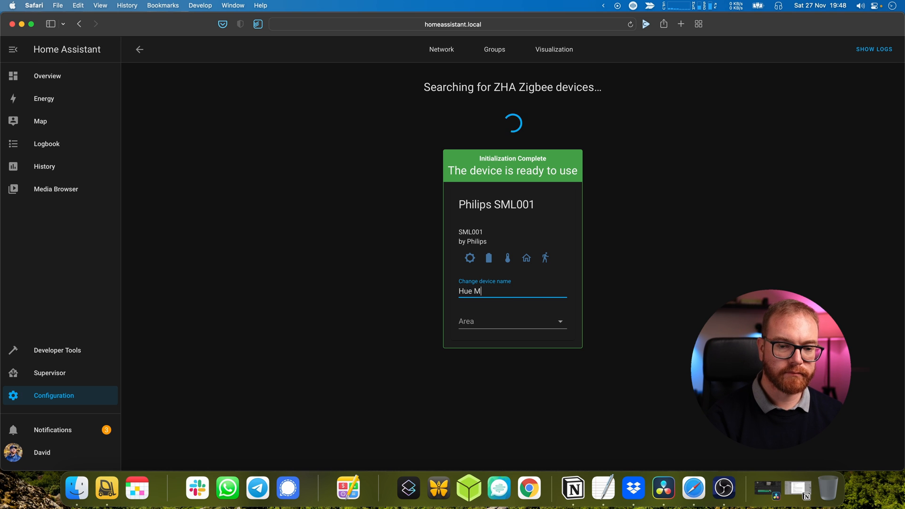
{"action": "type", "text": "otion"}
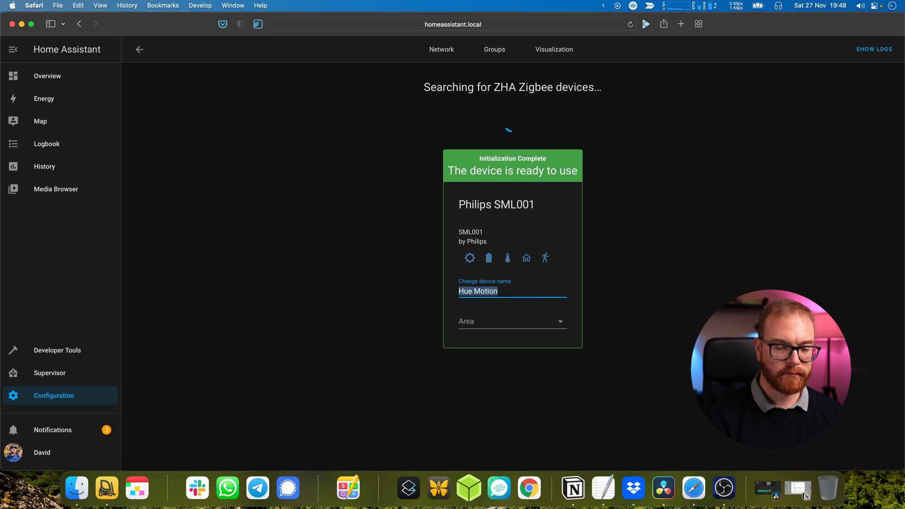
{"action": "type", "text": "Hall Motion"}
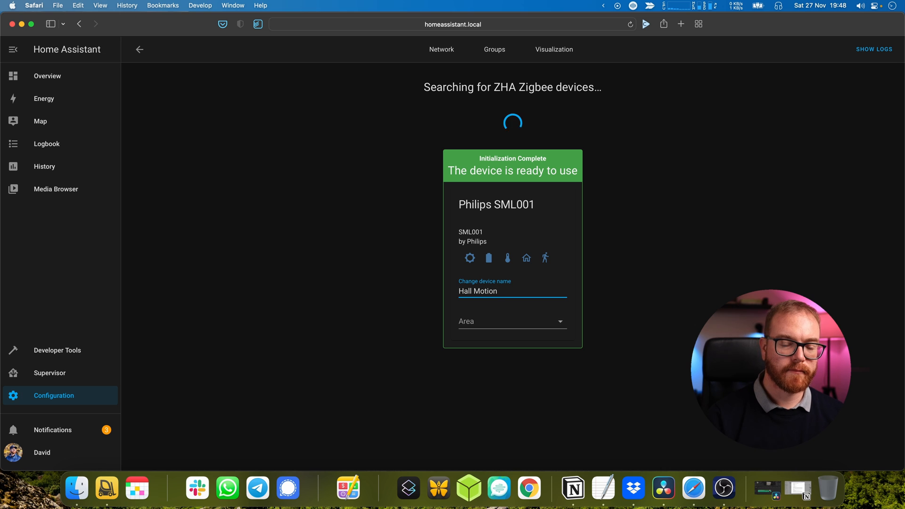
{"action": "left_click", "coordinate": [512, 321]}
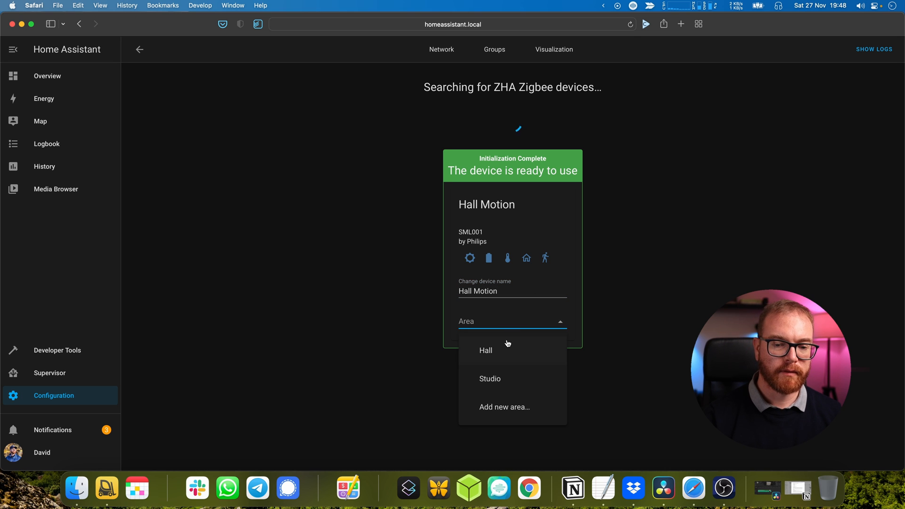
{"action": "left_click", "coordinate": [486, 350]}
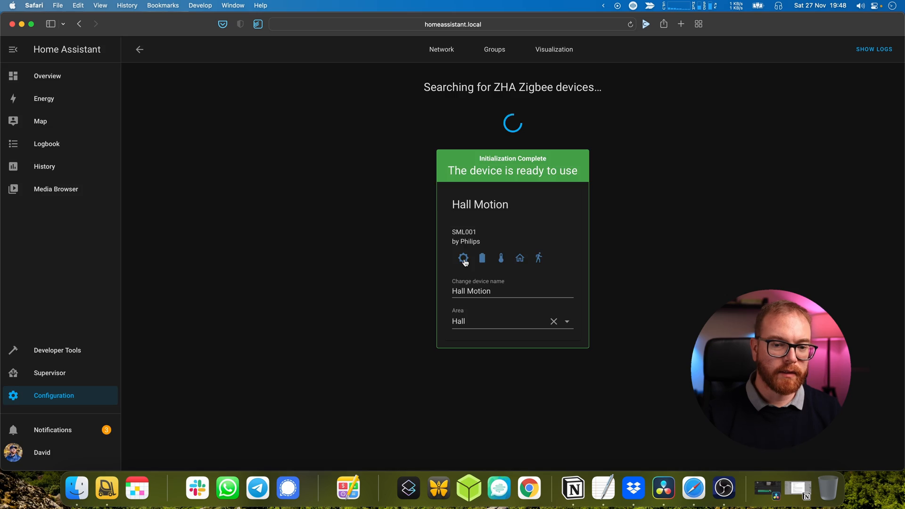
Rename the illuminance entity to Hall Illuminance and temperature to Hall Temperature (sensor.hall_temperature).
{"action": "left_click", "coordinate": [464, 258]}
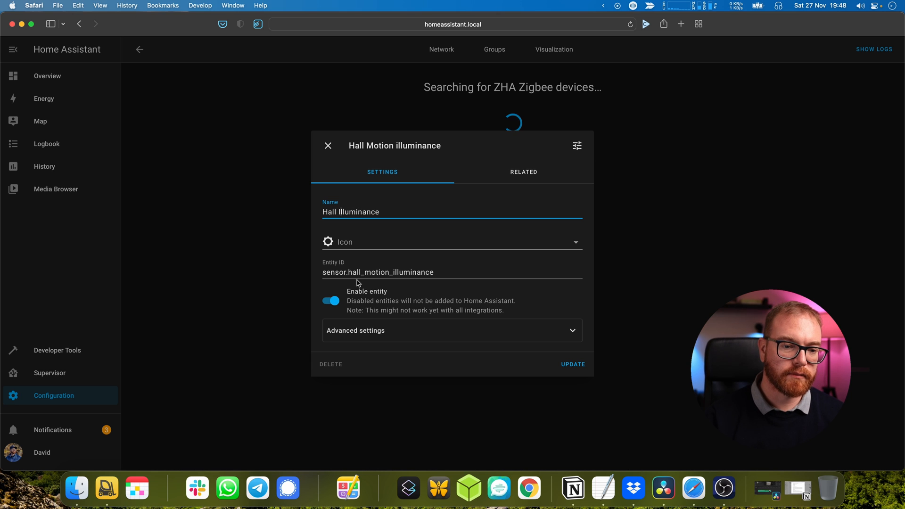
{"action": "left_click", "coordinate": [378, 272]}
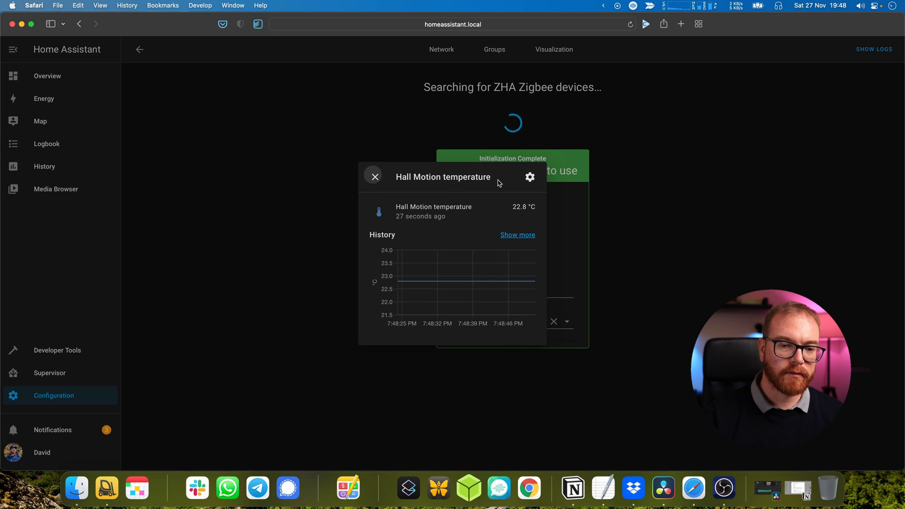
{"action": "left_click", "coordinate": [529, 177]}
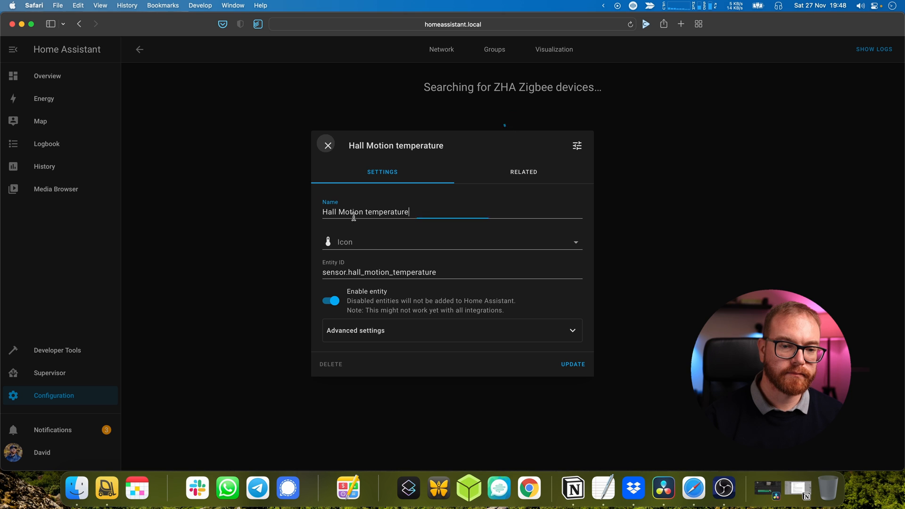
{"action": "type", "text": "Hall temperature"}
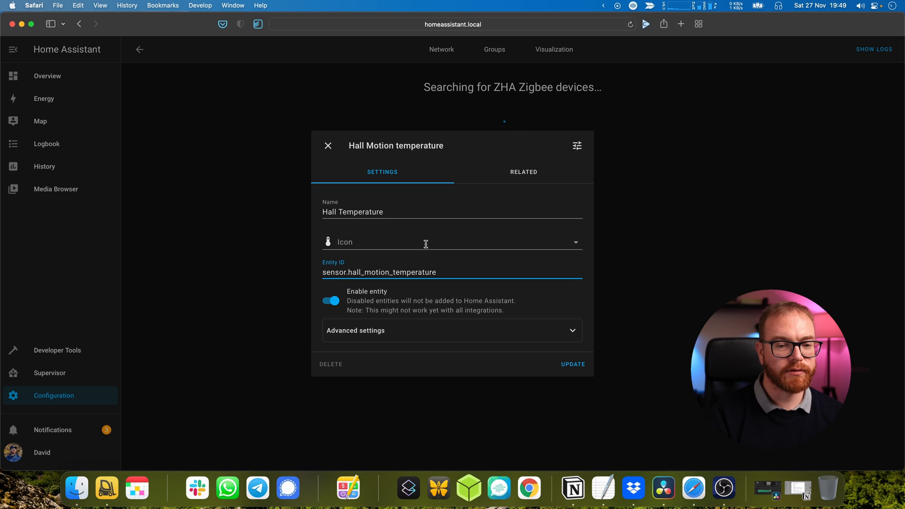
{"action": "type", "text": "sensor.hall_temperature"}
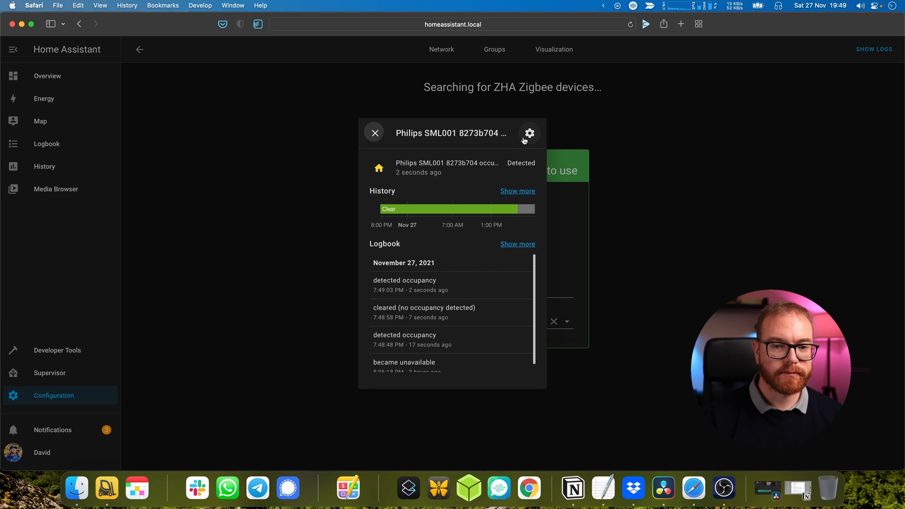
Rename the occupancy entity to Hall Occupancy with a matching binary_sensor.hall_ entity ID.
{"action": "left_click", "coordinate": [529, 134]}
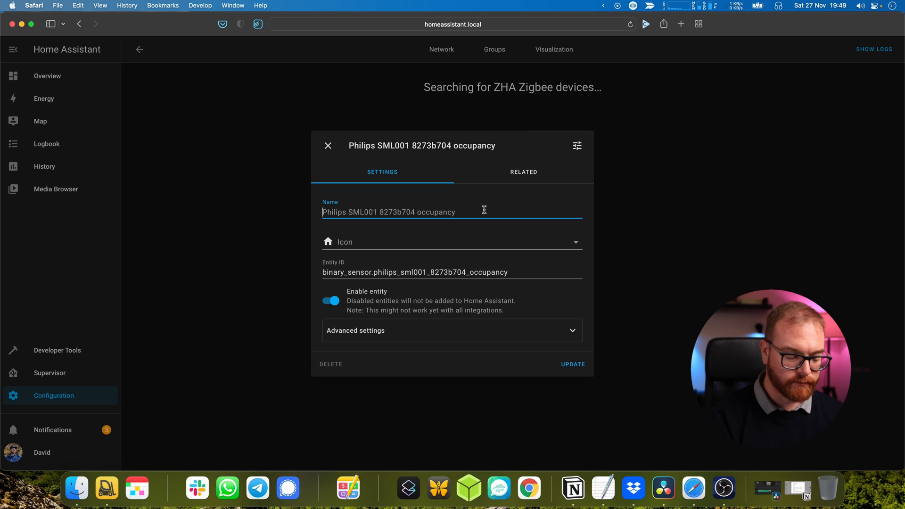
{"action": "type", "text": "Hall Occupan"}
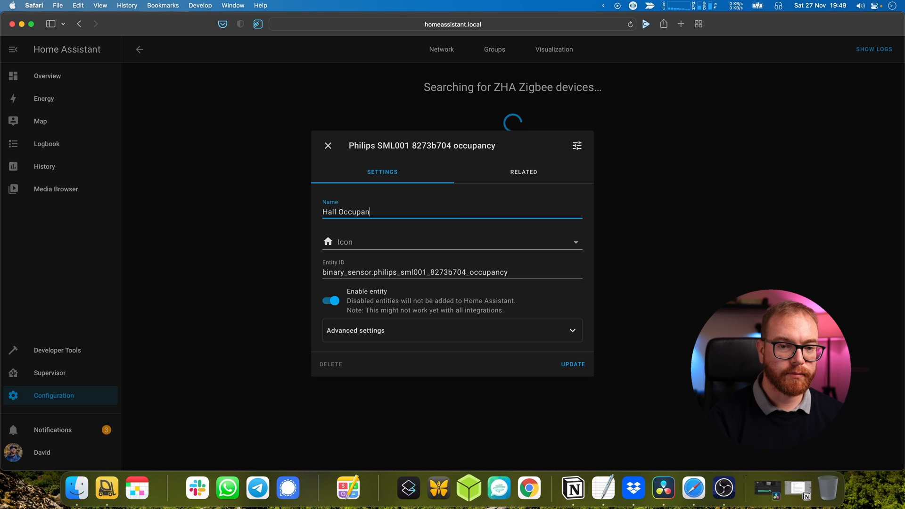
{"action": "type", "text": "cy"}
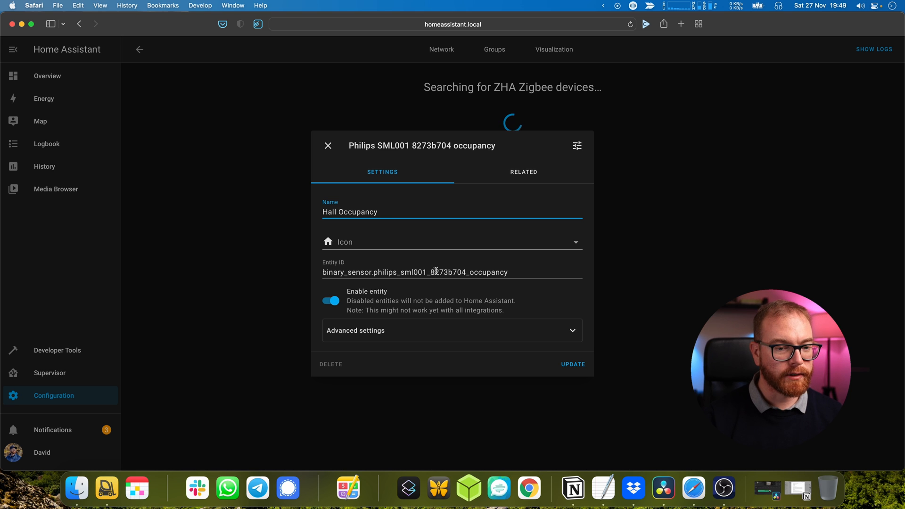
{"action": "left_click", "coordinate": [414, 272]}
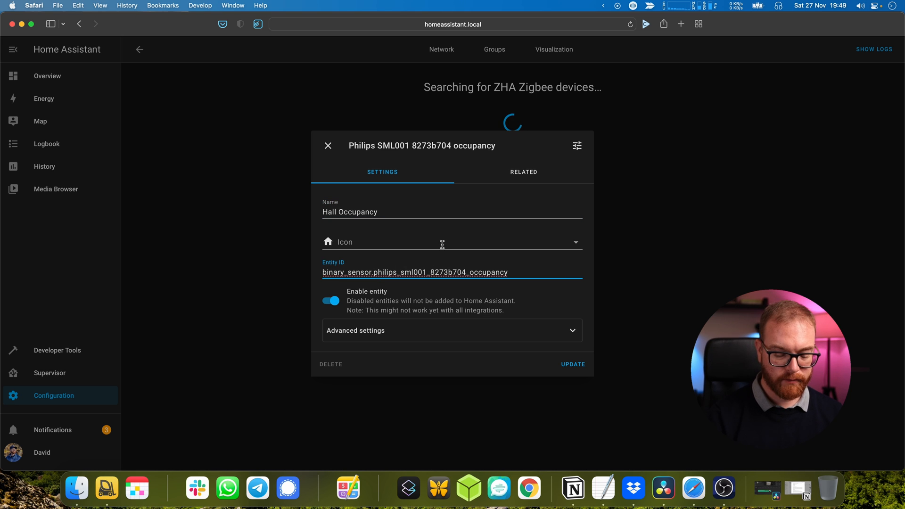
{"action": "type", "text": "binary_sensor.hall_"}
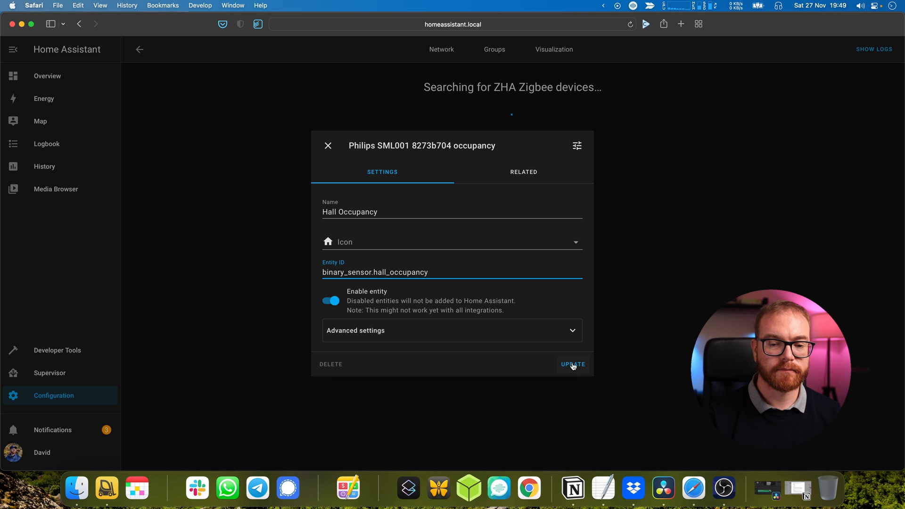
{"action": "left_click", "coordinate": [572, 364]}
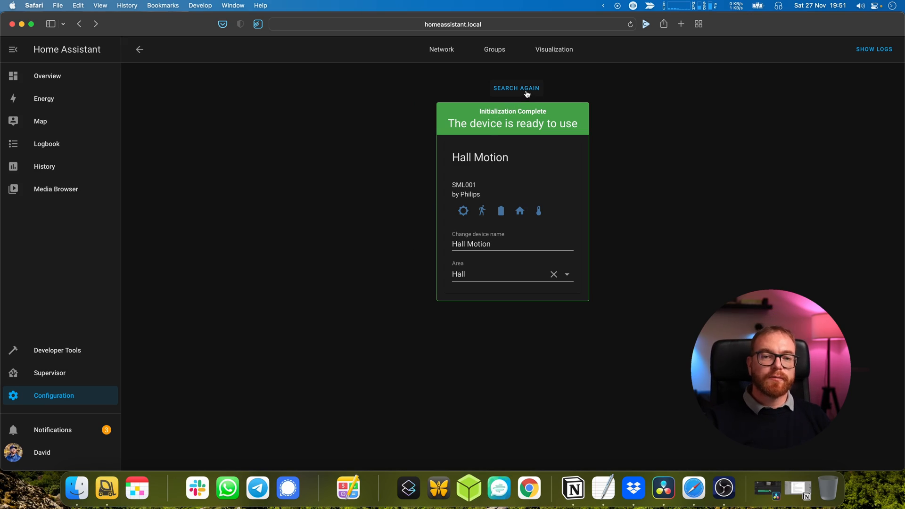
Pair the LUMI magnet sensor and name the device Hall Door.
{"action": "left_click", "coordinate": [515, 88]}
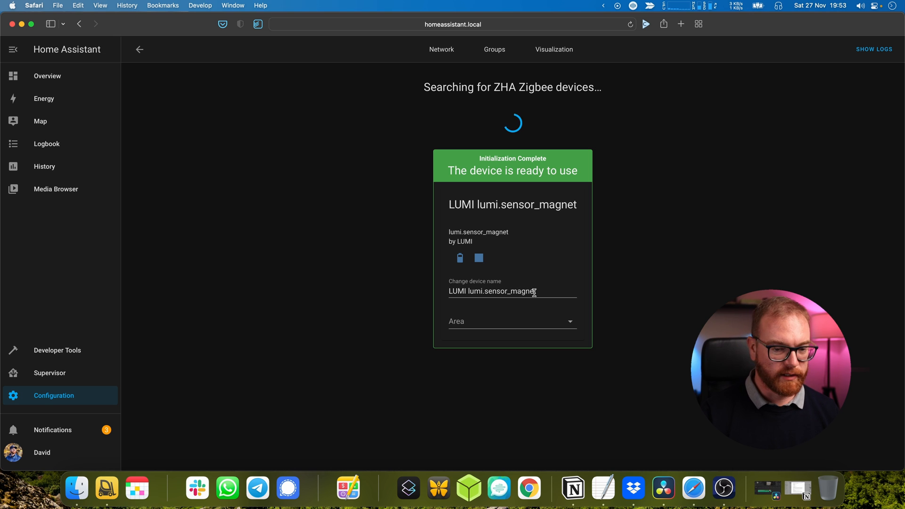
{"action": "left_click", "coordinate": [511, 321]}
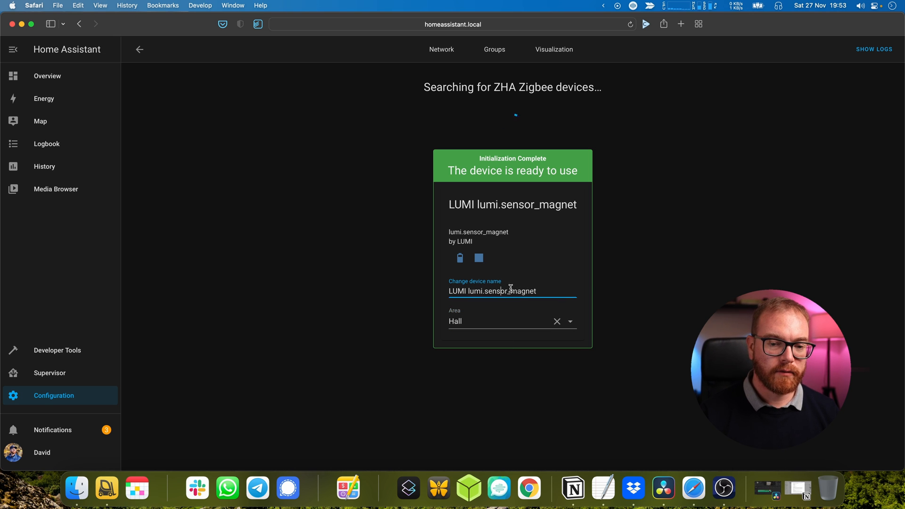
{"action": "type", "text": "Do"}
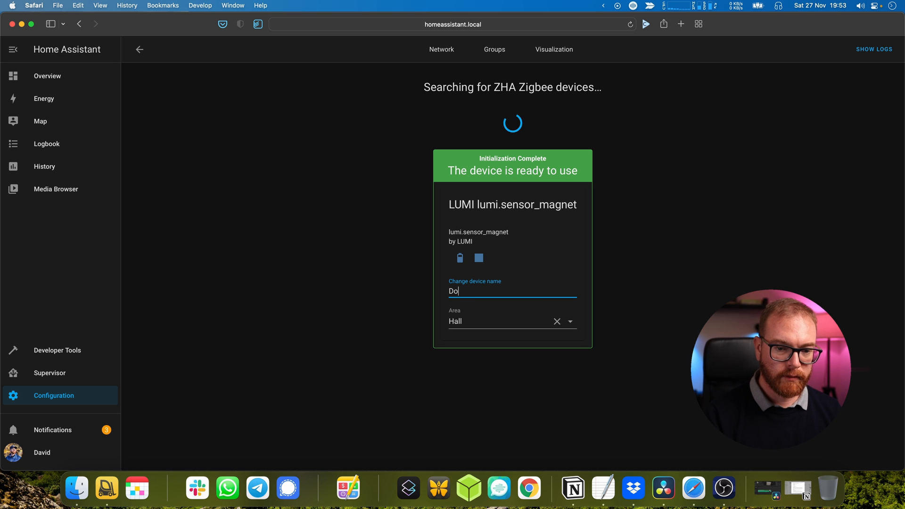
Rename the door sensor's contact entity to Door.
{"action": "left_click", "coordinate": [478, 258]}
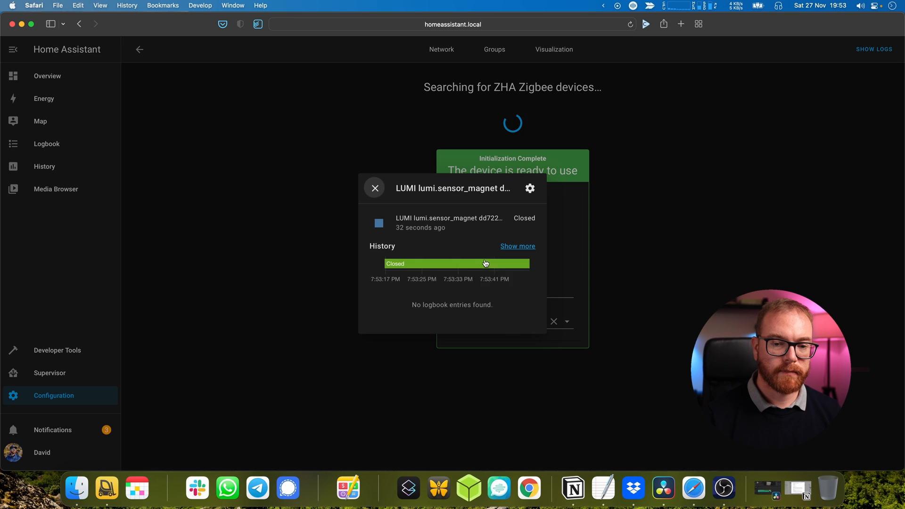
{"action": "left_click", "coordinate": [529, 188]}
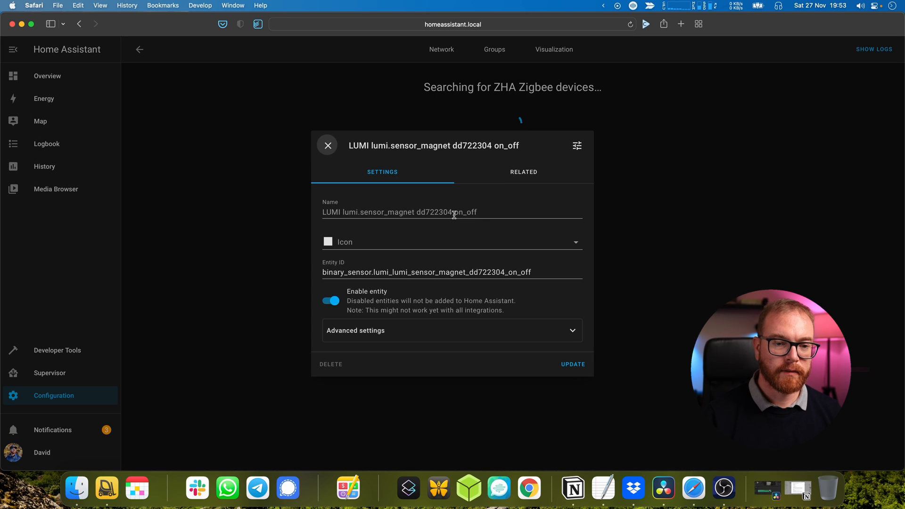
{"action": "type", "text": "D"}
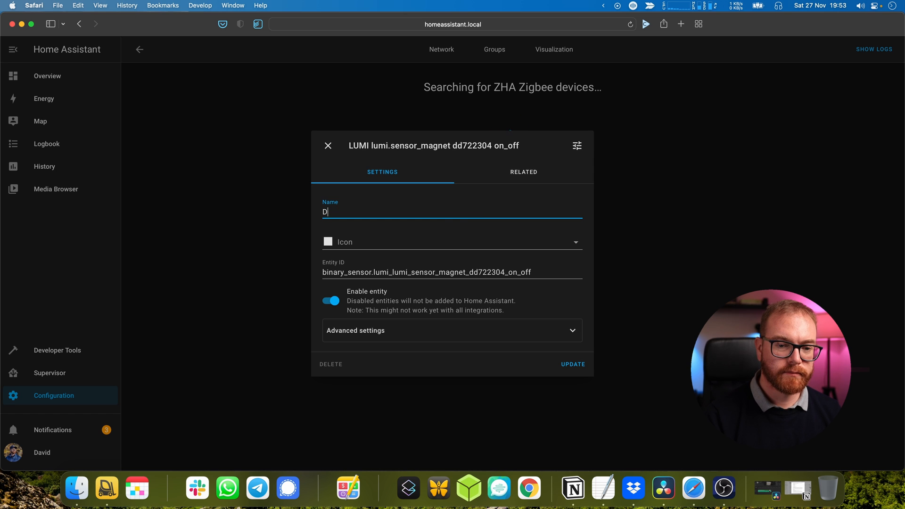
{"action": "type", "text": "oor"}
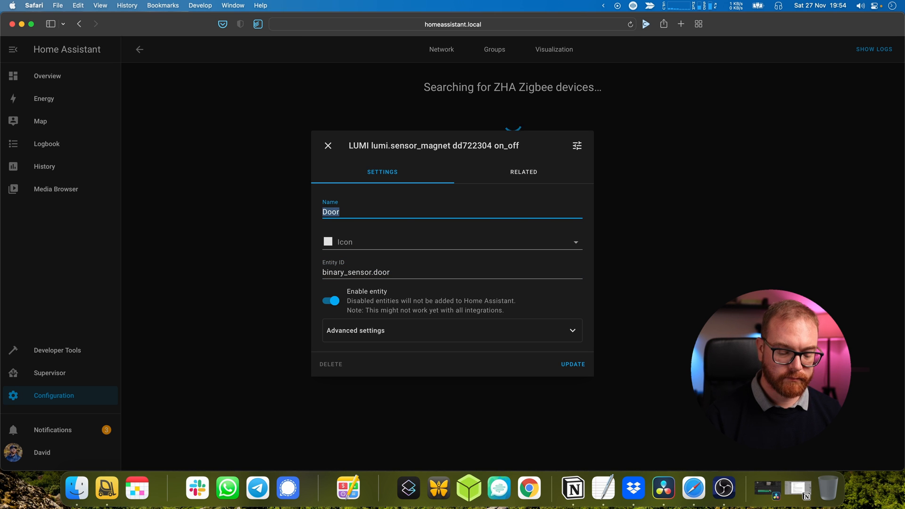
{"action": "left_click", "coordinate": [450, 242]}
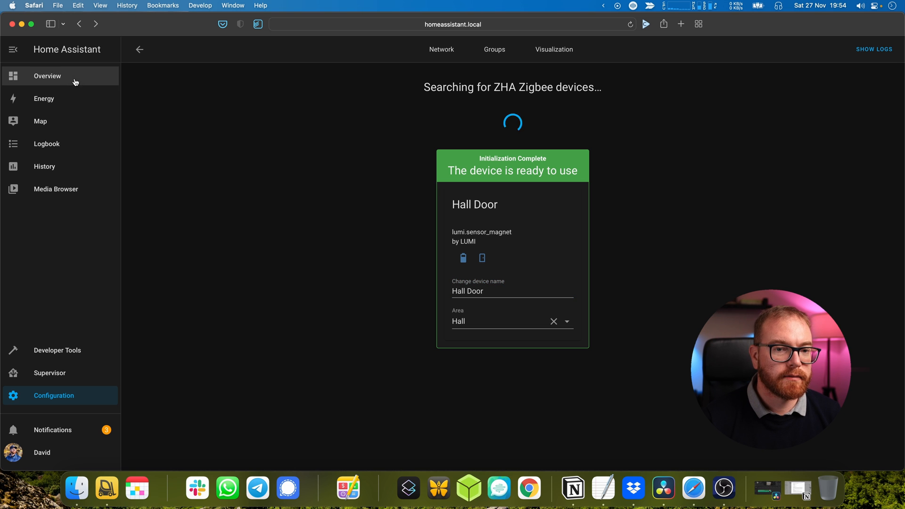
Show the Overview dashboard with the Hall card's illuminance, temperature, occupancy and door readings.
{"action": "left_click", "coordinate": [47, 75]}
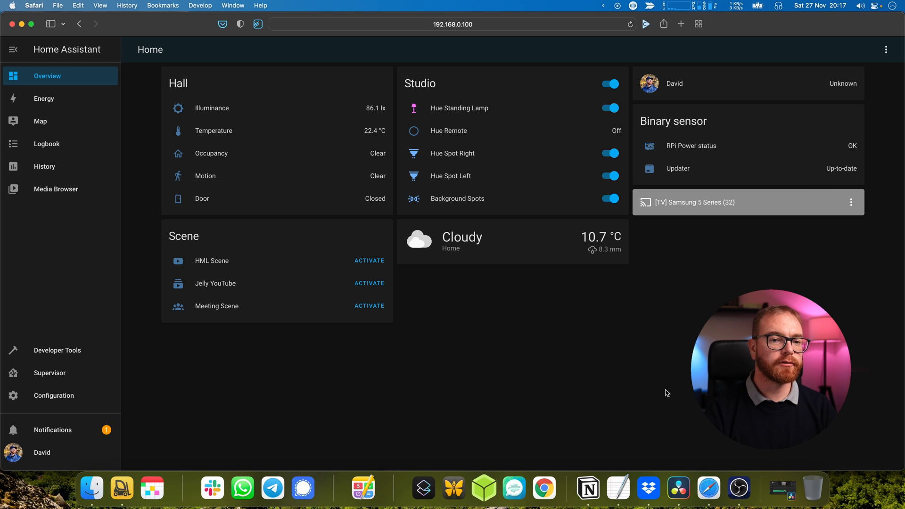
{"action": "mouse_move", "coordinate": [646, 379]}
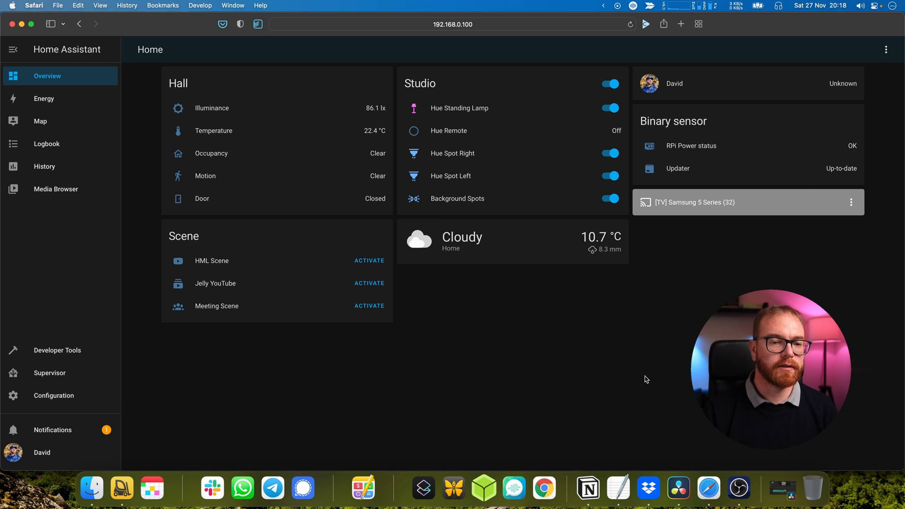
{"action": "mouse_move", "coordinate": [263, 213]}
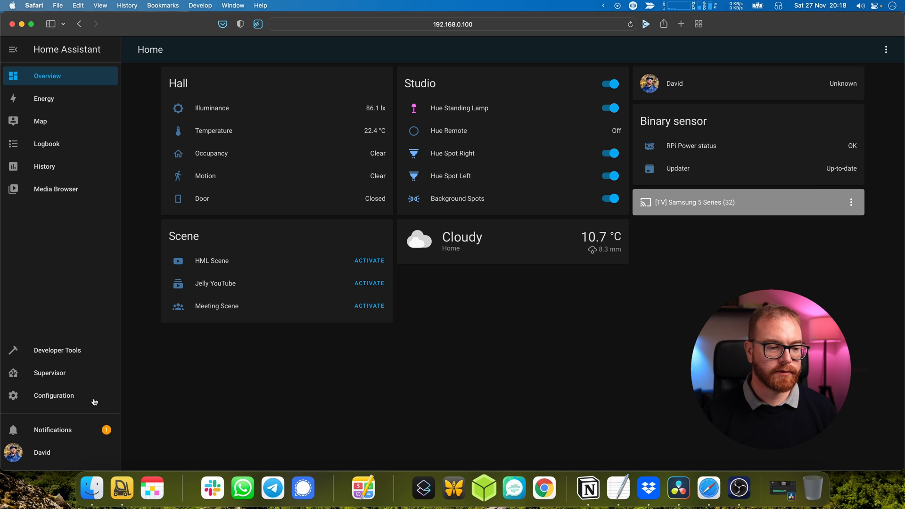
Create an Office toggle helper with the mdi:power icon and view it on Overview.
{"action": "left_click", "coordinate": [54, 395]}
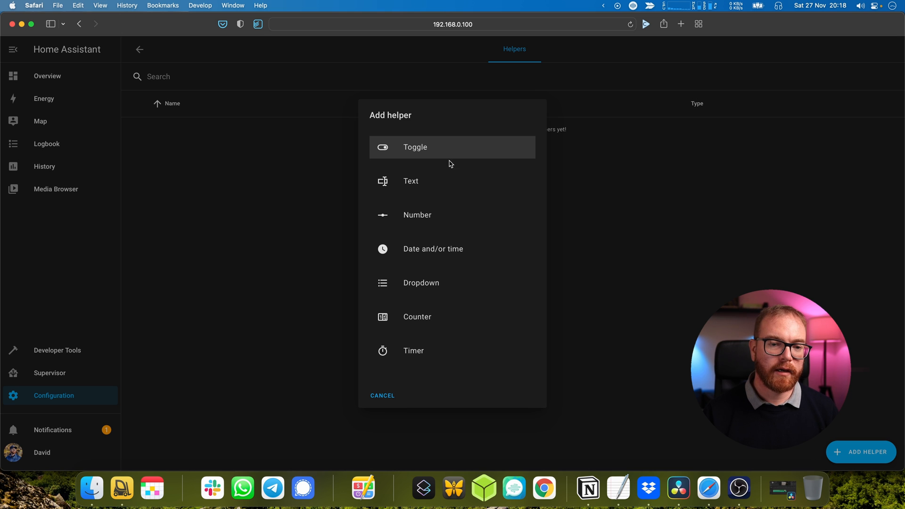
{"action": "left_click", "coordinate": [414, 146]}
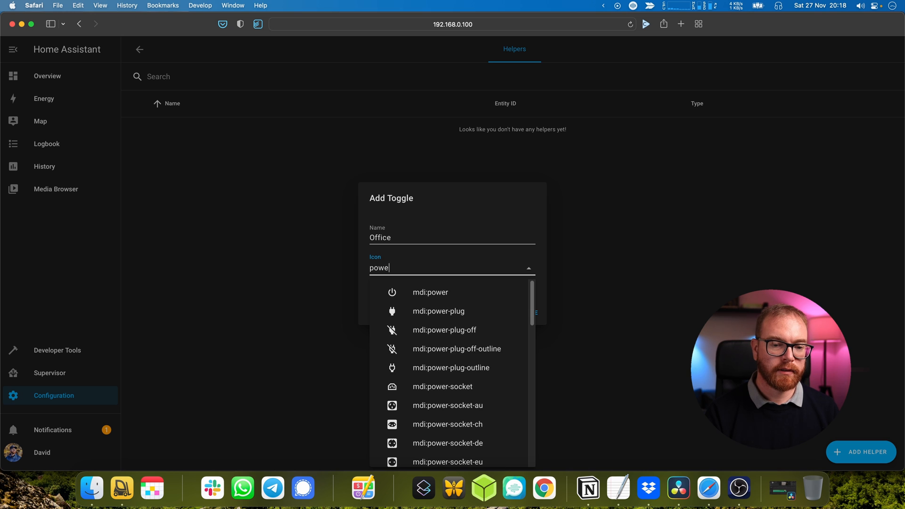
{"action": "left_click", "coordinate": [430, 292]}
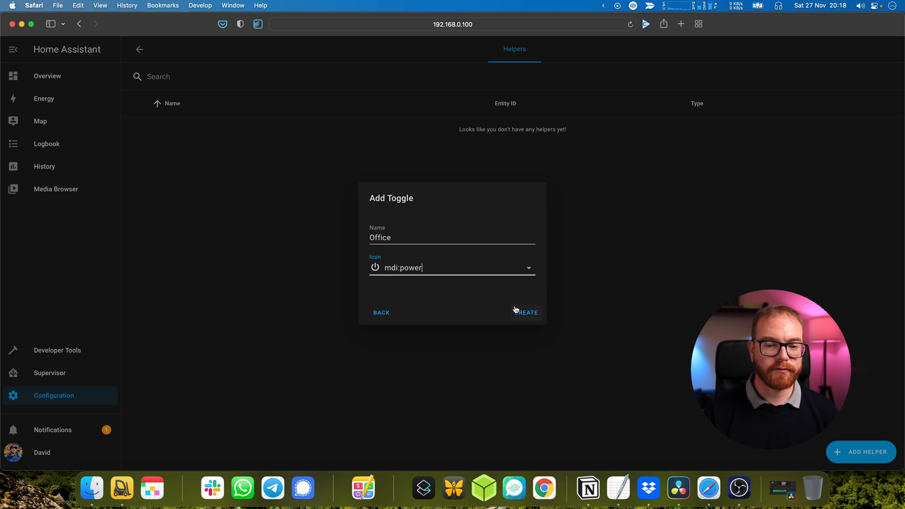
{"action": "left_click", "coordinate": [525, 312]}
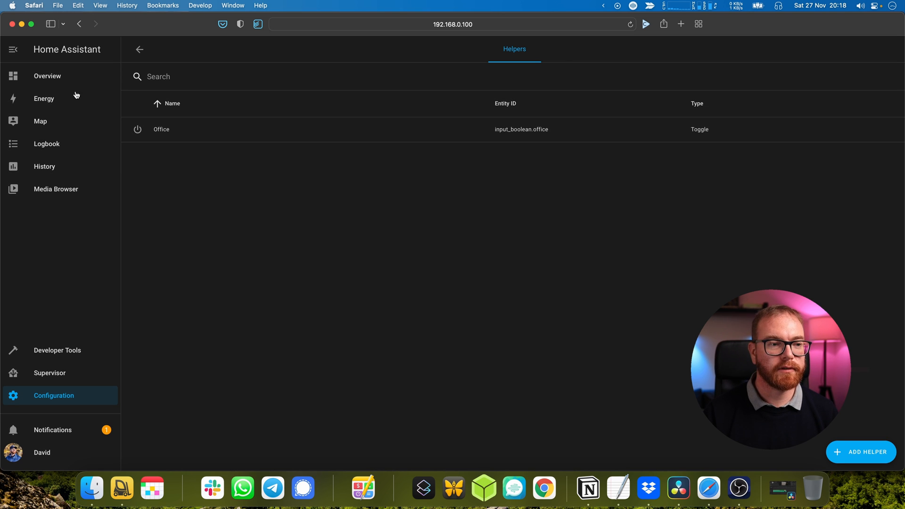
{"action": "left_click", "coordinate": [47, 75]}
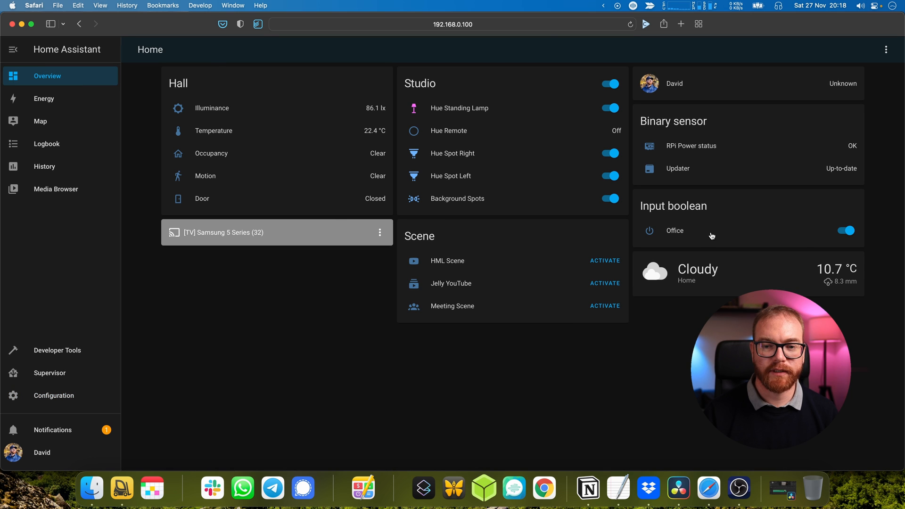
{"action": "mouse_move", "coordinate": [72, 400]}
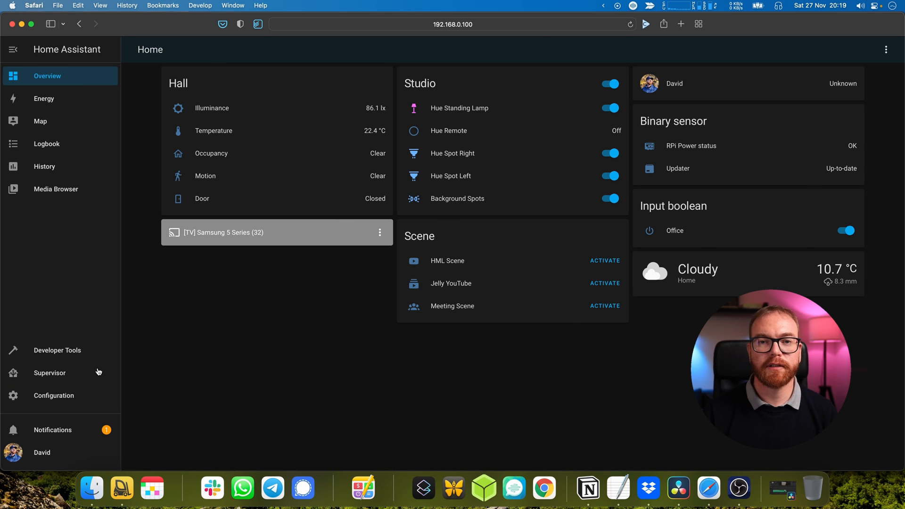
{"action": "mouse_move", "coordinate": [54, 396]}
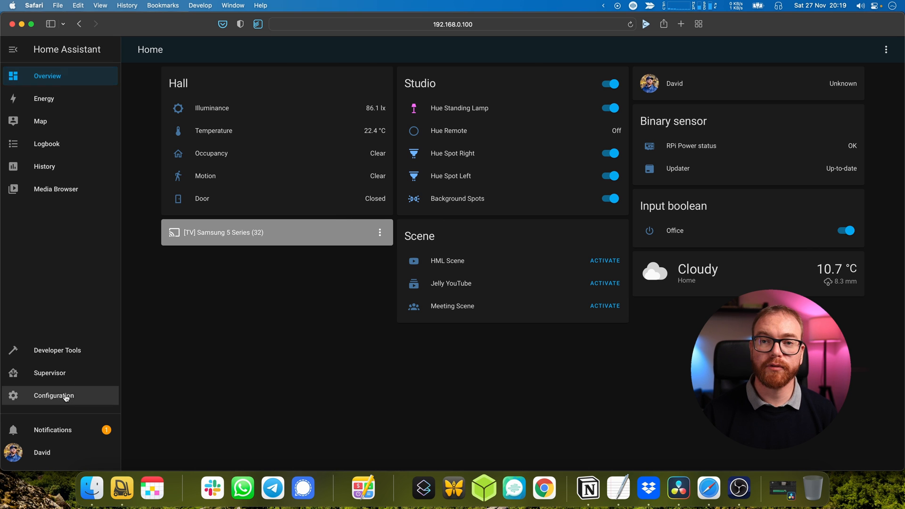
Start an empty automation with a State trigger on input_boolean.office turning on.
{"action": "left_click", "coordinate": [53, 395]}
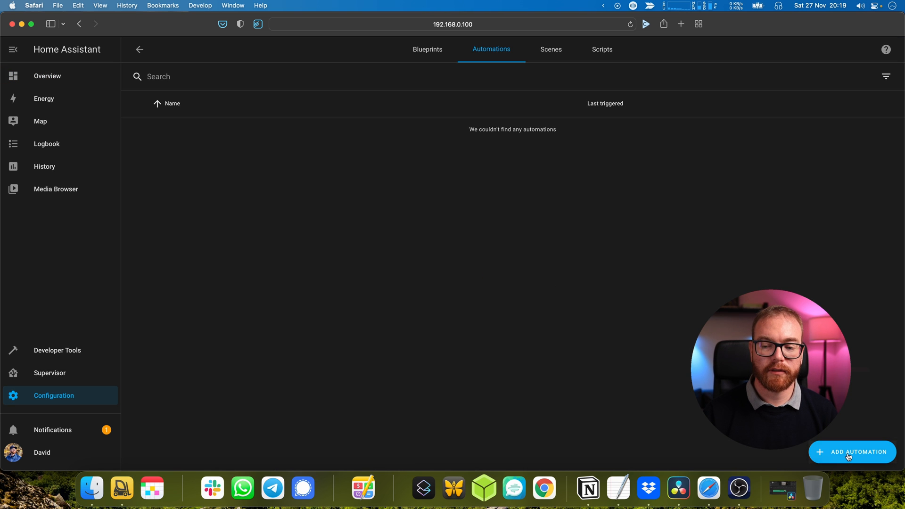
{"action": "left_click", "coordinate": [851, 452]}
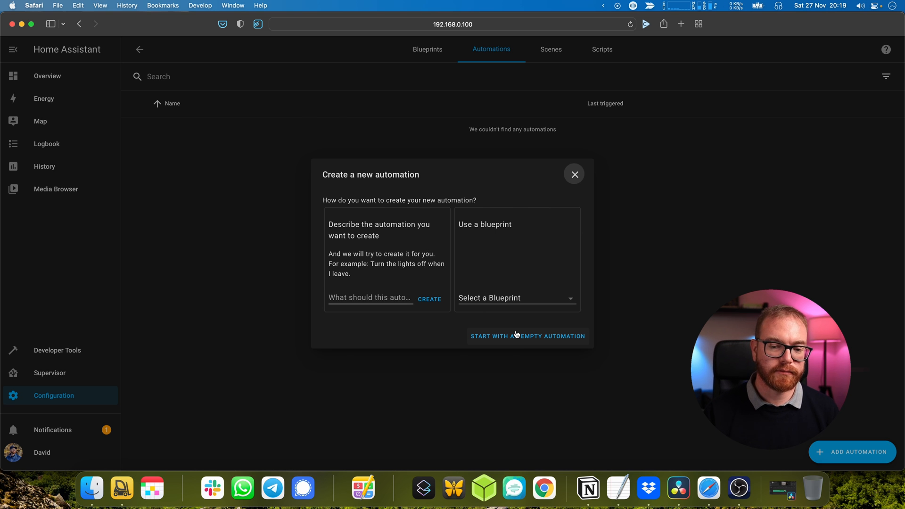
{"action": "left_click", "coordinate": [527, 336]}
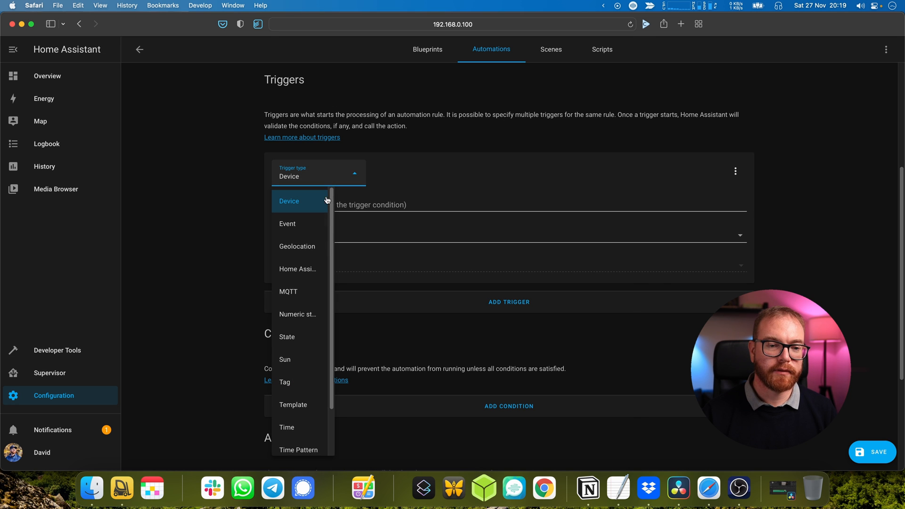
{"action": "left_click", "coordinate": [286, 337]}
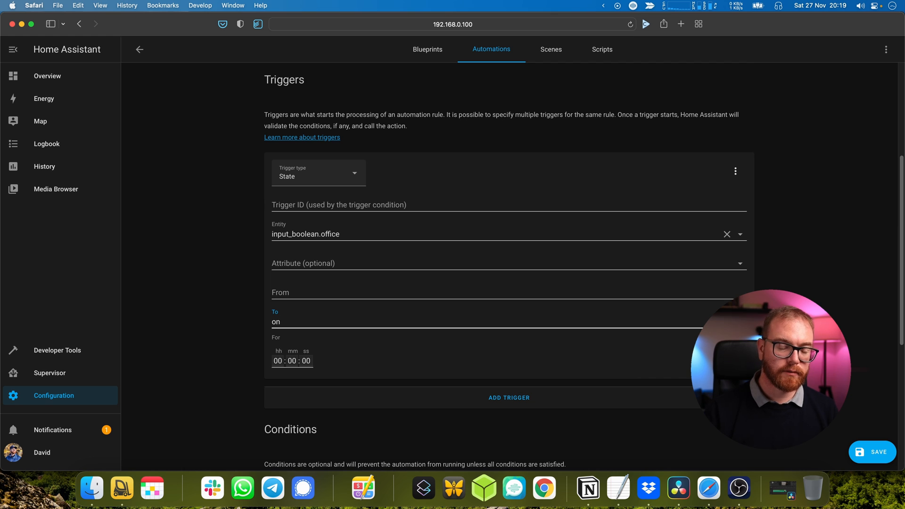
Add a Light: Turn on action targeting all lights.
{"action": "scroll", "scroll_direction": "down", "scroll_amount": 3}
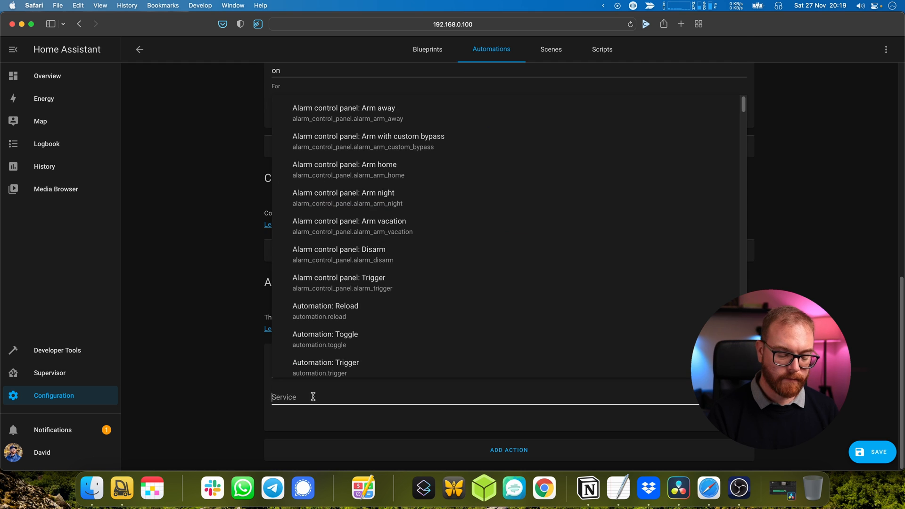
{"action": "type", "text": "light"}
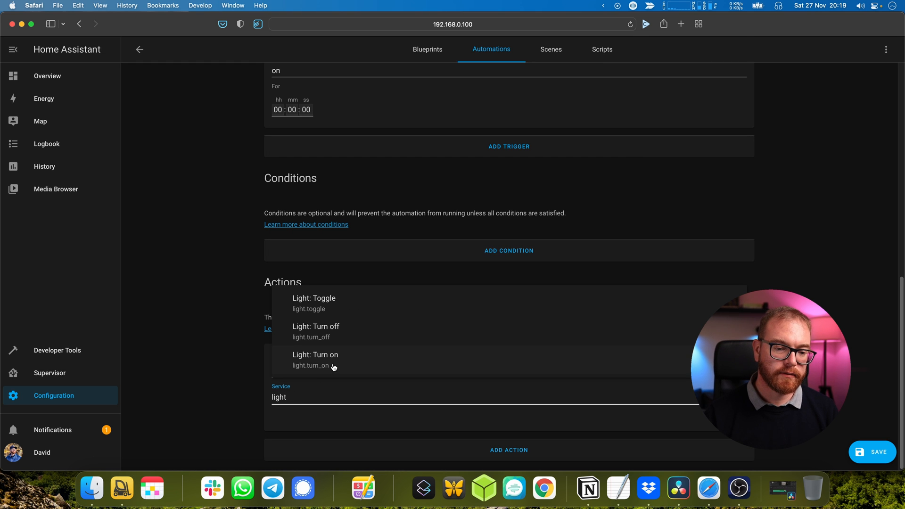
{"action": "left_click", "coordinate": [315, 354]}
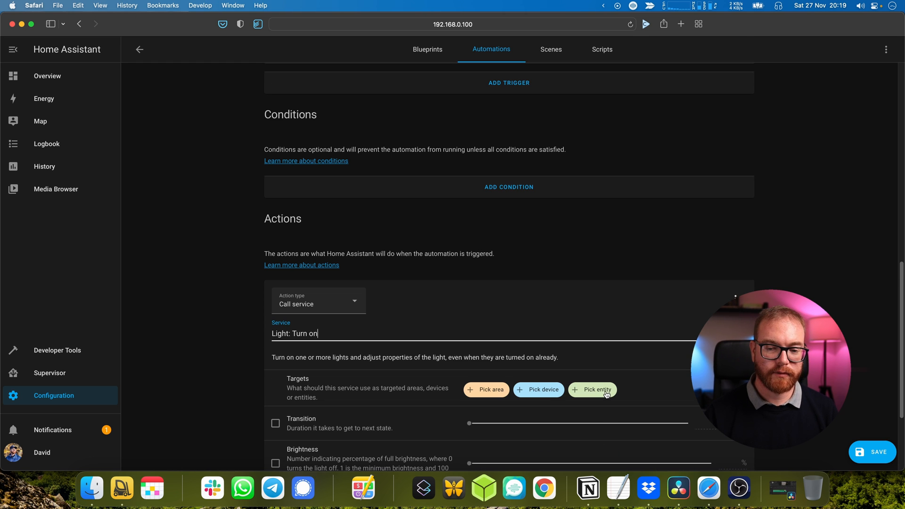
{"action": "left_click", "coordinate": [592, 389]}
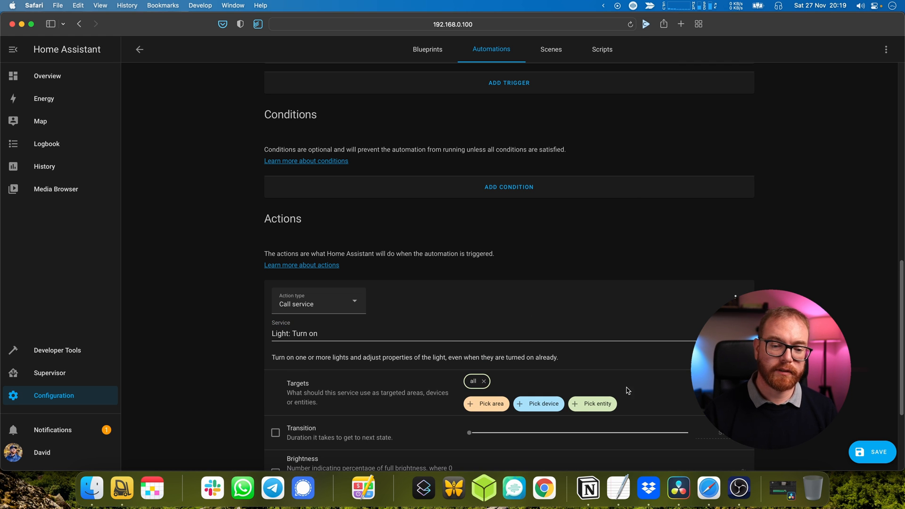
{"action": "scroll", "scroll_direction": "down", "scroll_amount": 3}
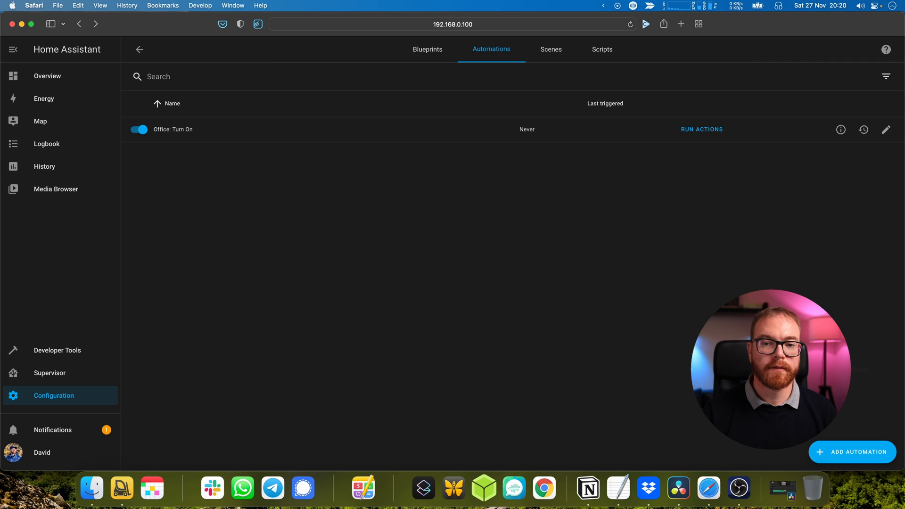
{"action": "mouse_move", "coordinate": [846, 189]}
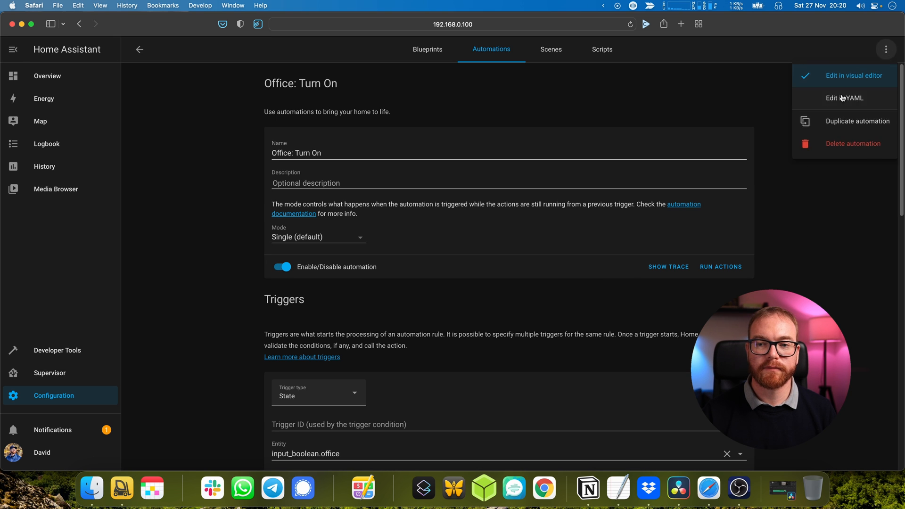
Duplicate Office: Turn On as Office: Turn Off using the Light: Turn off service.
{"action": "left_click", "coordinate": [857, 121]}
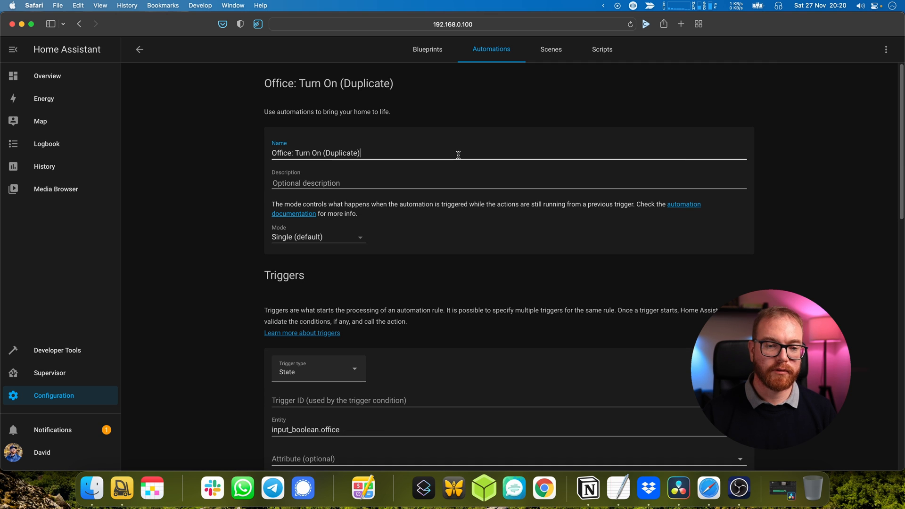
{"action": "type", "text": "Office: Turn Off"}
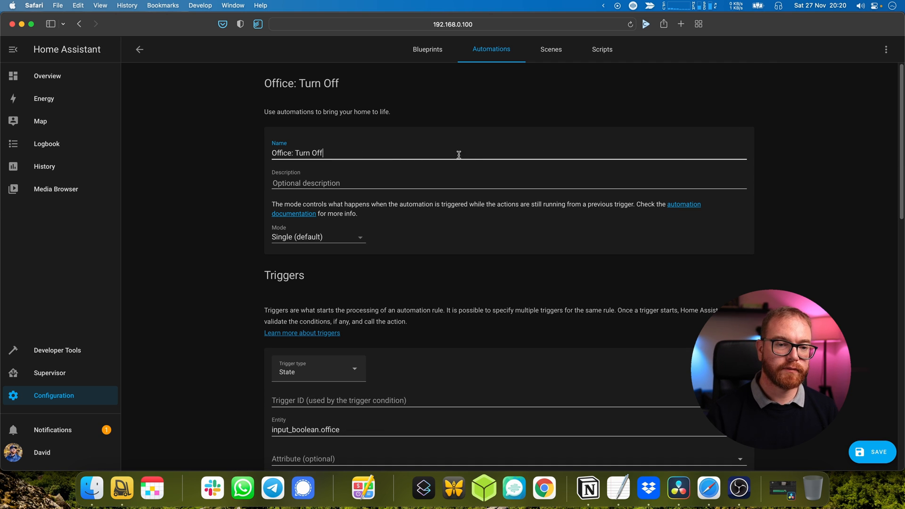
{"action": "scroll", "scroll_direction": "down", "scroll_amount": 3}
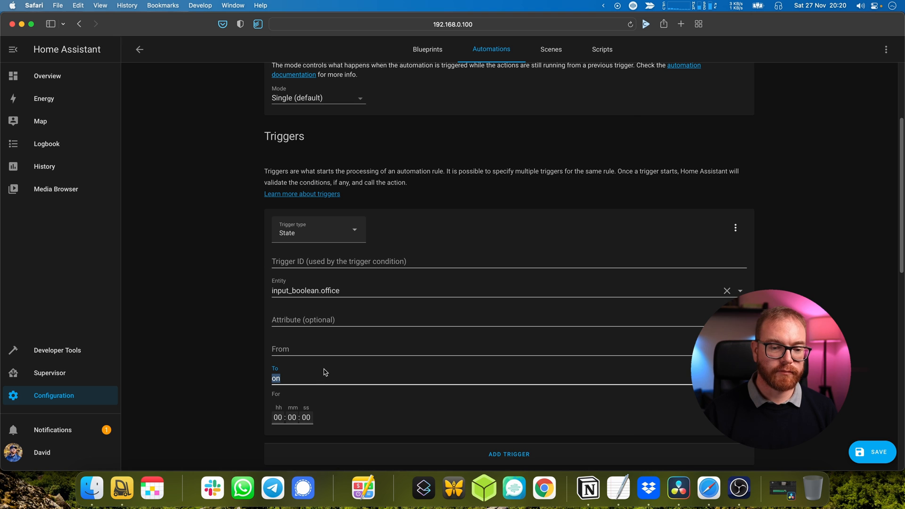
{"action": "scroll", "scroll_direction": "down", "scroll_amount": 3}
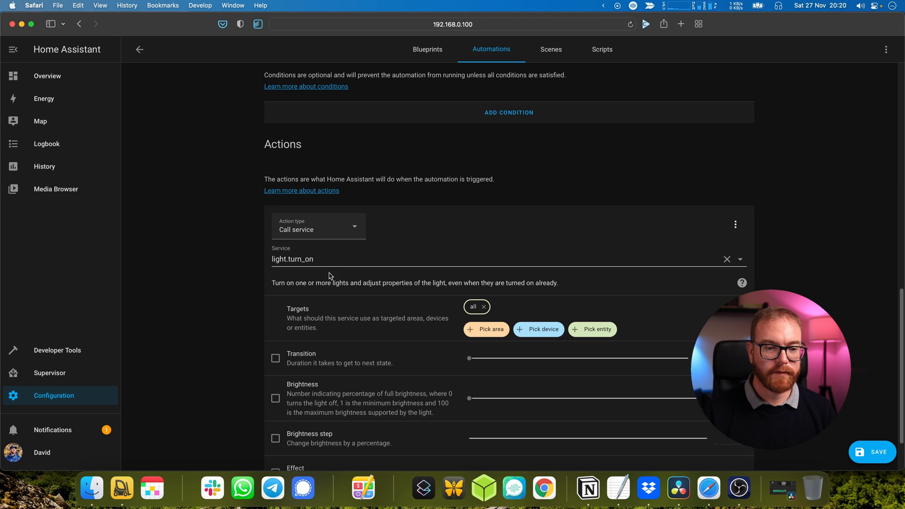
{"action": "type", "text": "Light: Turn off"}
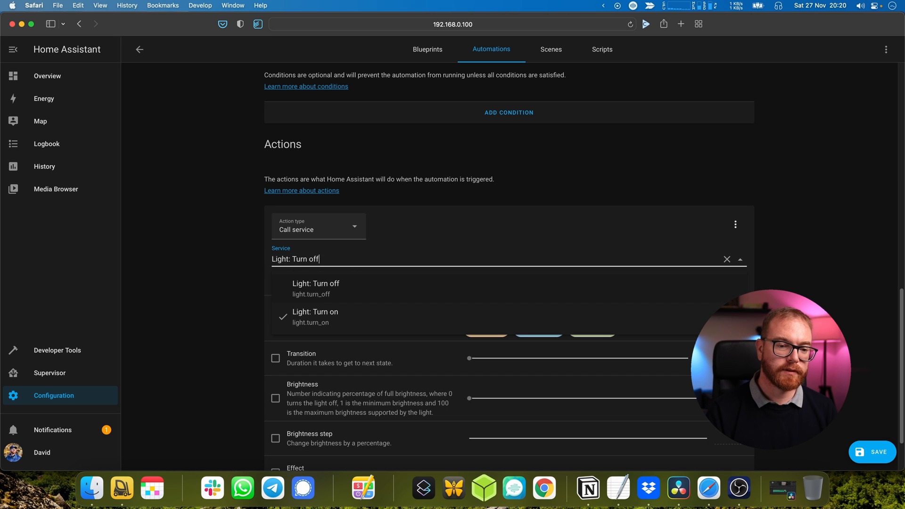
{"action": "left_click", "coordinate": [315, 284]}
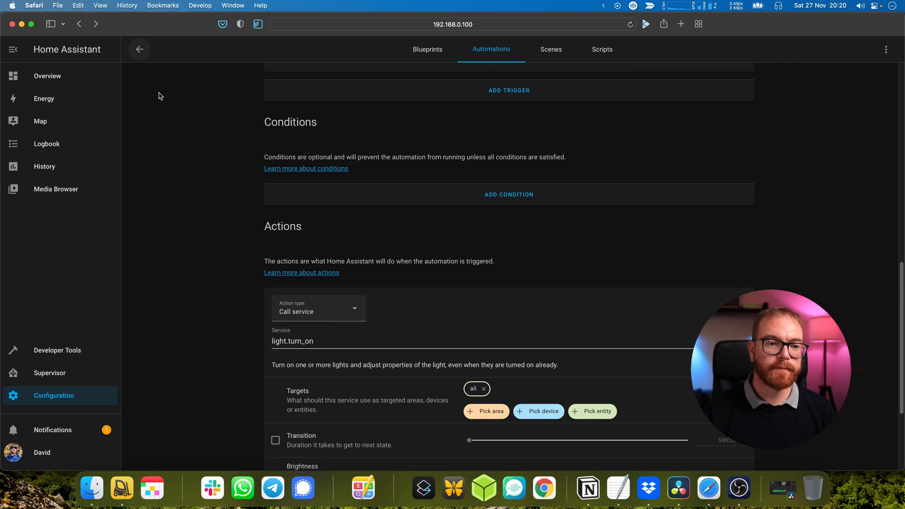
{"action": "left_click", "coordinate": [139, 49]}
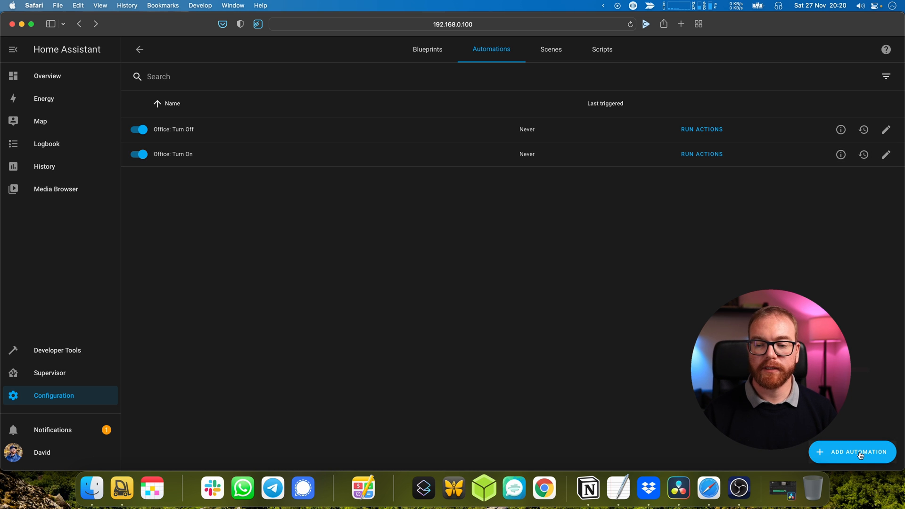
Start a new Office automation triggered by Hall Motion's Hall Occupancy becoming occupied.
{"action": "left_click", "coordinate": [857, 452]}
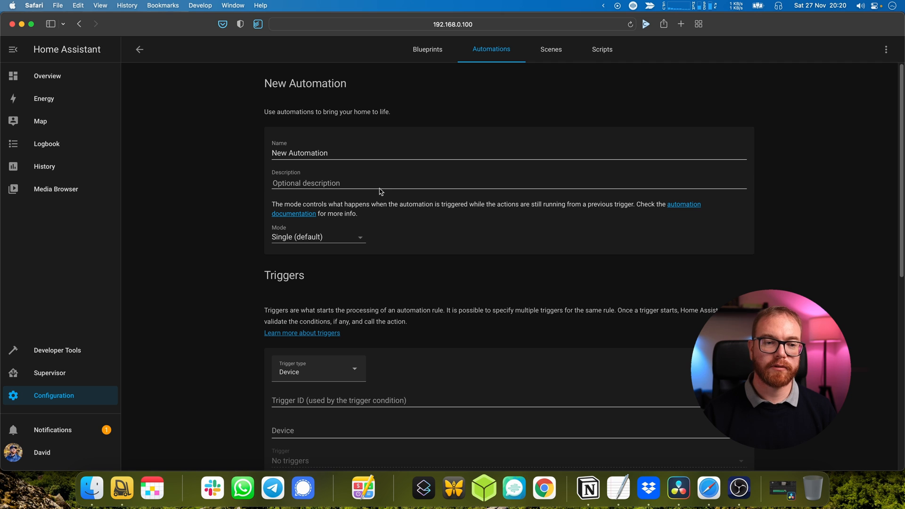
{"action": "type", "text": "Office: Enter"}
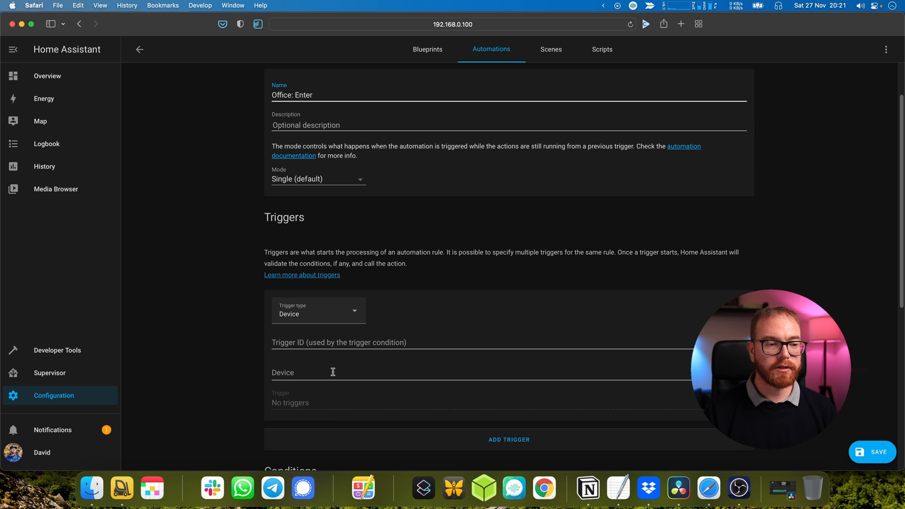
{"action": "left_click", "coordinate": [315, 94]}
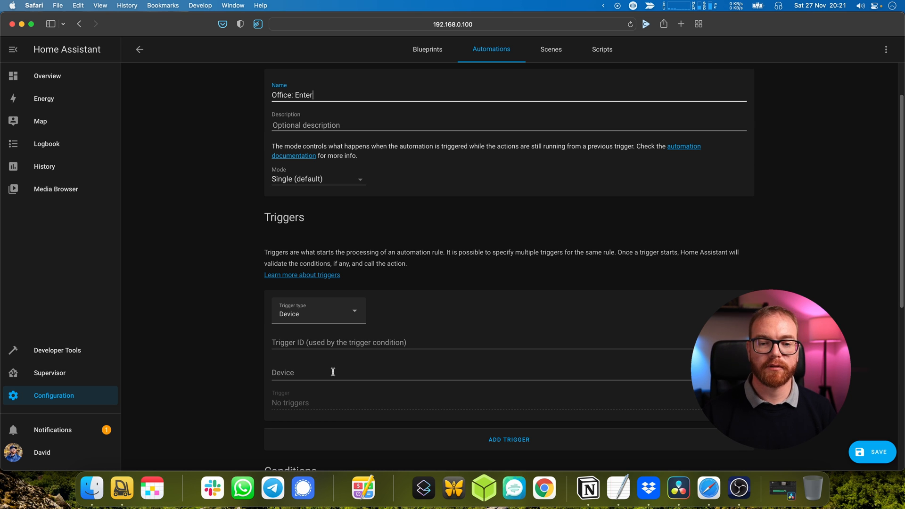
{"action": "left_click", "coordinate": [332, 372]}
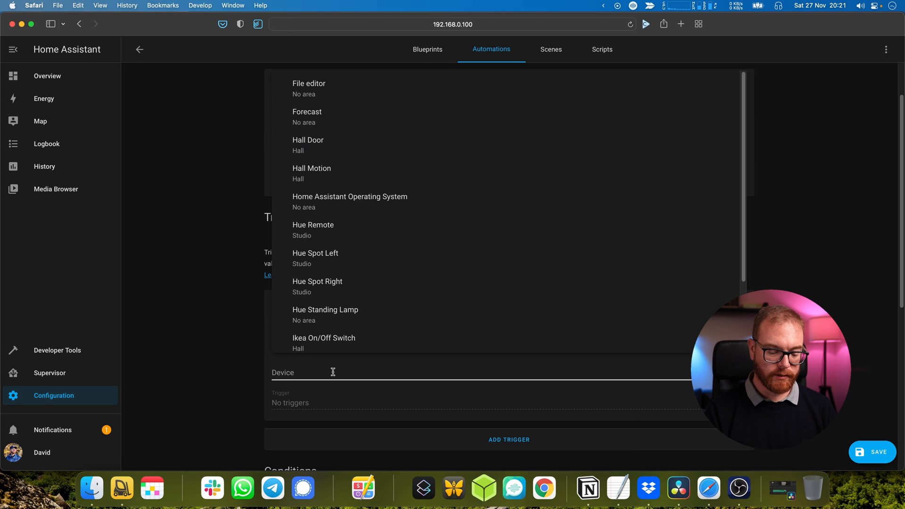
{"action": "left_click", "coordinate": [311, 173]}
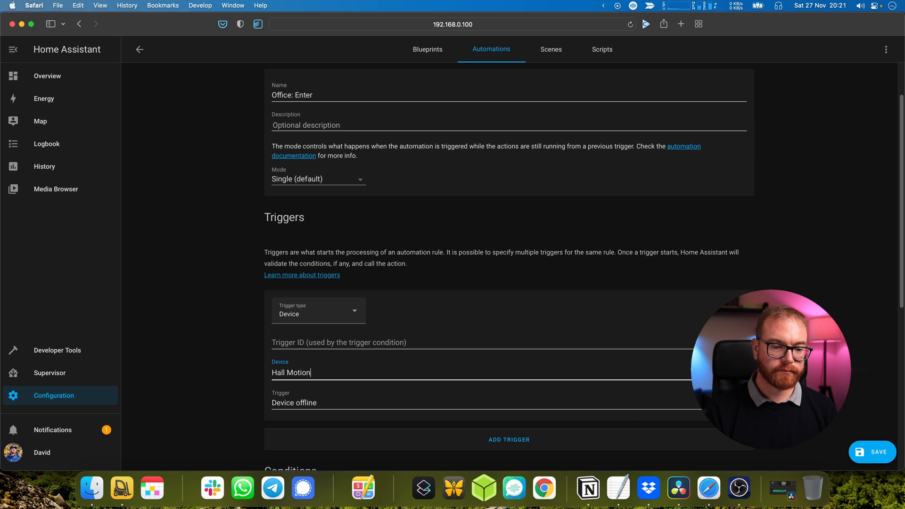
{"action": "left_click", "coordinate": [433, 402]}
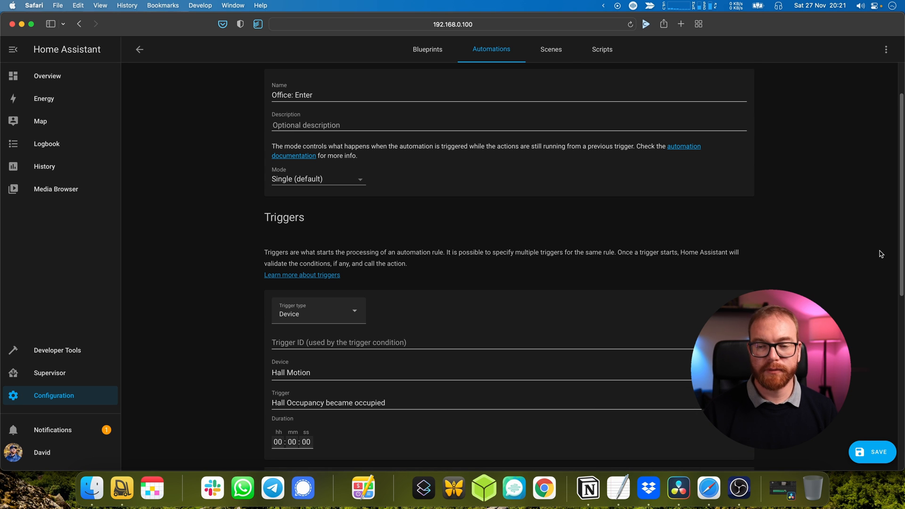
{"action": "scroll", "scroll_direction": "down", "scroll_amount": 3}
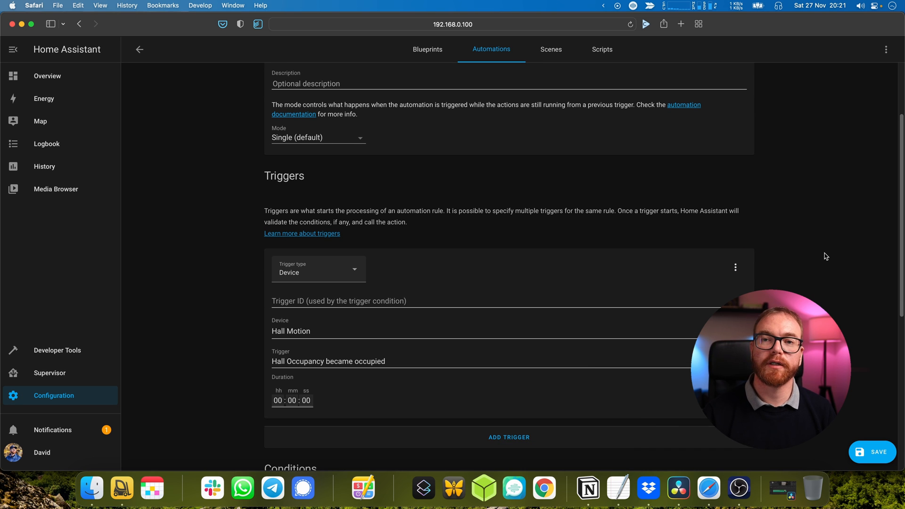
{"action": "scroll", "scroll_direction": "down", "scroll_amount": 3}
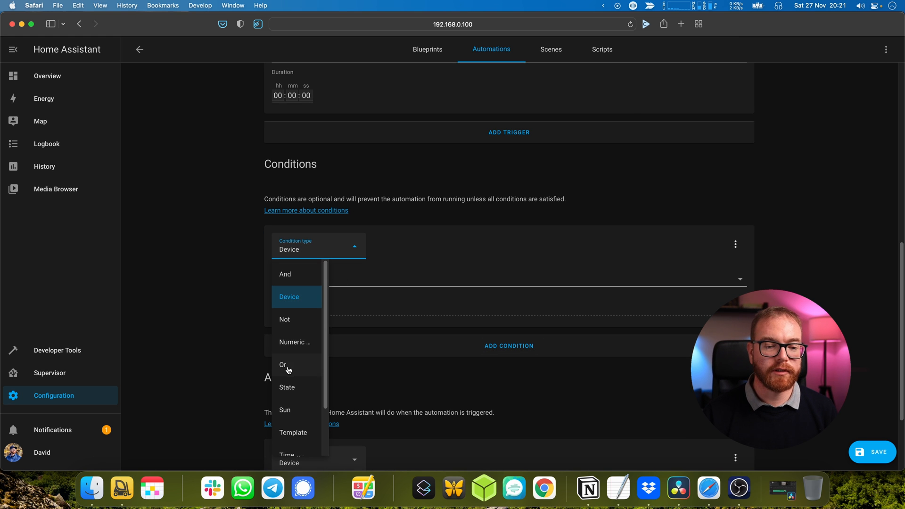
Add a State condition requiring input_boolean.office to be off.
{"action": "left_click", "coordinate": [287, 387]}
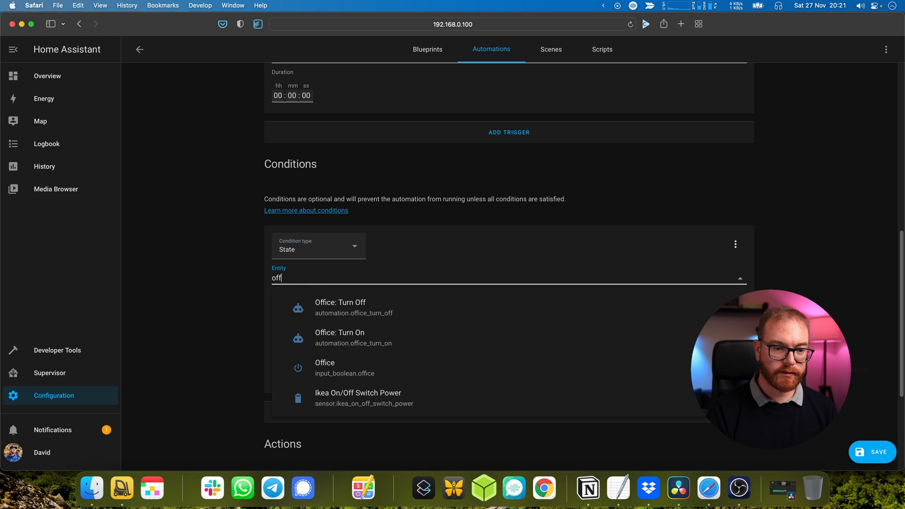
{"action": "left_click", "coordinate": [344, 368]}
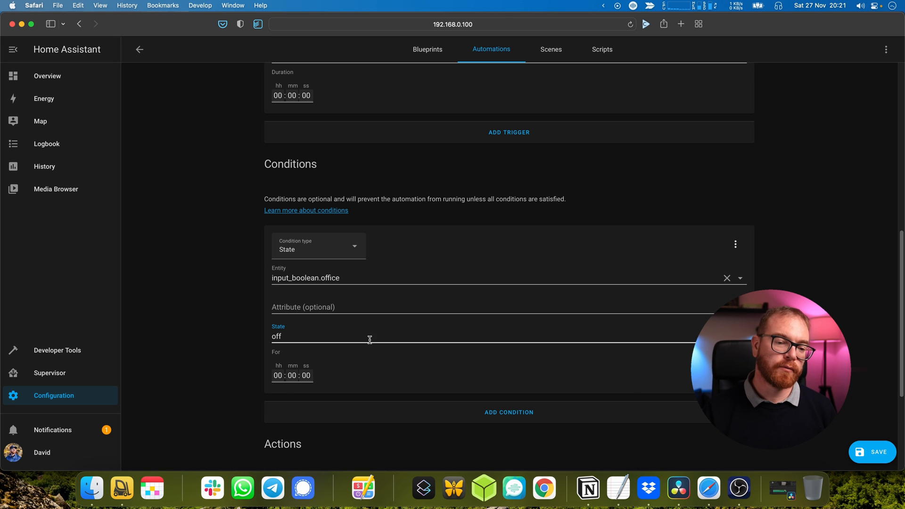
{"action": "scroll", "scroll_direction": "down", "scroll_amount": 3}
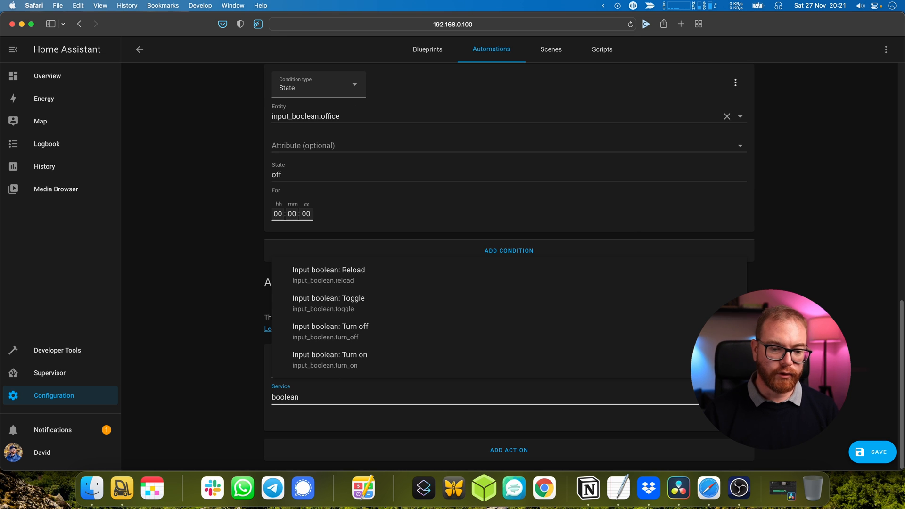
Add an 'Input boolean: Turn on' action targeting the Office boolean.
{"action": "left_click", "coordinate": [329, 355]}
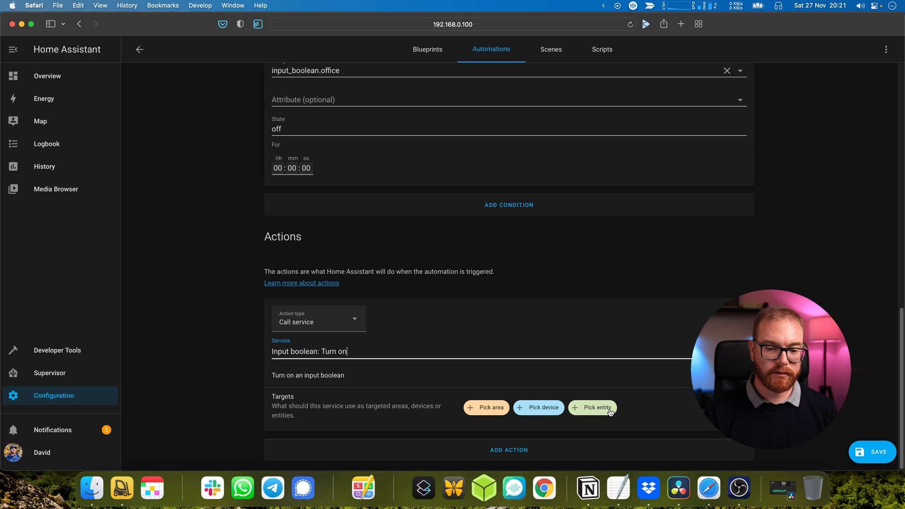
{"action": "left_click", "coordinate": [592, 407]}
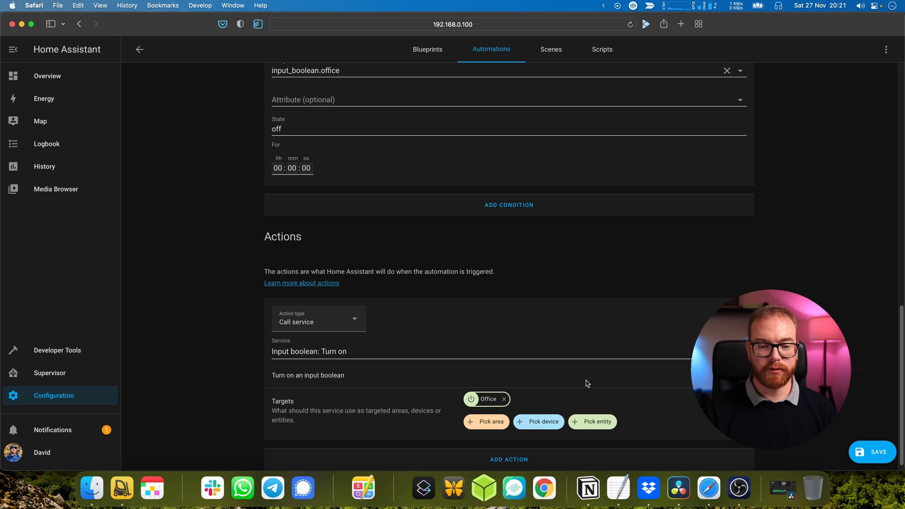
{"action": "scroll", "scroll_direction": "up", "scroll_amount": 3}
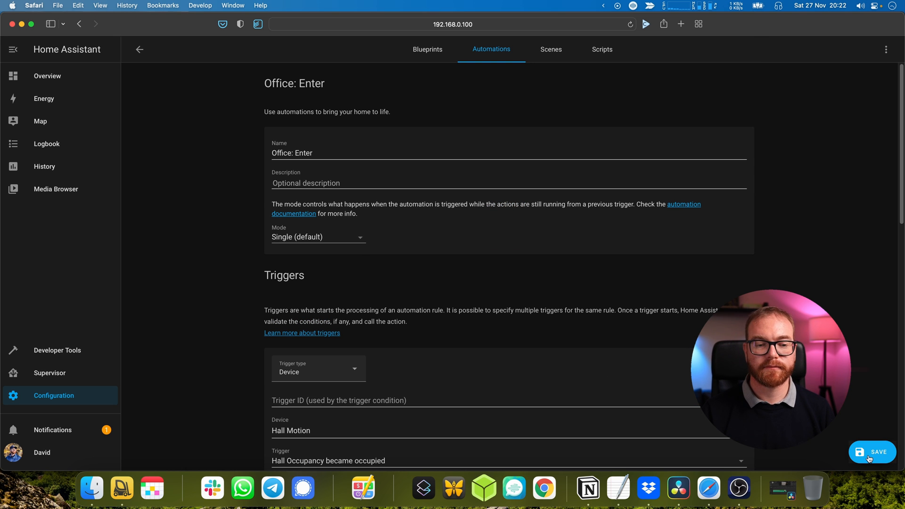
Save Office: Enter and start a blank automation named 'Office: Leave'.
{"action": "left_click", "coordinate": [139, 49]}
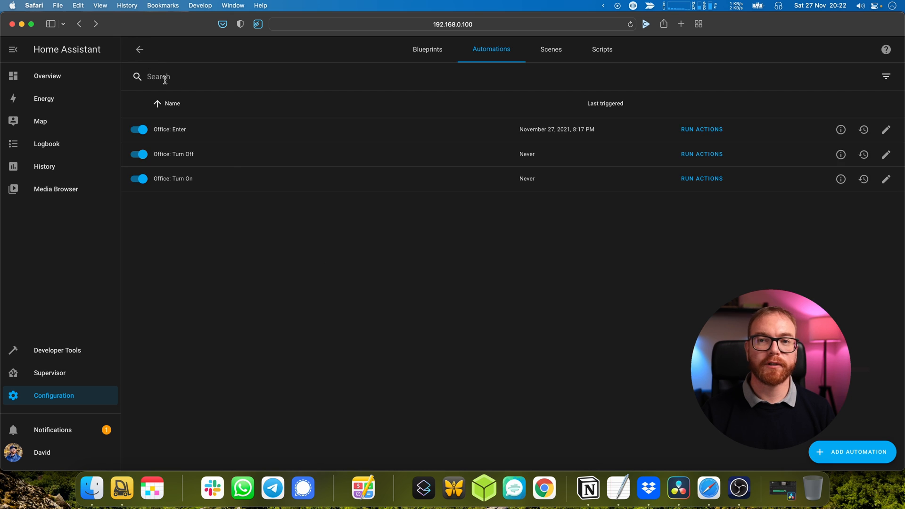
{"action": "left_click", "coordinate": [852, 452]}
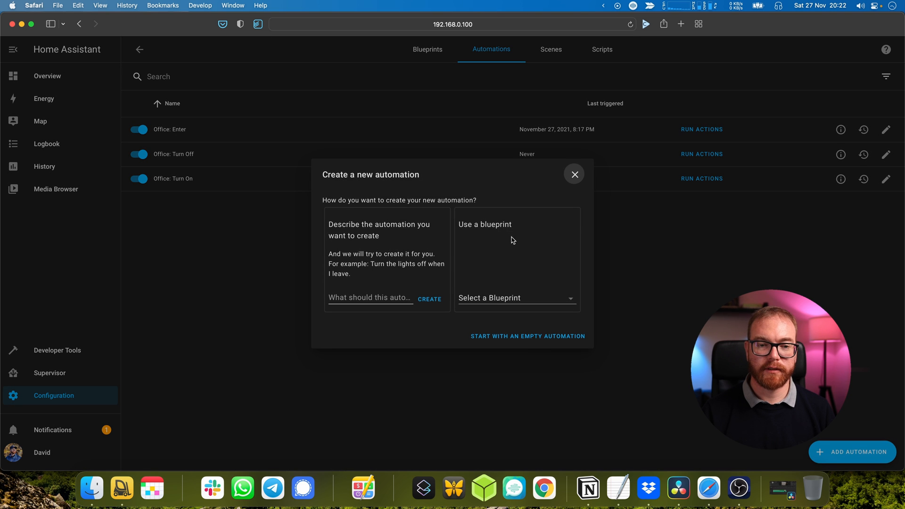
{"action": "left_click", "coordinate": [527, 336]}
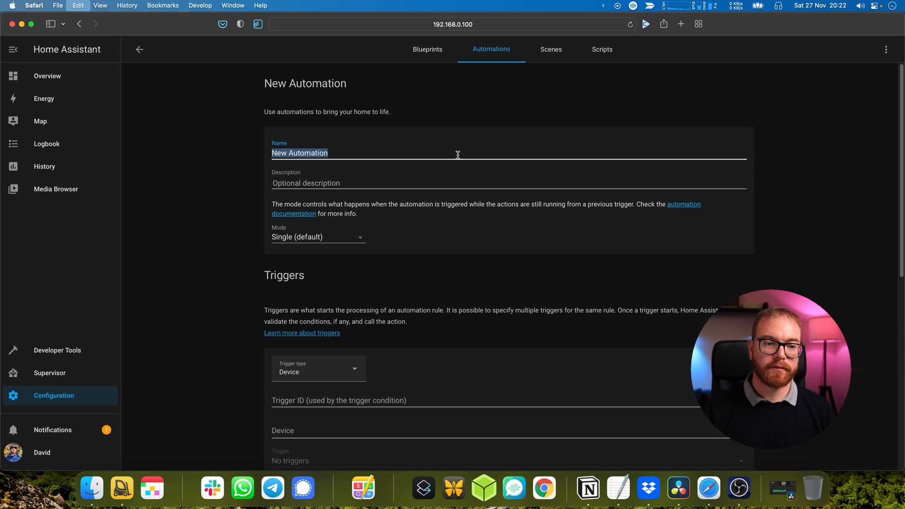
{"action": "type", "text": "Office: L"}
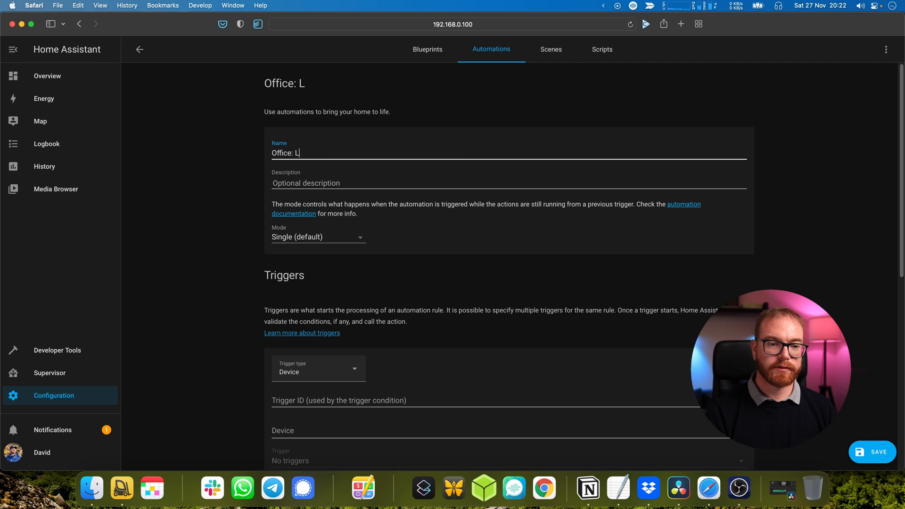
{"action": "type", "text": "eave"}
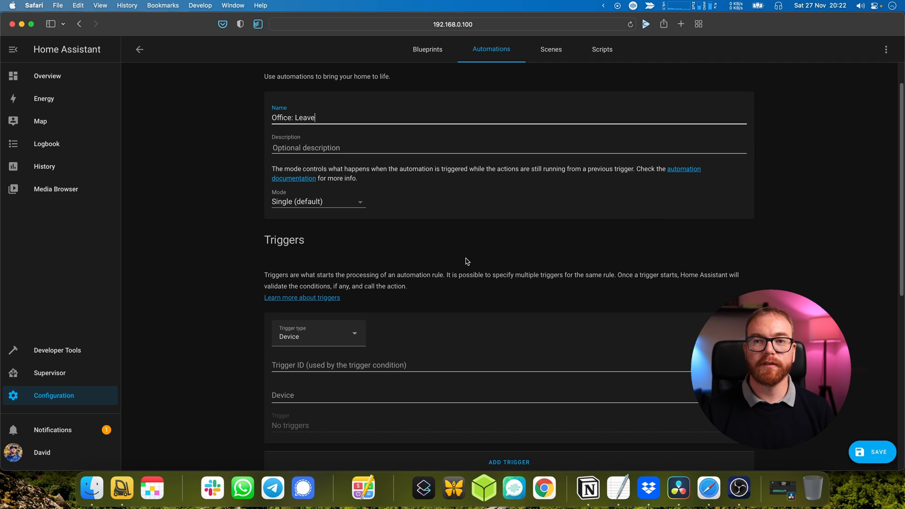
Set Hall Door as the trigger device and choose its triggering event.
{"action": "scroll", "scroll_direction": "down", "scroll_amount": 3}
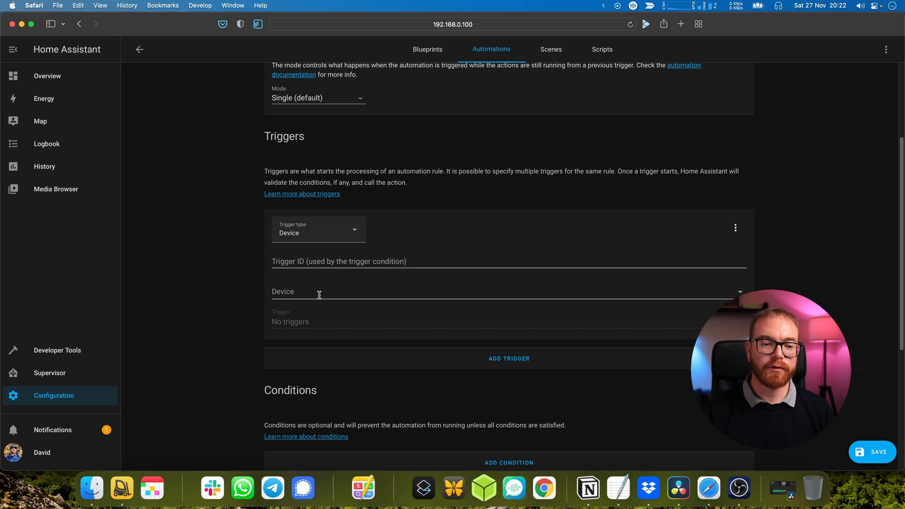
{"action": "type", "text": "door"}
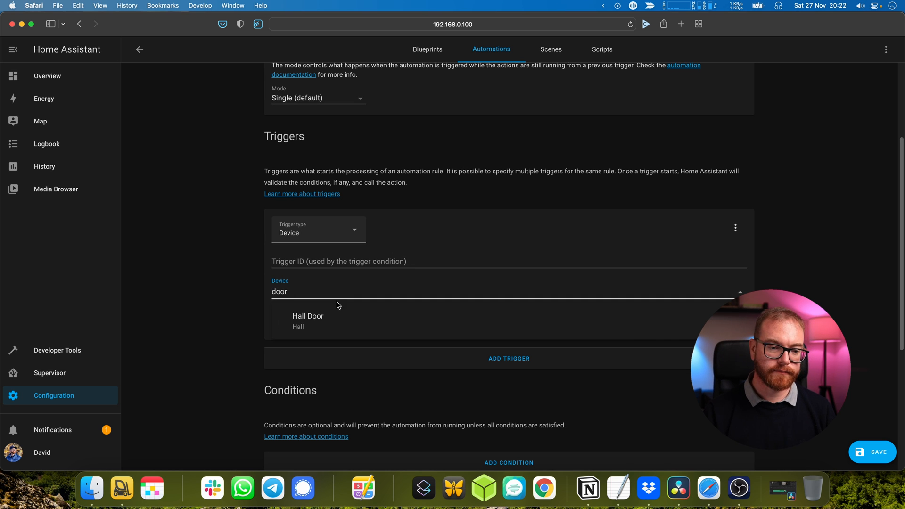
{"action": "left_click", "coordinate": [308, 318]}
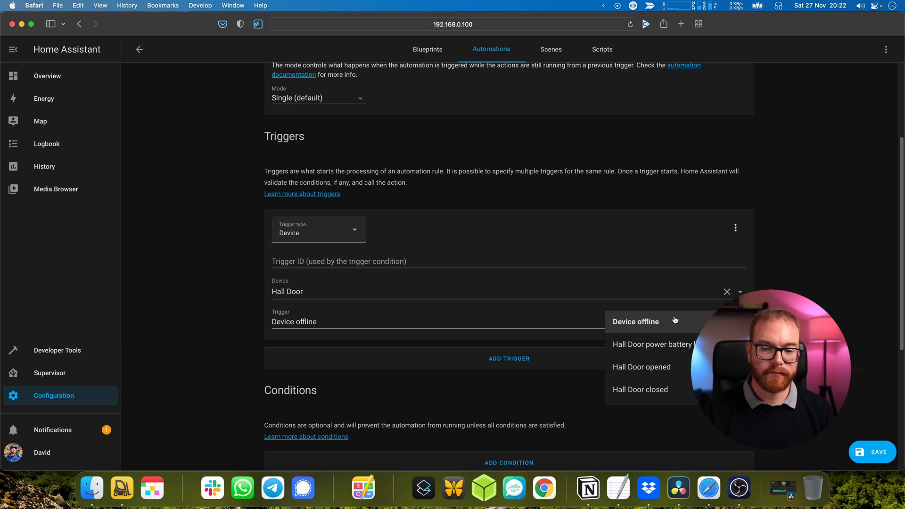
{"action": "left_click", "coordinate": [640, 389]}
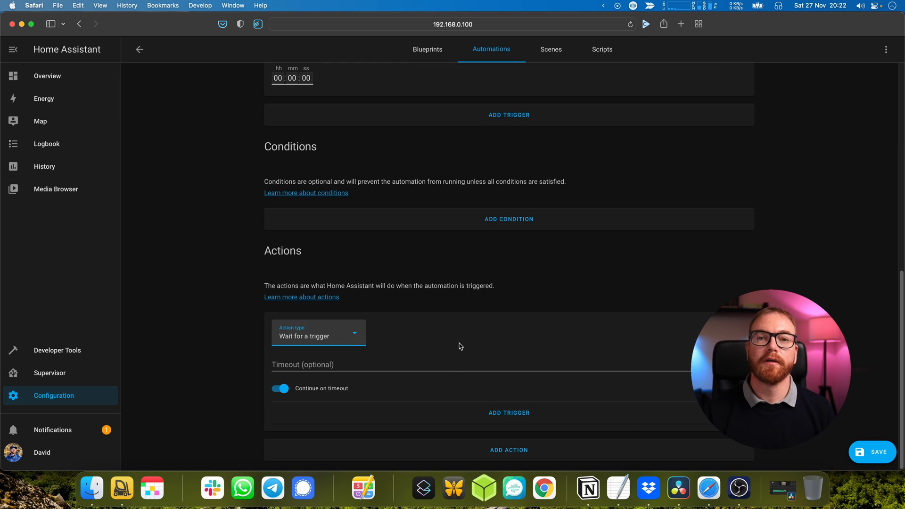
{"action": "mouse_move", "coordinate": [473, 332]}
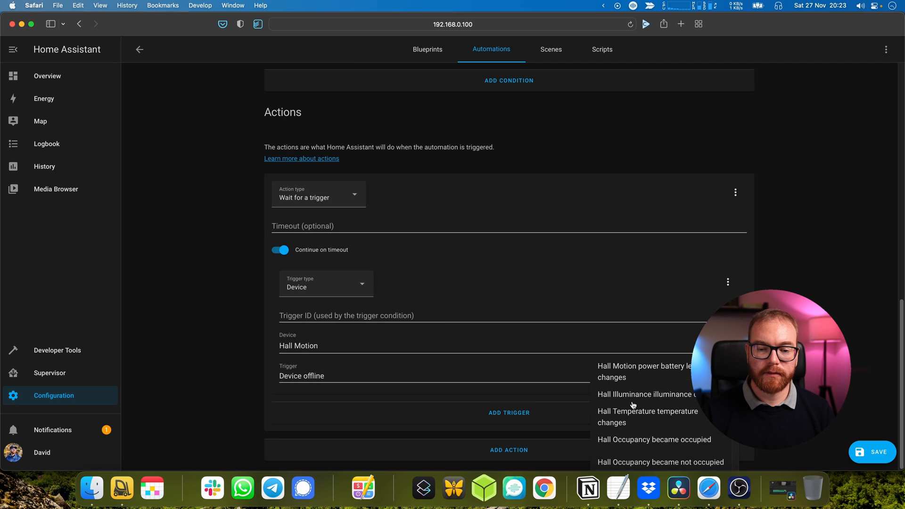
Choose 'Hall Occupancy became not occupied' as the Hall Motion device trigger to wait for.
{"action": "scroll", "scroll_direction": "down", "scroll_amount": 3}
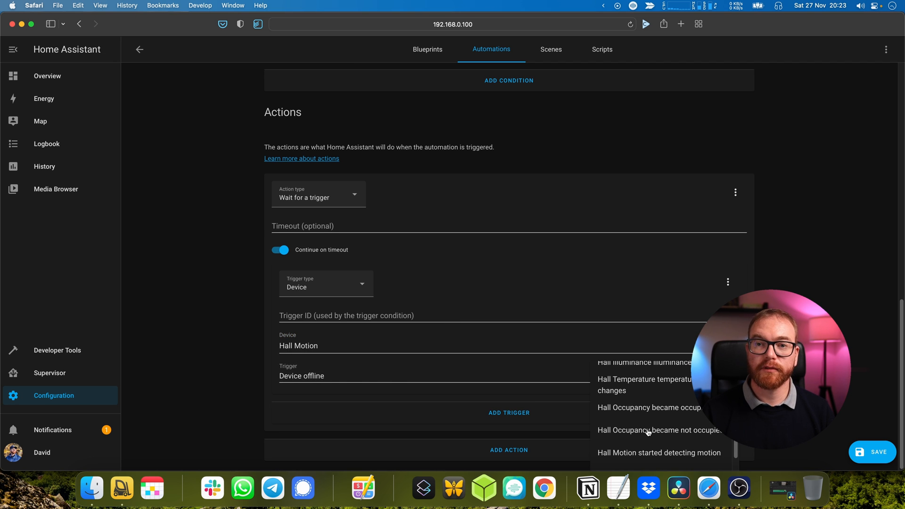
{"action": "left_click", "coordinate": [648, 430]}
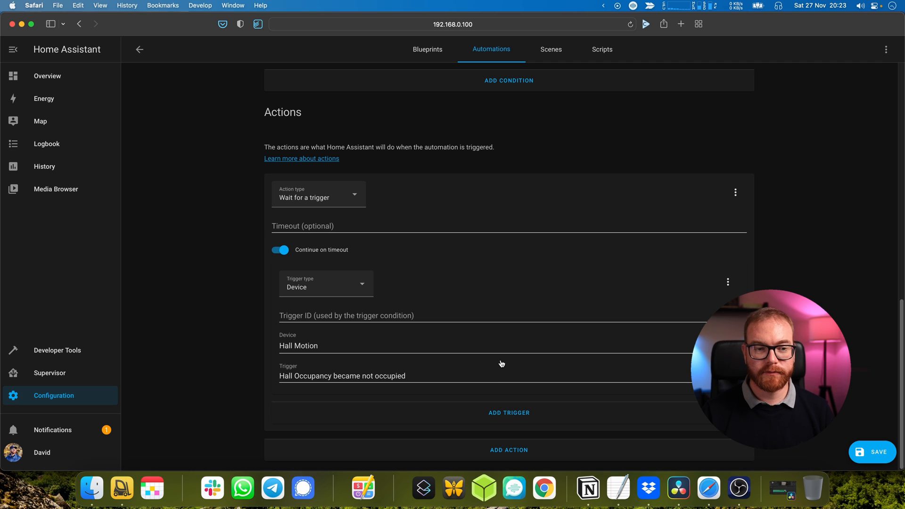
{"action": "scroll", "scroll_direction": "up", "scroll_amount": 3}
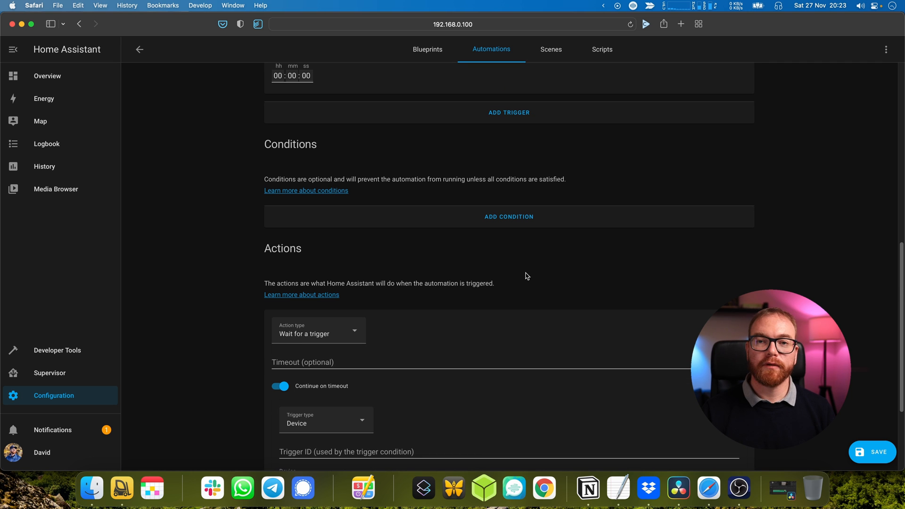
{"action": "mouse_move", "coordinate": [515, 236]}
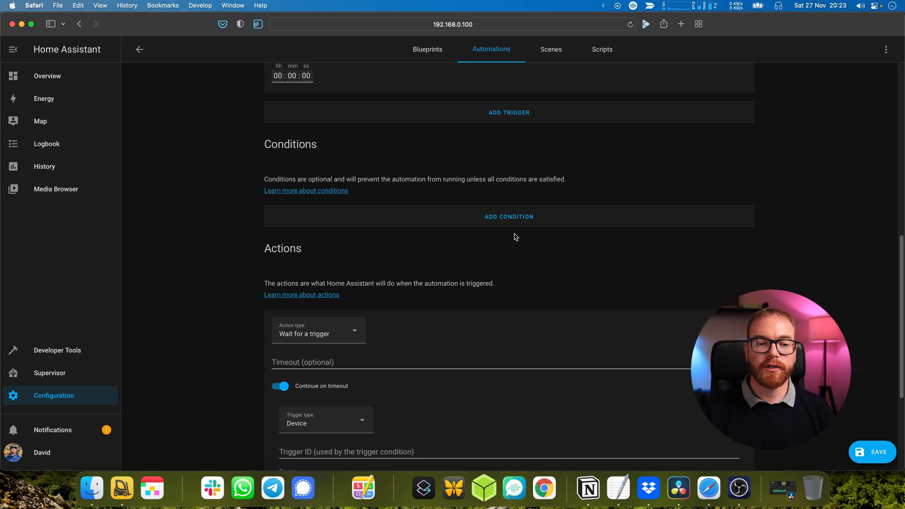
{"action": "mouse_move", "coordinate": [509, 217]}
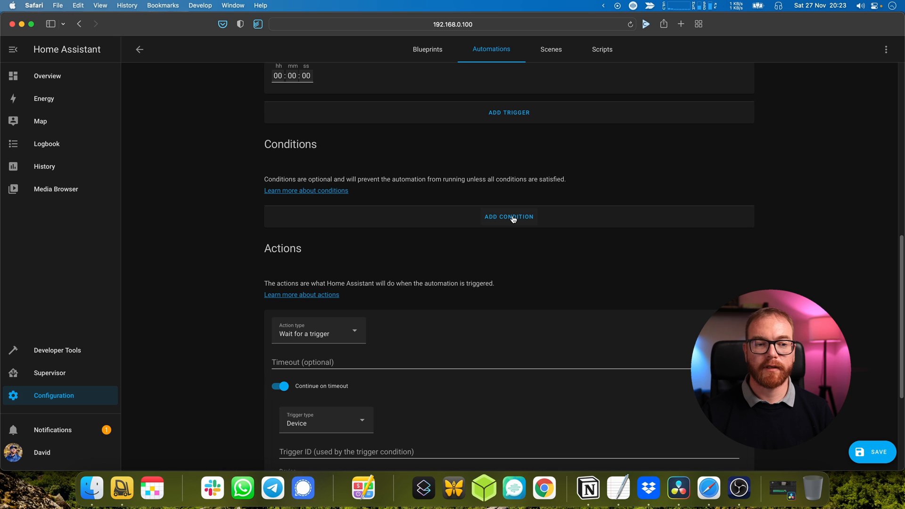
Add a State condition requiring input_boolean.office to be 'on'.
{"action": "left_click", "coordinate": [509, 216]}
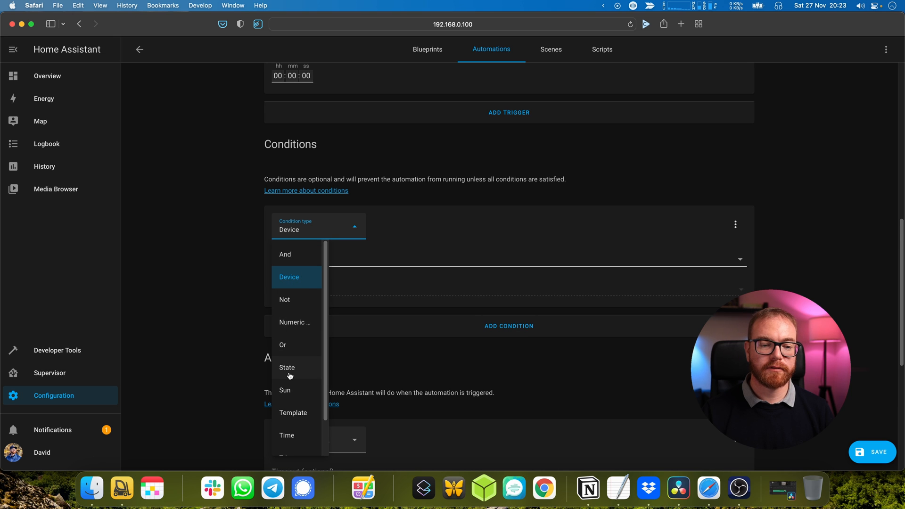
{"action": "left_click", "coordinate": [287, 367]}
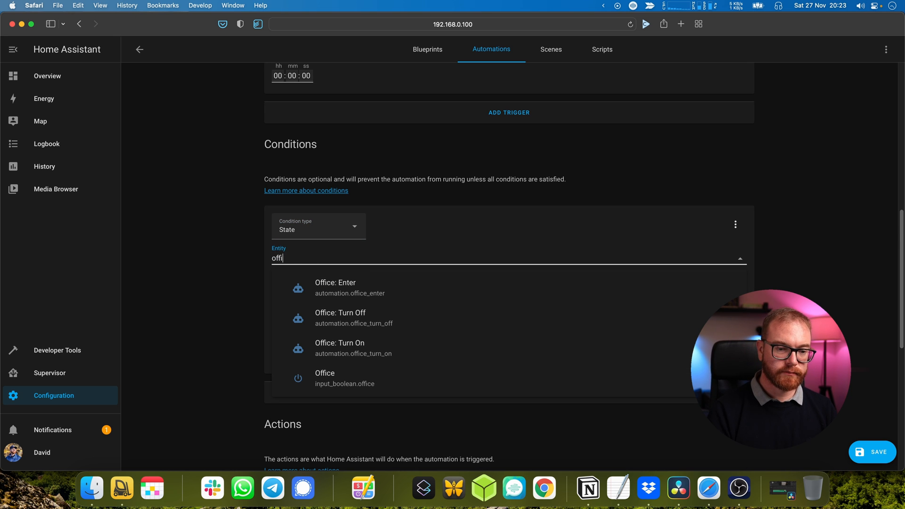
{"action": "left_click", "coordinate": [344, 378]}
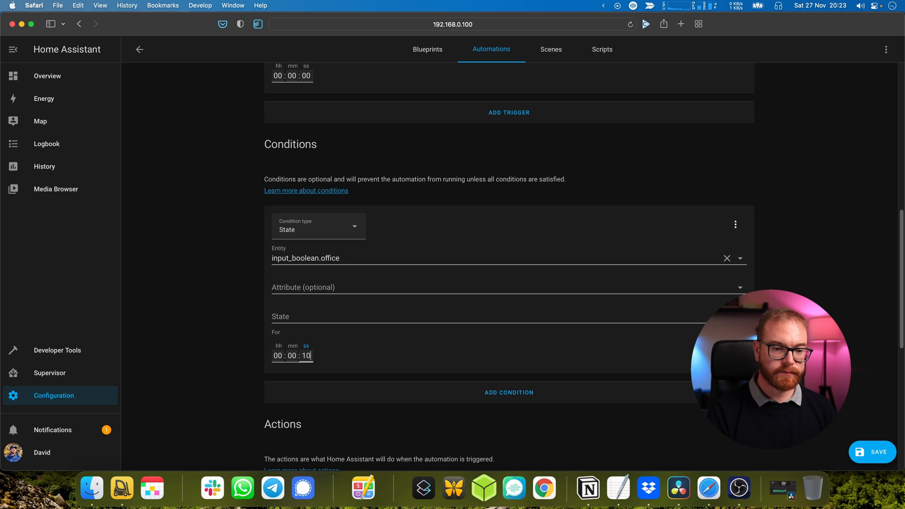
{"action": "type", "text": "on"}
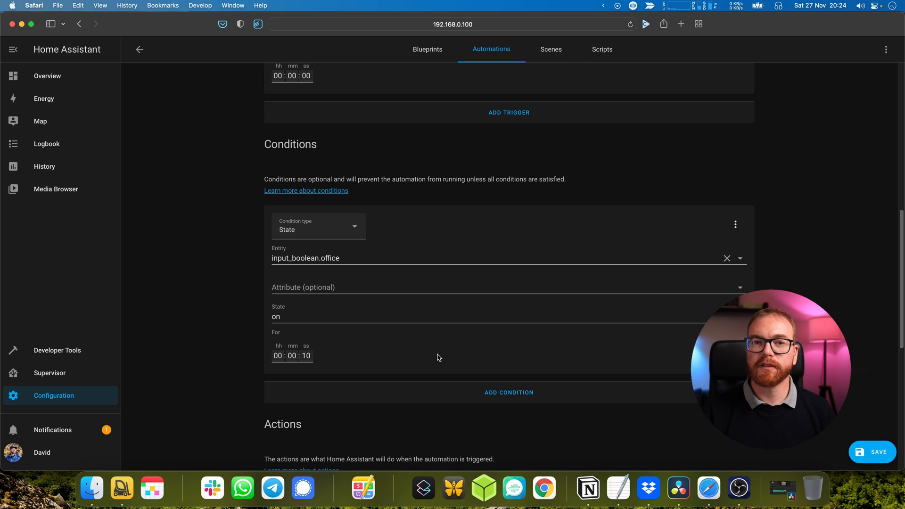
{"action": "mouse_move", "coordinate": [430, 364]}
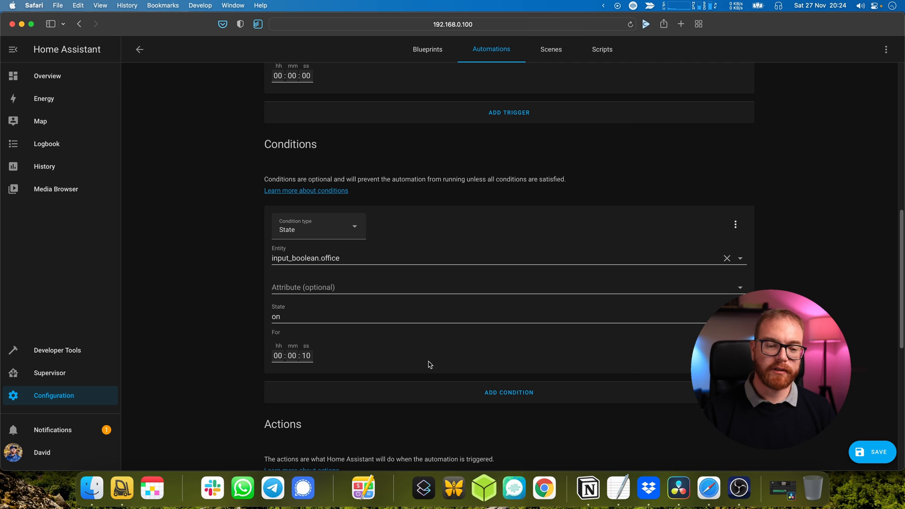
Set the wait's timeout to 10 and switch off Continue on timeout.
{"action": "scroll", "scroll_direction": "down", "scroll_amount": 3}
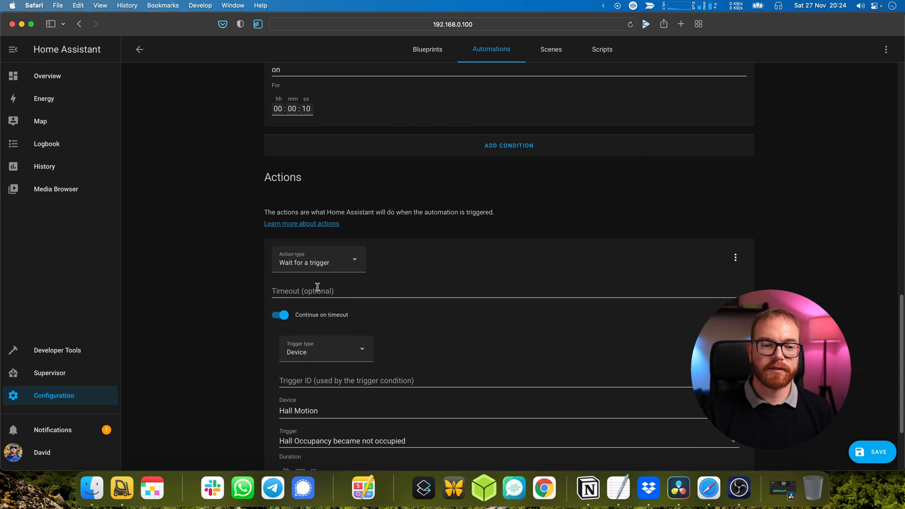
{"action": "scroll", "scroll_direction": "down", "scroll_amount": 3}
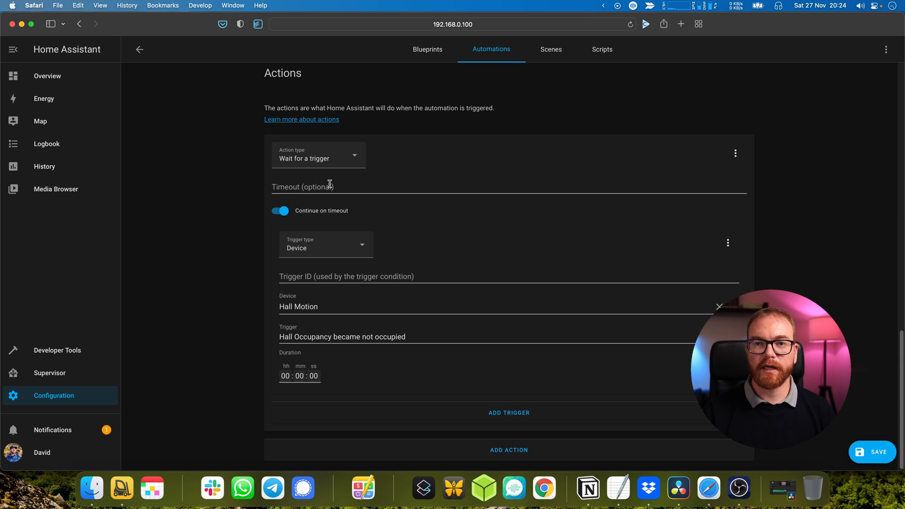
{"action": "type", "text": "10"}
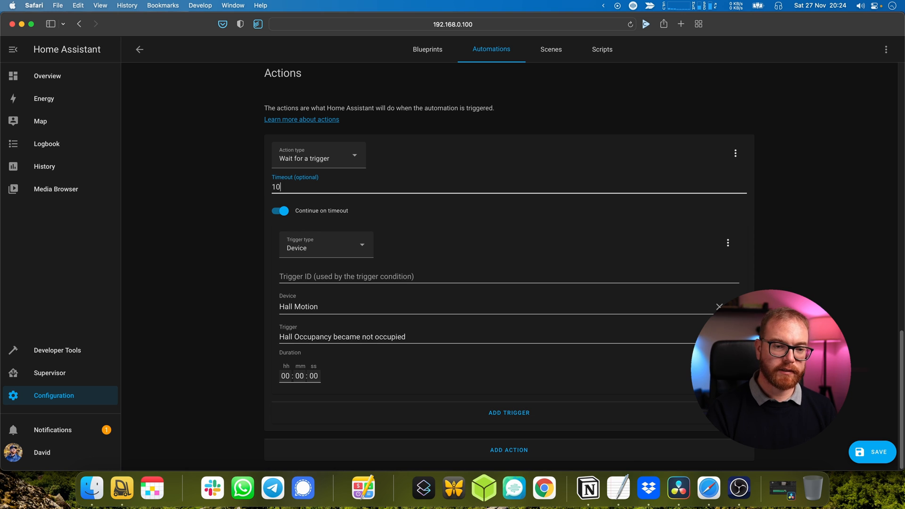
{"action": "mouse_move", "coordinate": [417, 247]}
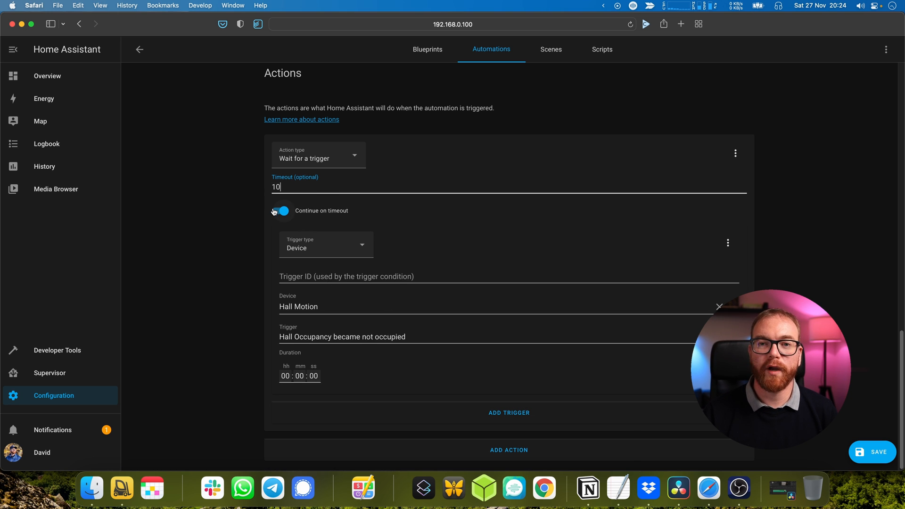
{"action": "left_click", "coordinate": [281, 211]}
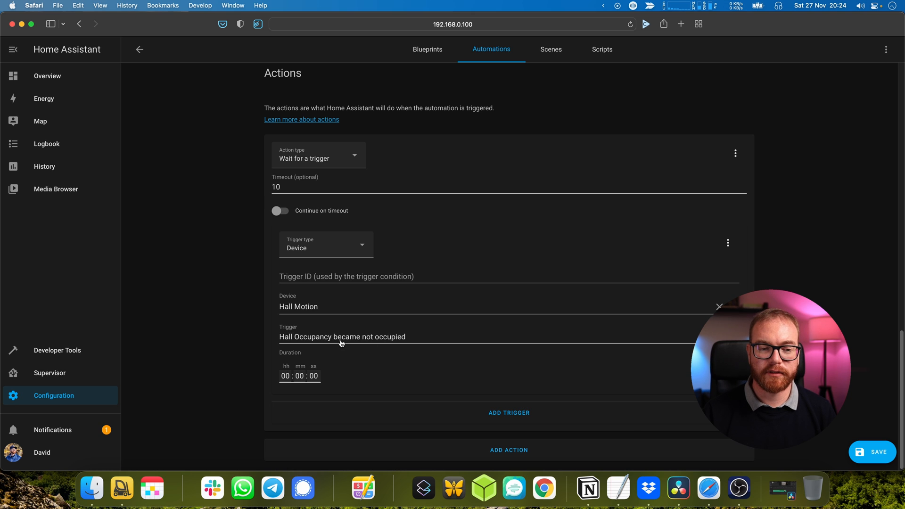
{"action": "mouse_move", "coordinate": [350, 316]}
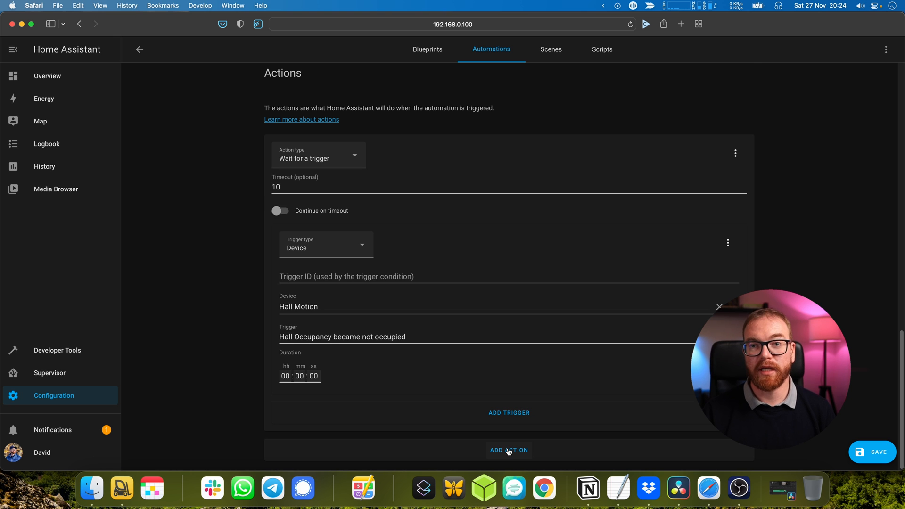
Add an Input boolean: Turn off action, found by searching 'boo', targeting Office.
{"action": "left_click", "coordinate": [509, 450]}
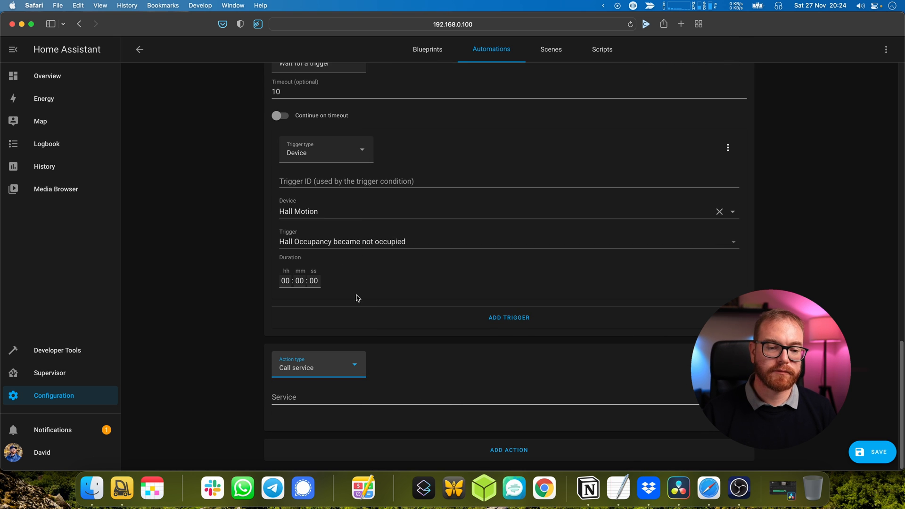
{"action": "type", "text": "boo"}
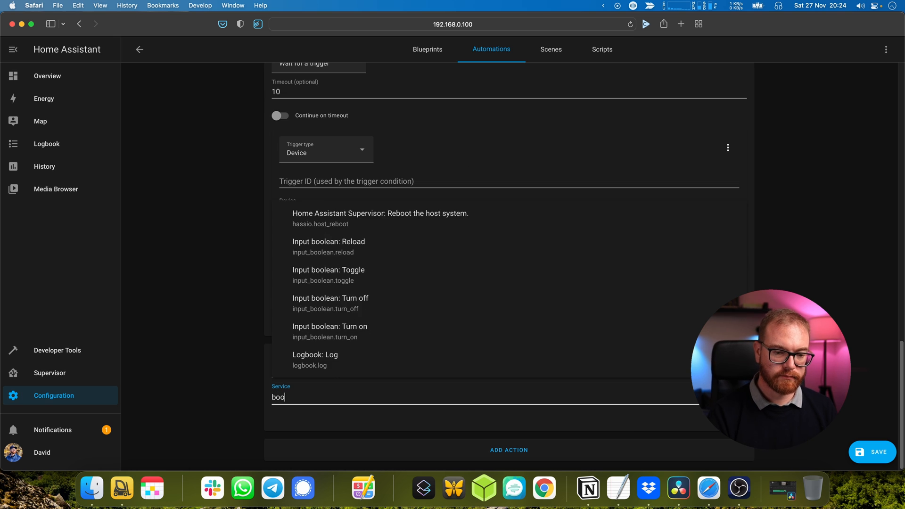
{"action": "left_click", "coordinate": [330, 298]}
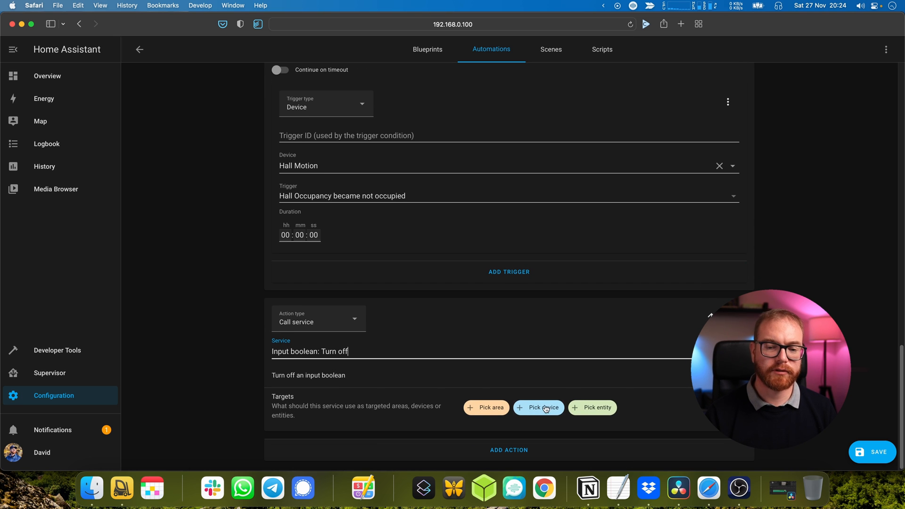
{"action": "left_click", "coordinate": [486, 408]}
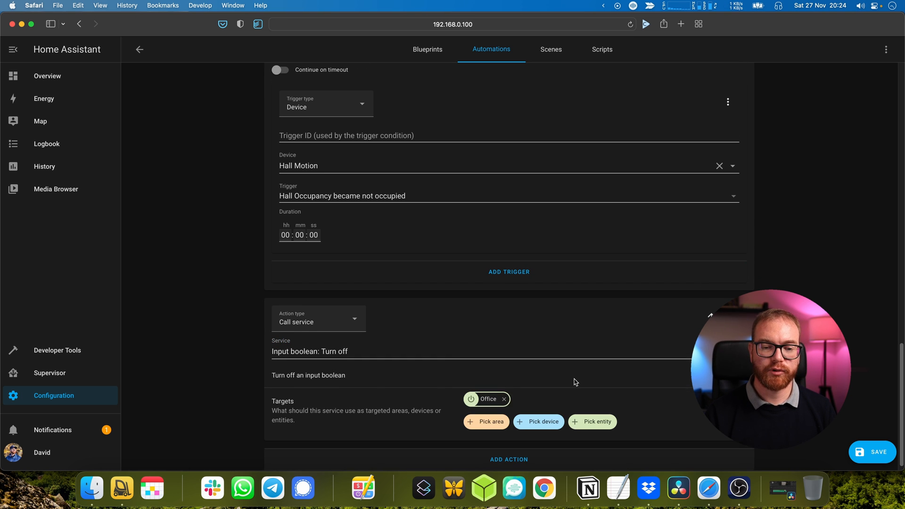
{"action": "scroll", "scroll_direction": "up", "scroll_amount": 3}
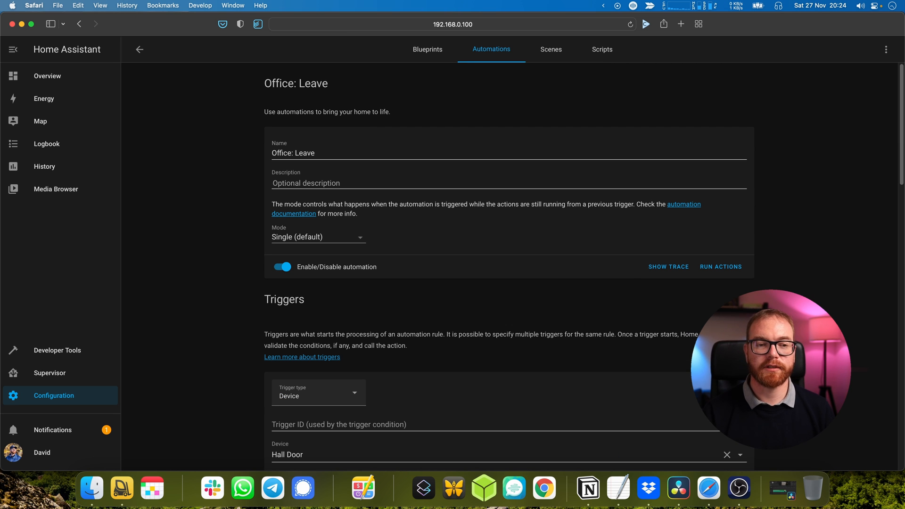
{"action": "scroll", "scroll_direction": "down", "scroll_amount": 3}
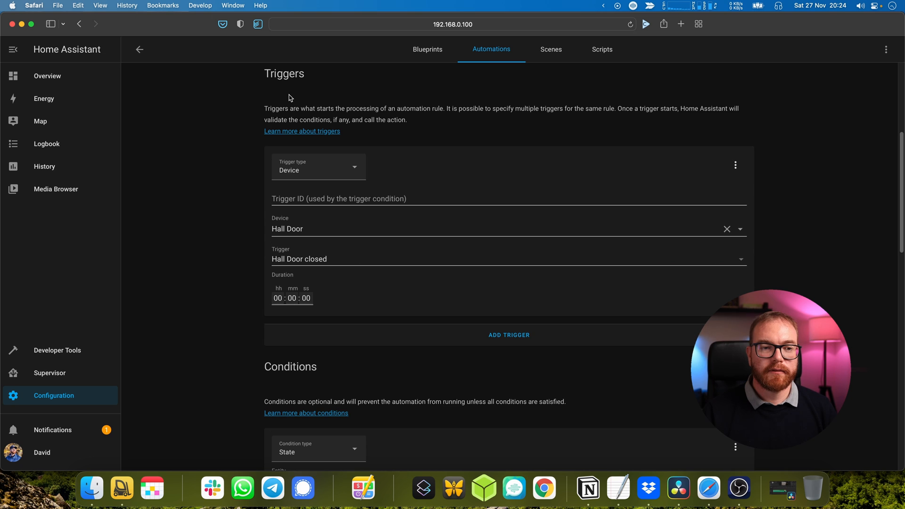
{"action": "mouse_move", "coordinate": [309, 266]}
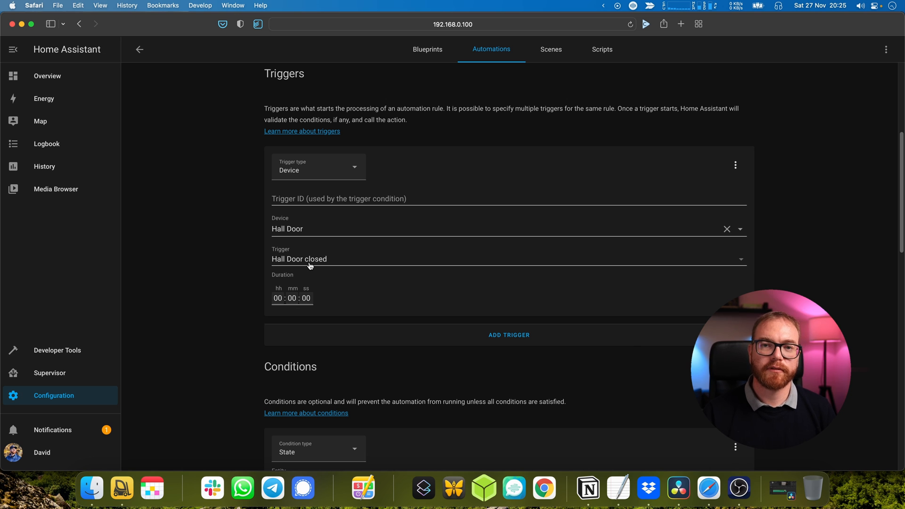
{"action": "scroll", "scroll_direction": "down", "scroll_amount": 3}
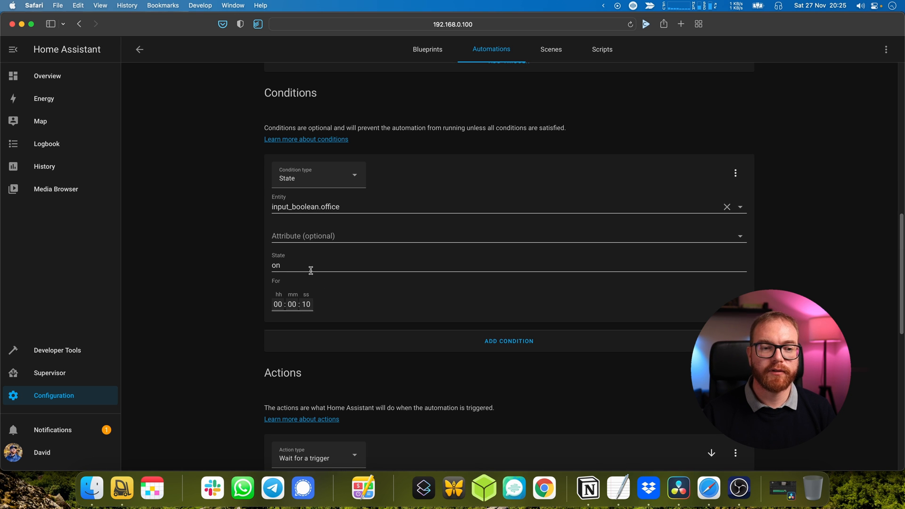
{"action": "mouse_move", "coordinate": [317, 231]}
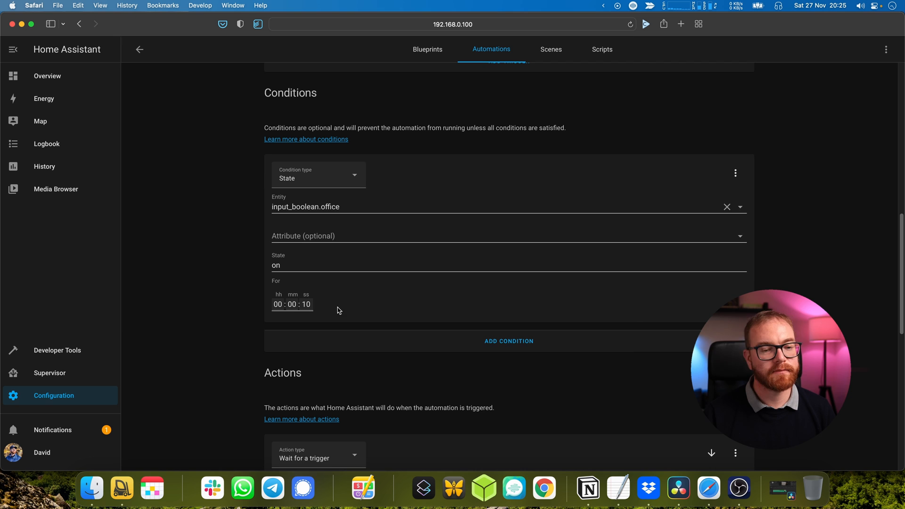
{"action": "scroll", "scroll_direction": "down", "scroll_amount": 3}
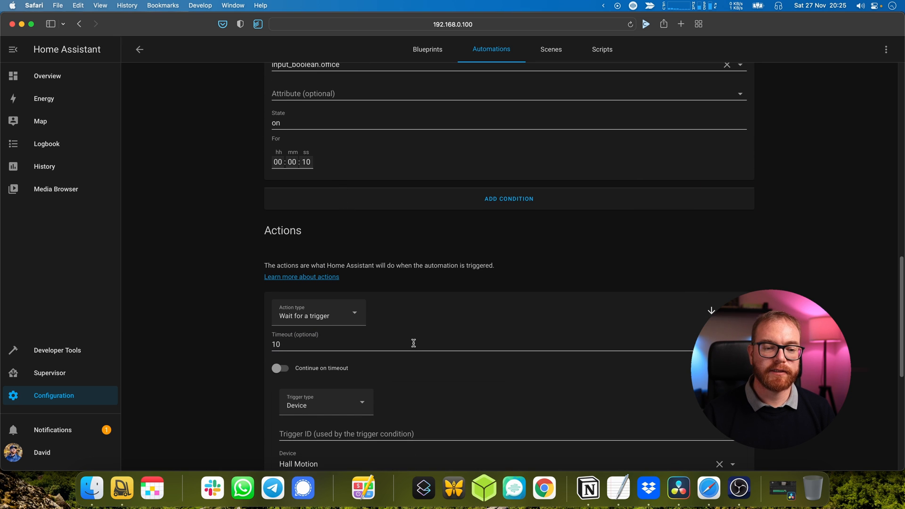
{"action": "scroll", "scroll_direction": "down", "scroll_amount": 3}
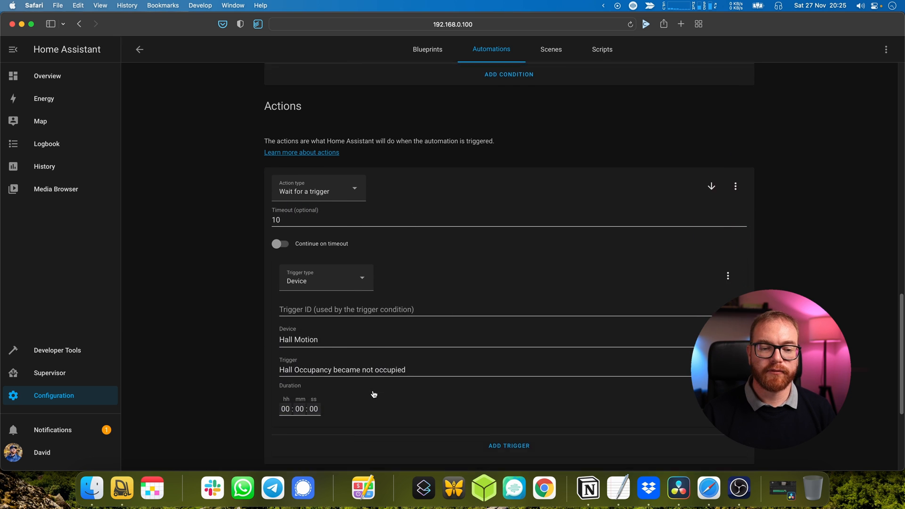
{"action": "scroll", "scroll_direction": "down", "scroll_amount": 3}
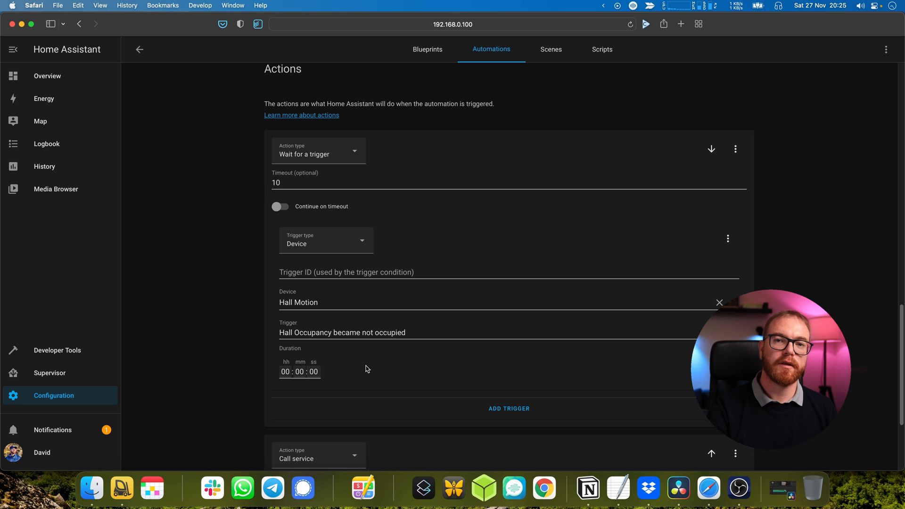
{"action": "scroll", "scroll_direction": "down", "scroll_amount": 3}
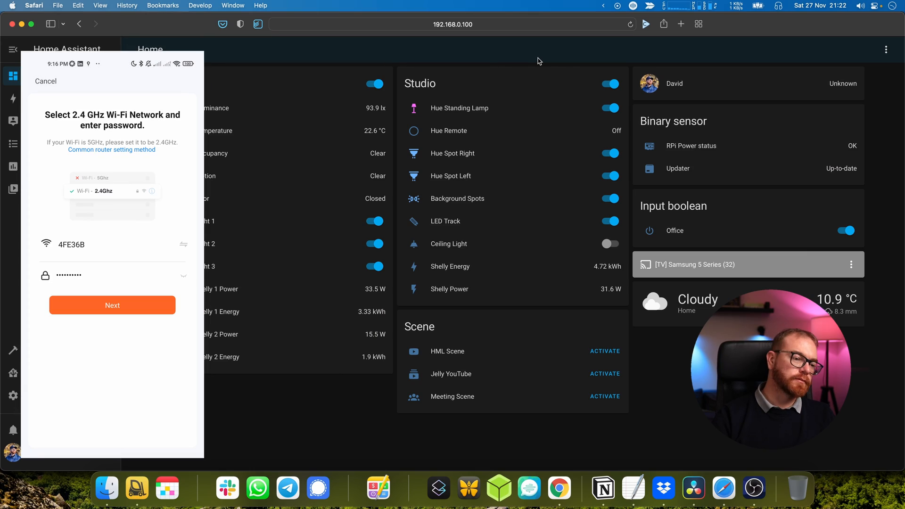
Log in to auth.tuya.com with the saved account login.
{"action": "left_click", "coordinate": [113, 305]}
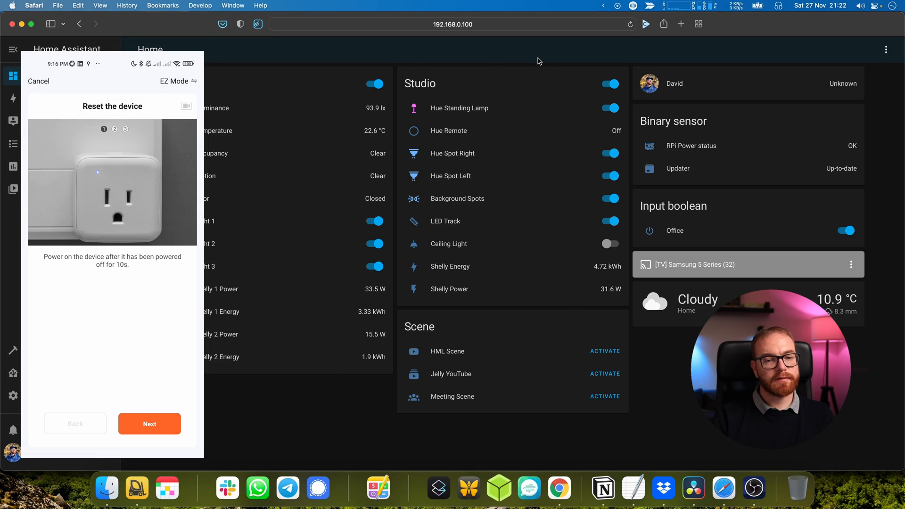
{"action": "left_click", "coordinate": [149, 423]}
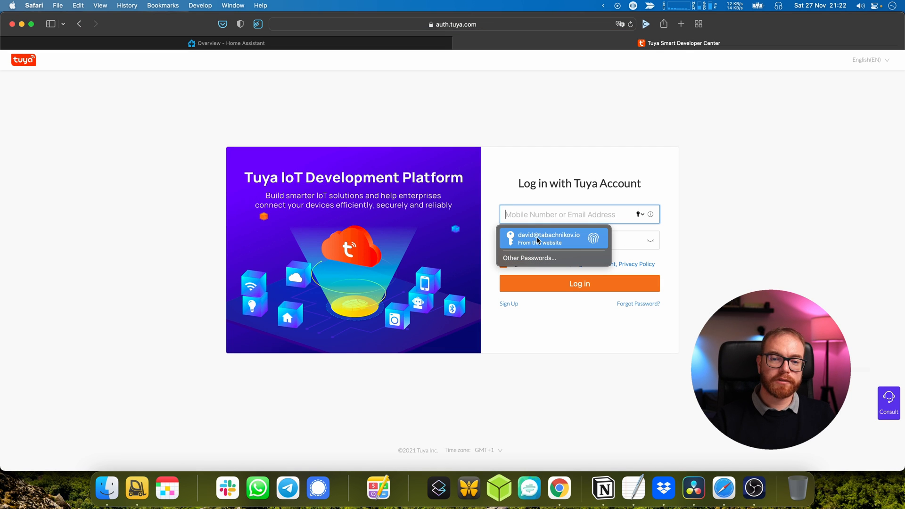
{"action": "left_click", "coordinate": [549, 238]}
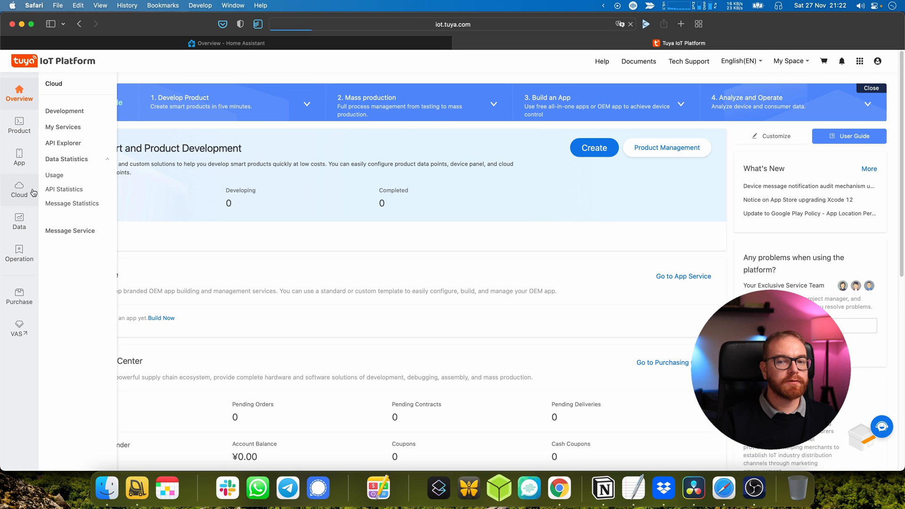
Create cloud project 'Smart Home' using Smart Home method and Central Europe, then authorize APIs.
{"action": "left_click", "coordinate": [64, 110]}
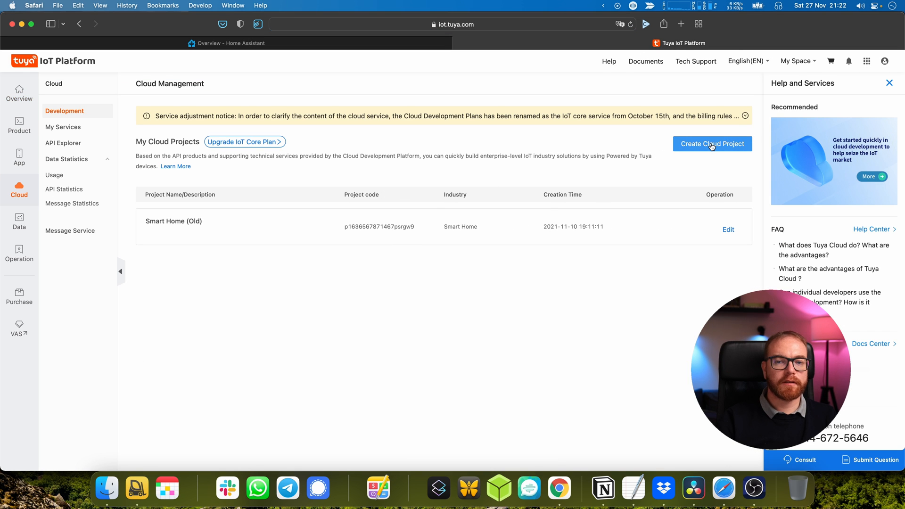
{"action": "left_click", "coordinate": [712, 144]}
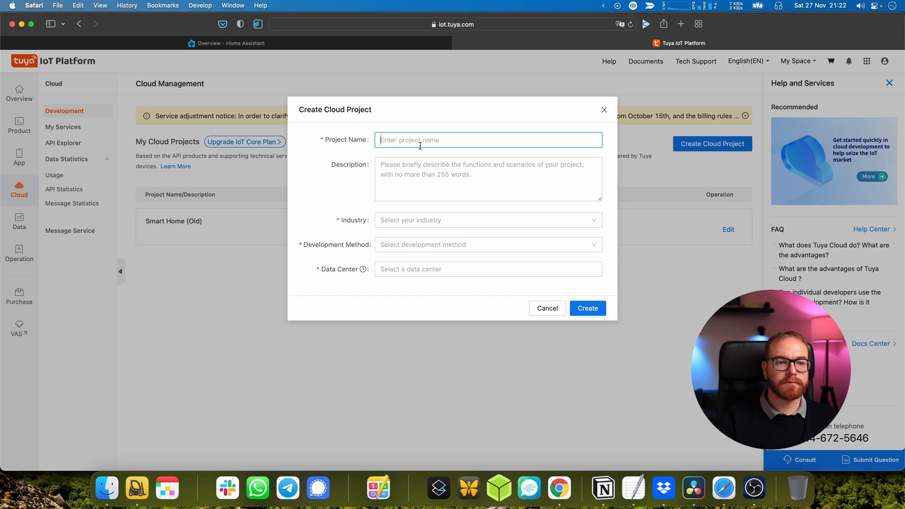
{"action": "type", "text": "Smart Home"}
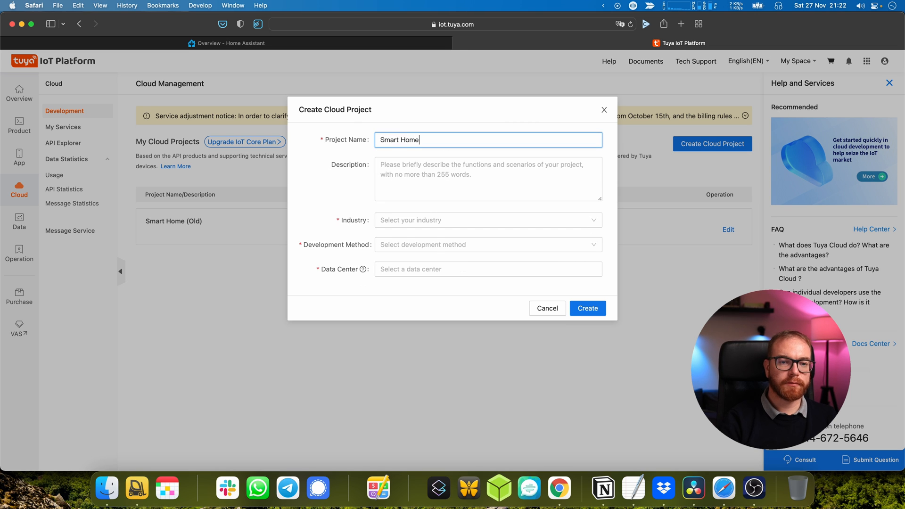
{"action": "left_click", "coordinate": [488, 220]}
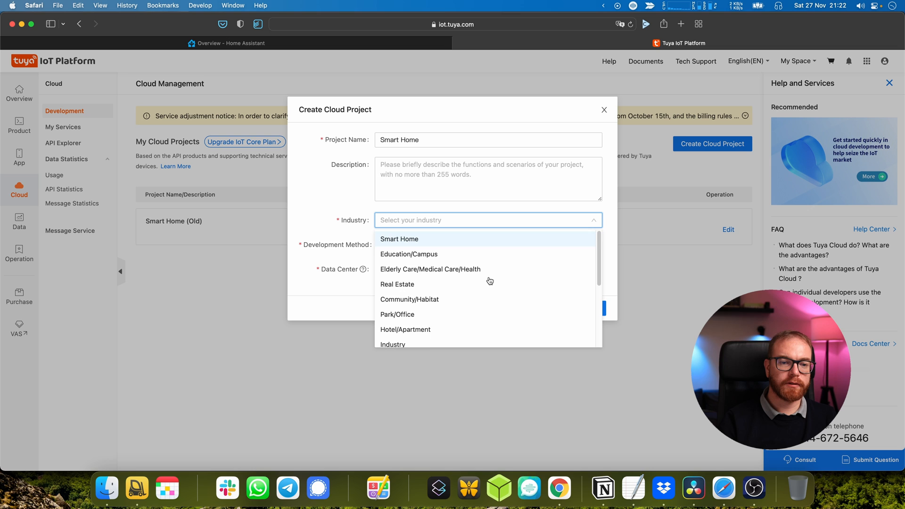
{"action": "scroll", "scroll_direction": "down", "scroll_amount": 3}
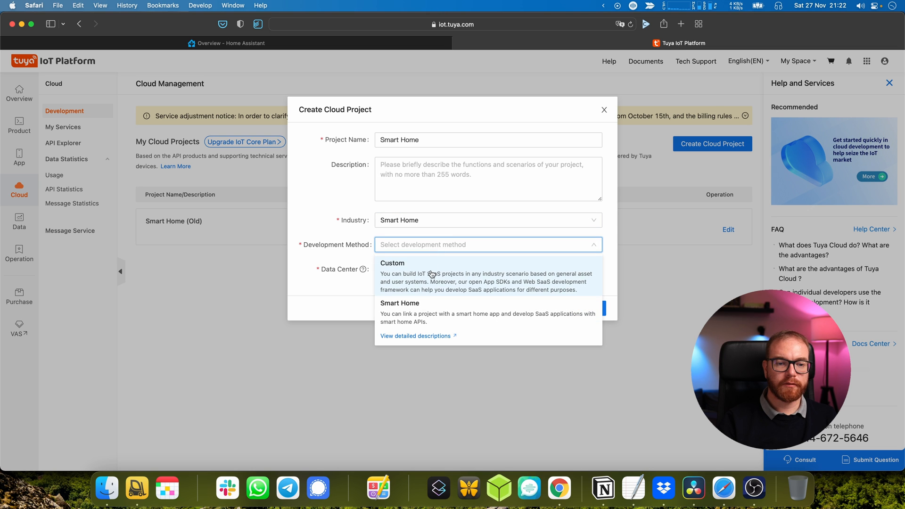
{"action": "left_click", "coordinate": [400, 303]}
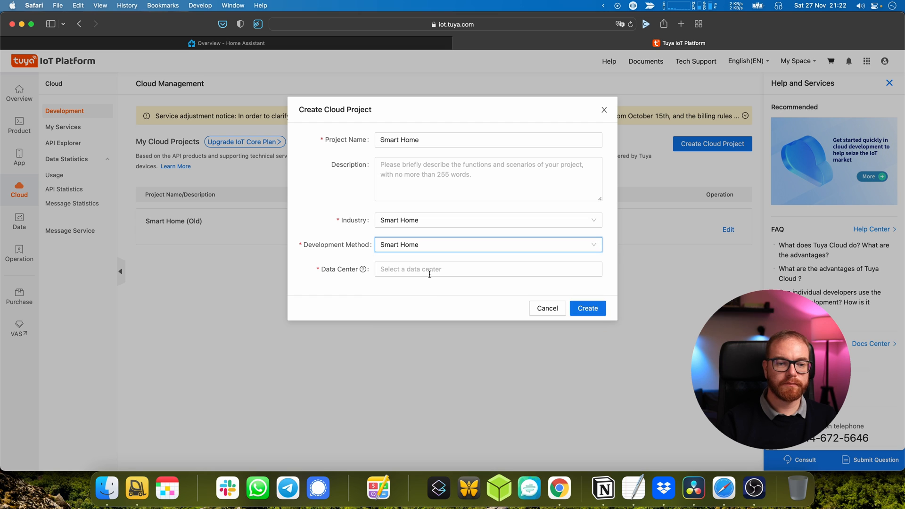
{"action": "left_click", "coordinate": [487, 269]}
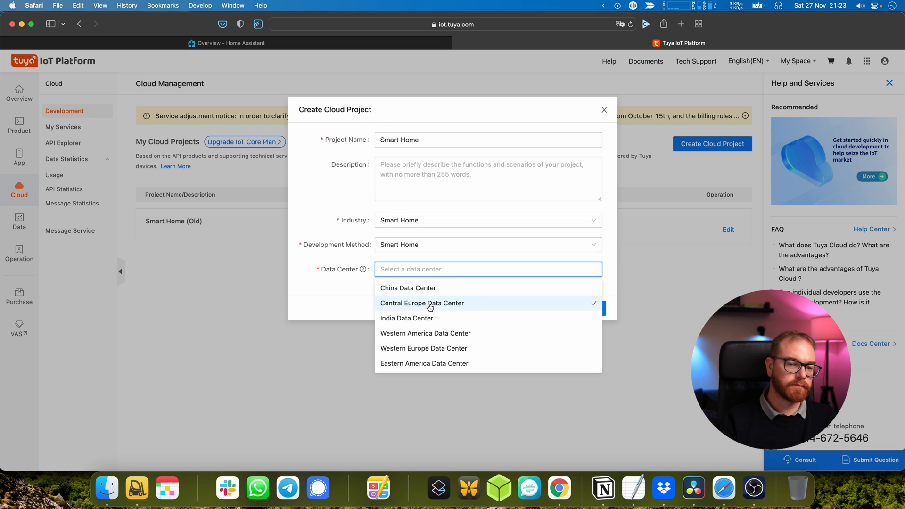
{"action": "left_click", "coordinate": [422, 303]}
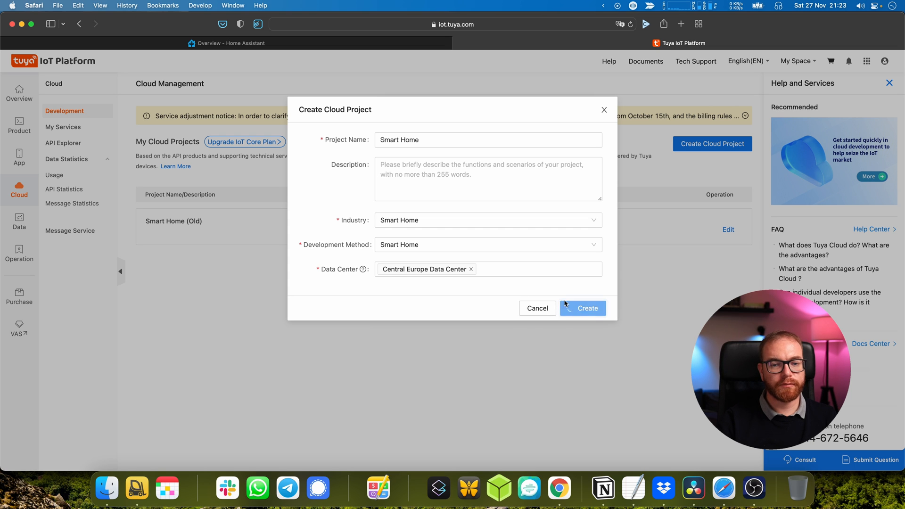
{"action": "left_click", "coordinate": [583, 308]}
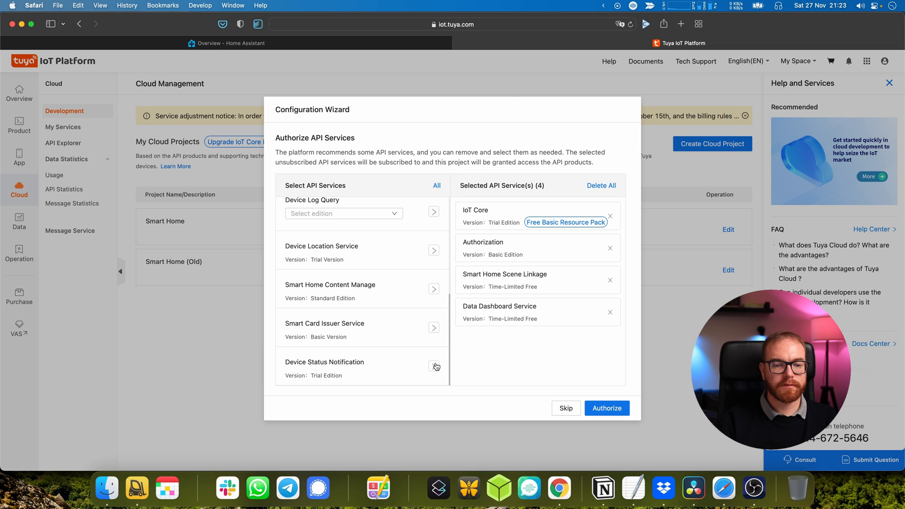
{"action": "left_click", "coordinate": [606, 408]}
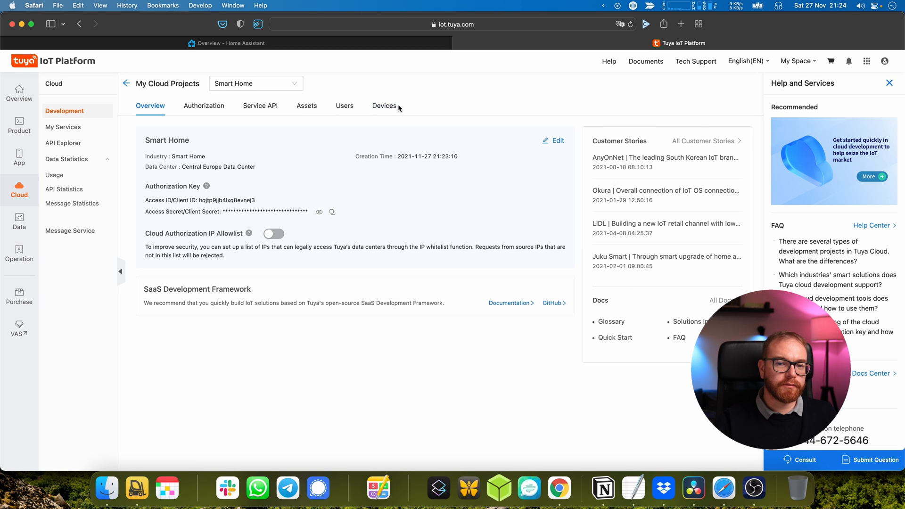
Link the Smart Life app account under the project's Devices, then return to Home Assistant.
{"action": "left_click", "coordinate": [383, 106]}
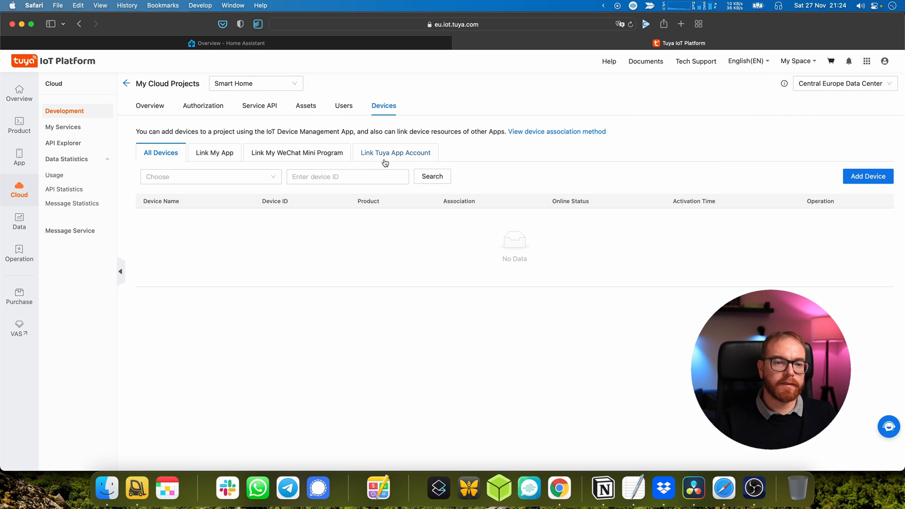
{"action": "left_click", "coordinate": [395, 152]}
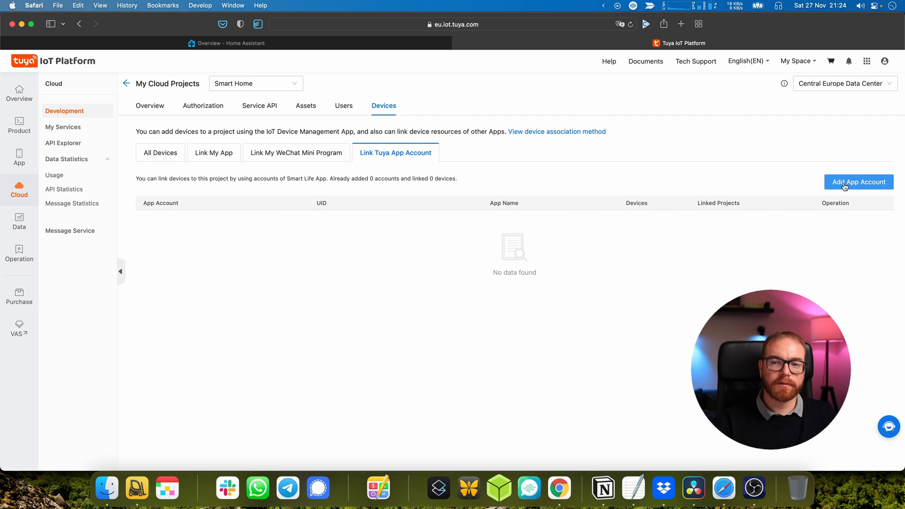
{"action": "left_click", "coordinate": [858, 182]}
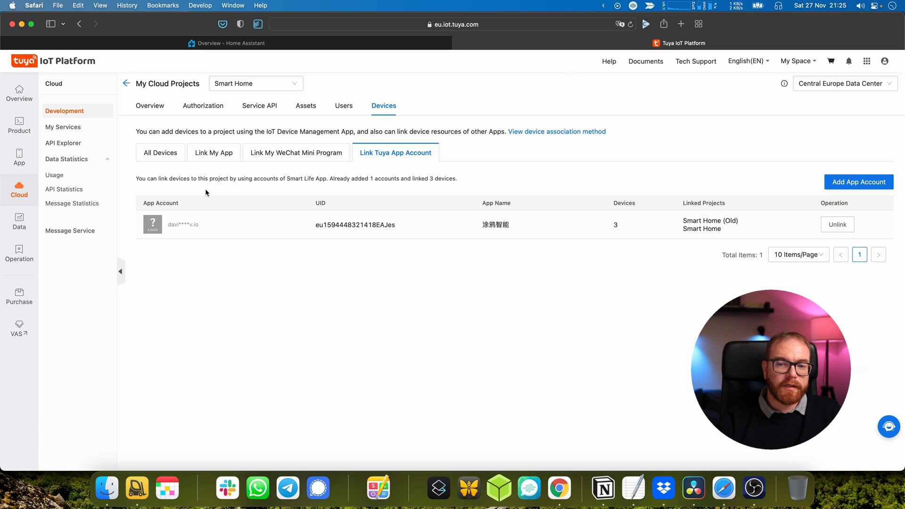
{"action": "left_click", "coordinate": [160, 152]}
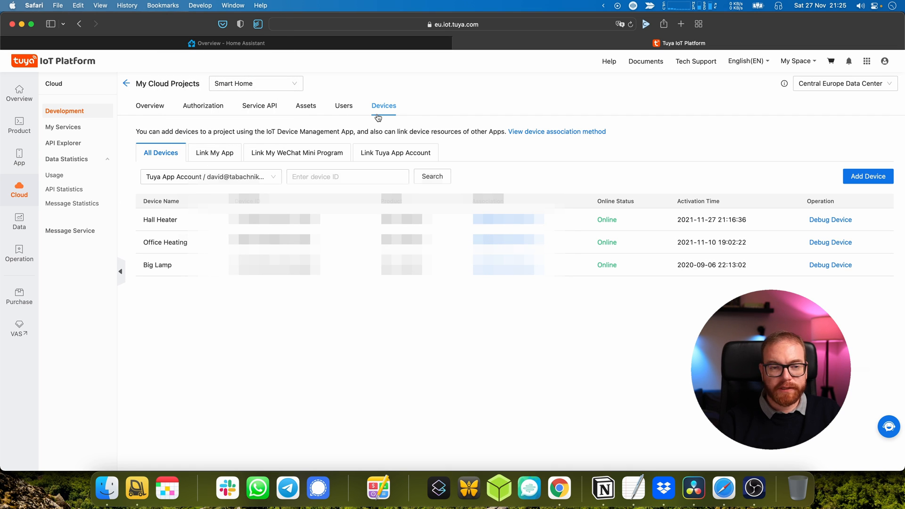
{"action": "mouse_move", "coordinate": [306, 57]}
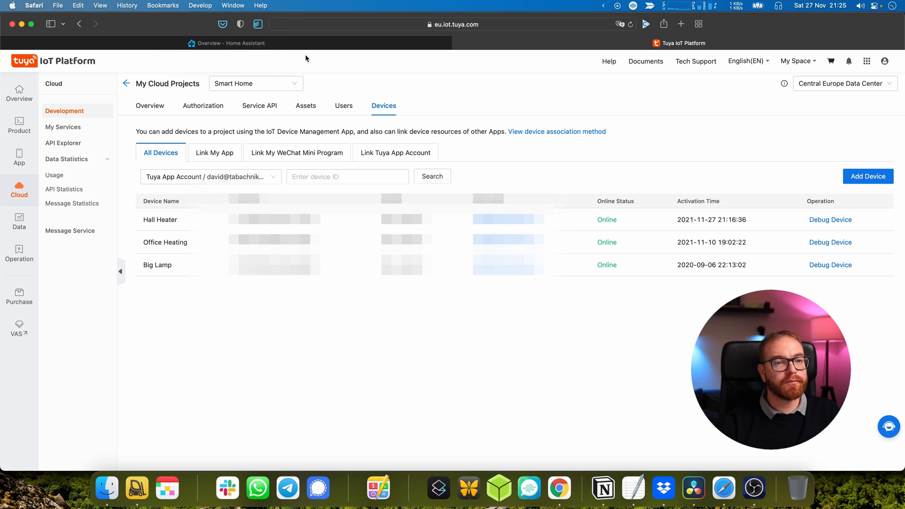
{"action": "mouse_move", "coordinate": [301, 59]}
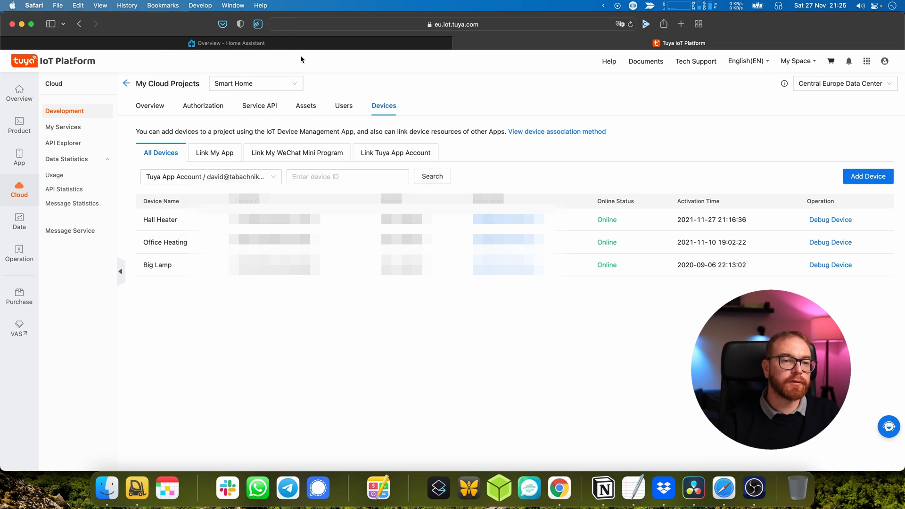
{"action": "mouse_move", "coordinate": [298, 57]}
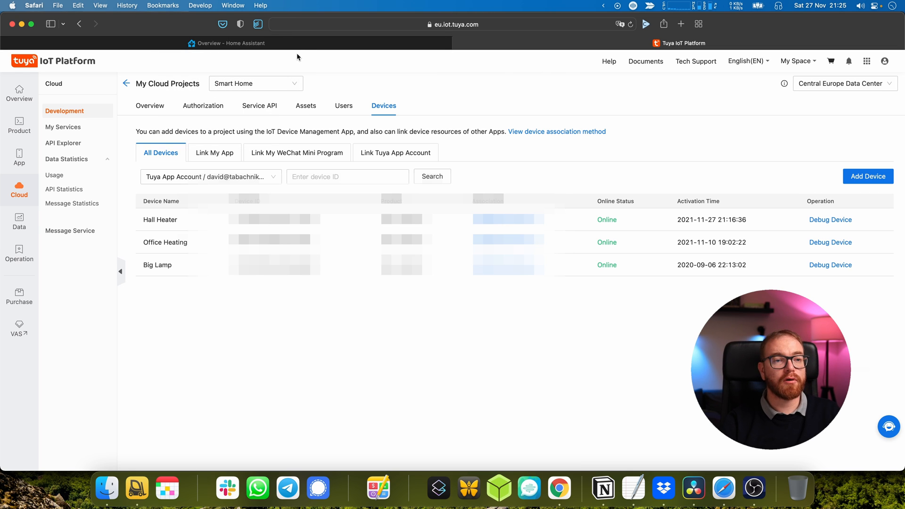
{"action": "left_click", "coordinate": [226, 43]}
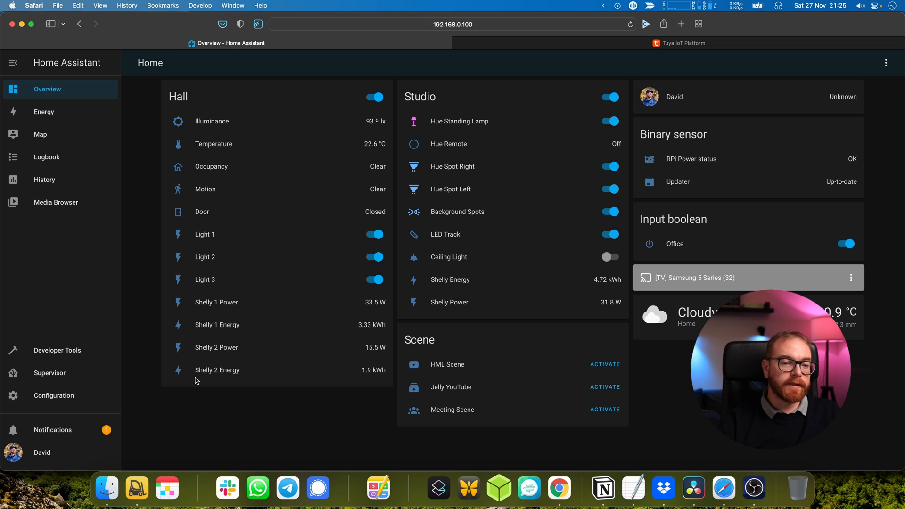
Install the Samba share add-on from the Supervisor Add-on Store.
{"action": "left_click", "coordinate": [49, 373]}
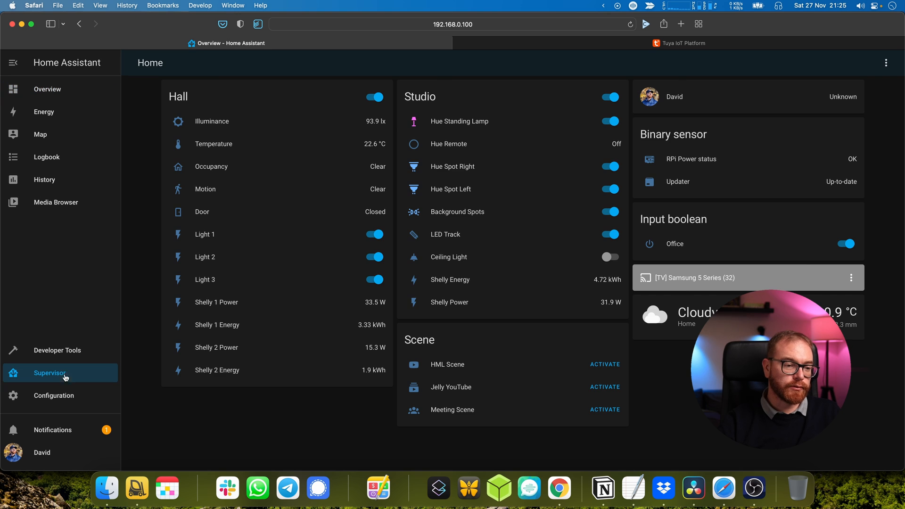
{"action": "left_click", "coordinate": [49, 372]}
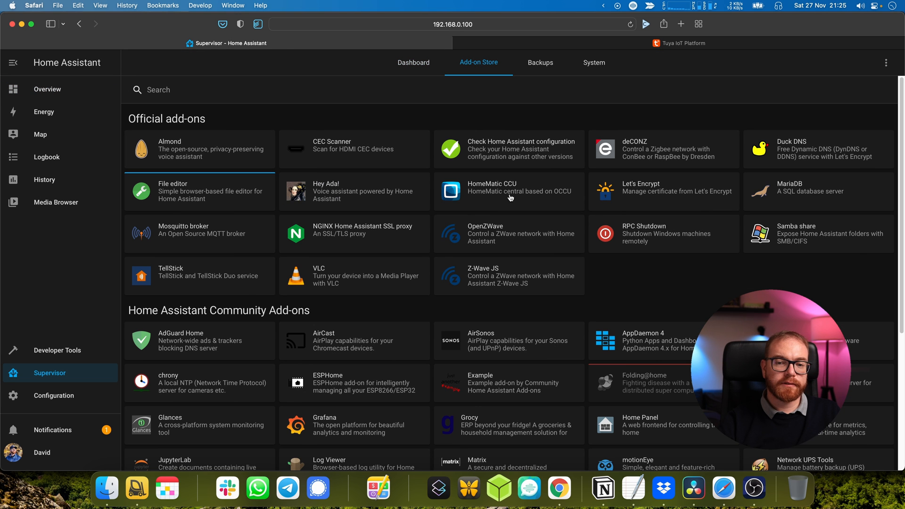
{"action": "left_click", "coordinate": [818, 233]}
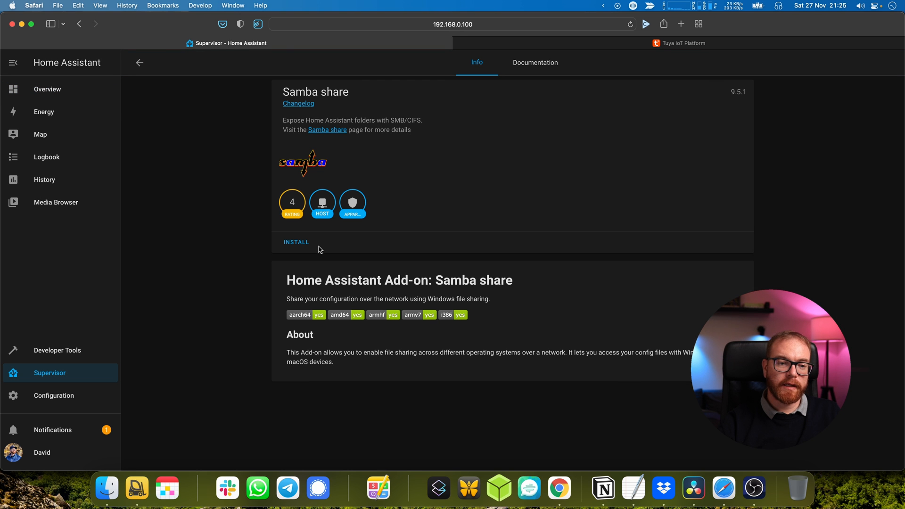
{"action": "left_click", "coordinate": [296, 242]}
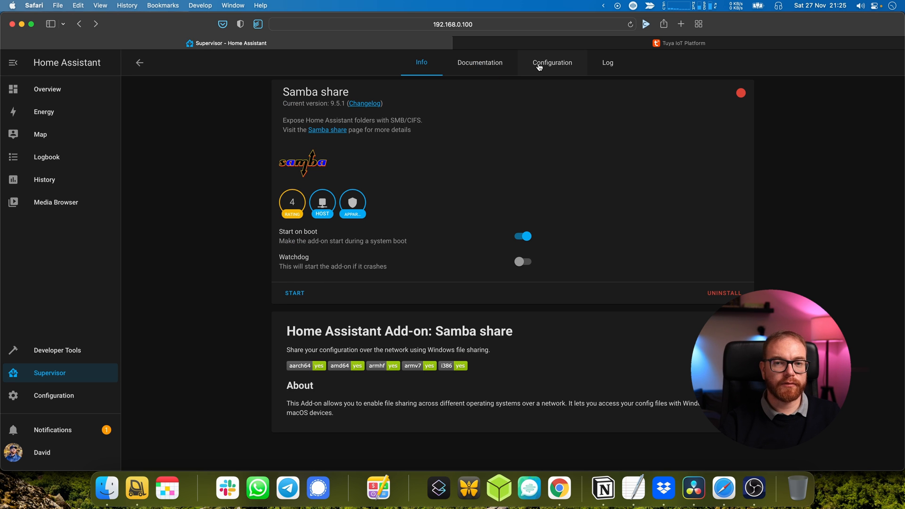
{"action": "left_click", "coordinate": [552, 62]}
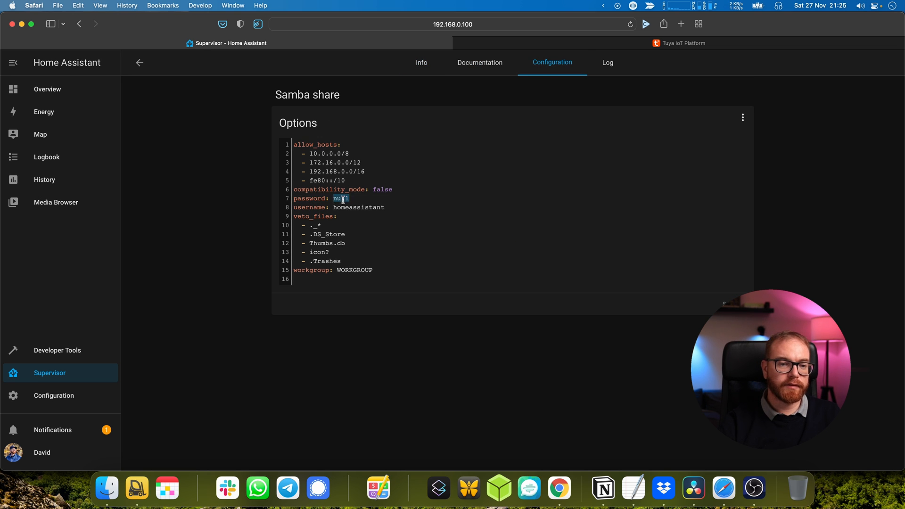
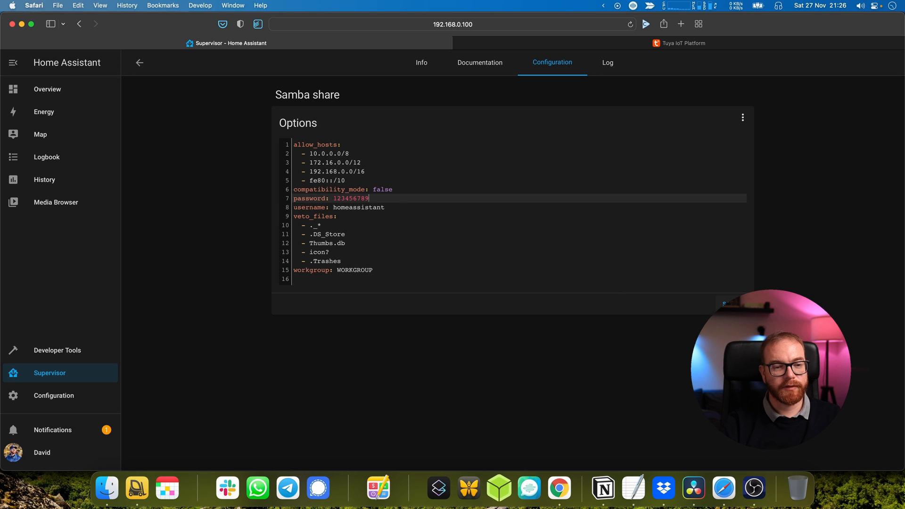
{"action": "mouse_move", "coordinate": [420, 62]}
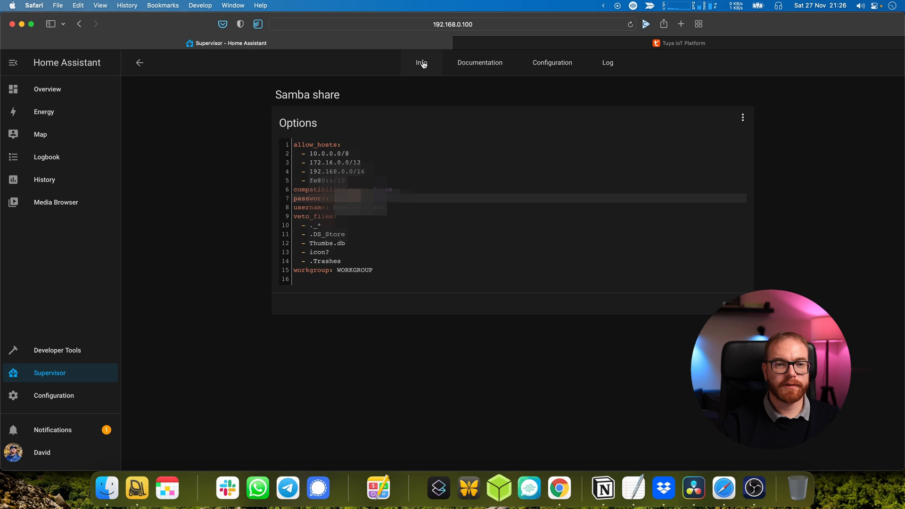
{"action": "left_click", "coordinate": [421, 62]}
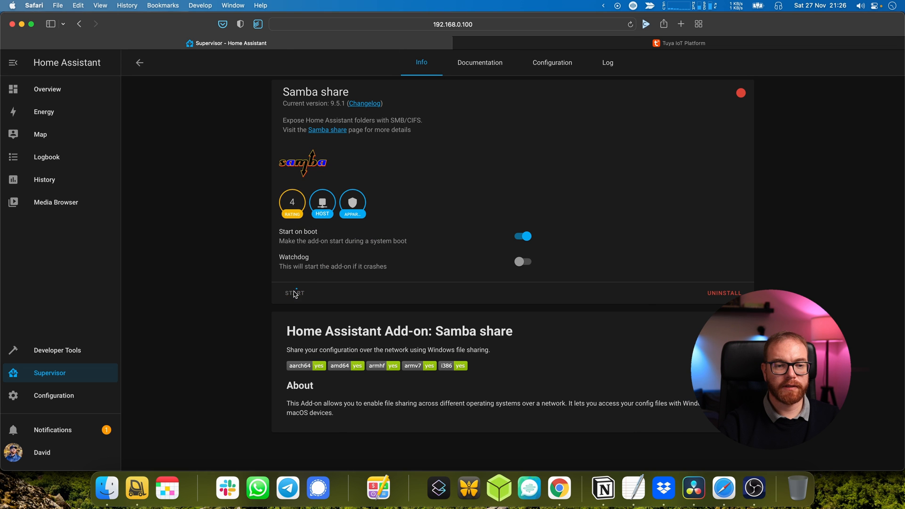
{"action": "left_click", "coordinate": [293, 293]}
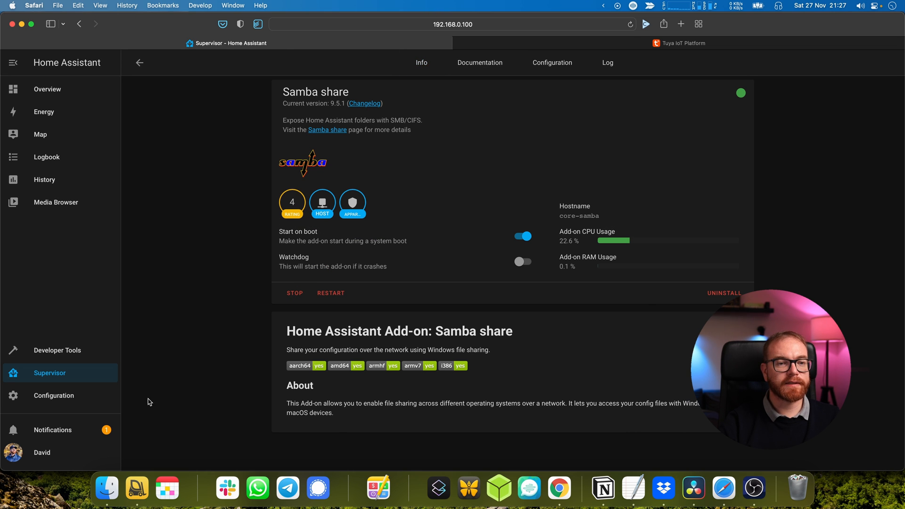
{"action": "mouse_move", "coordinate": [100, 473]}
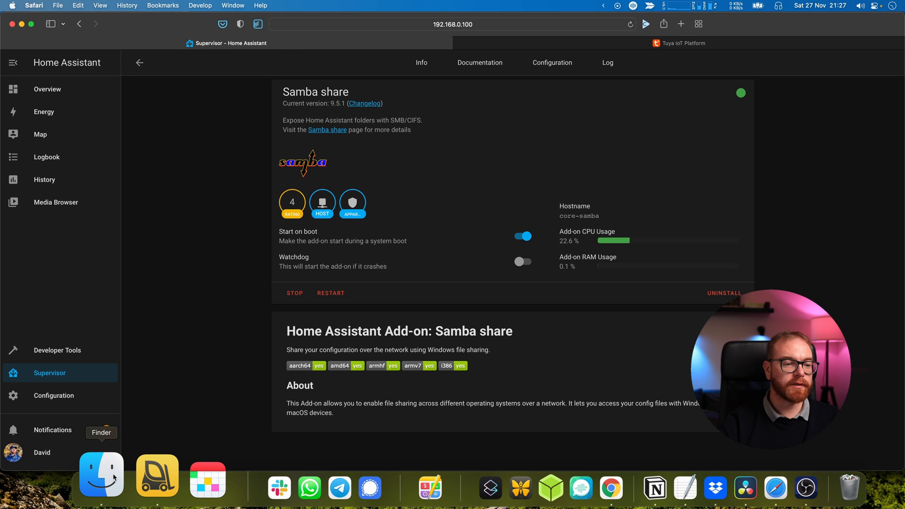
Connect Finder to the homeassistant share with a password and select the config folder.
{"action": "left_click", "coordinate": [101, 475]}
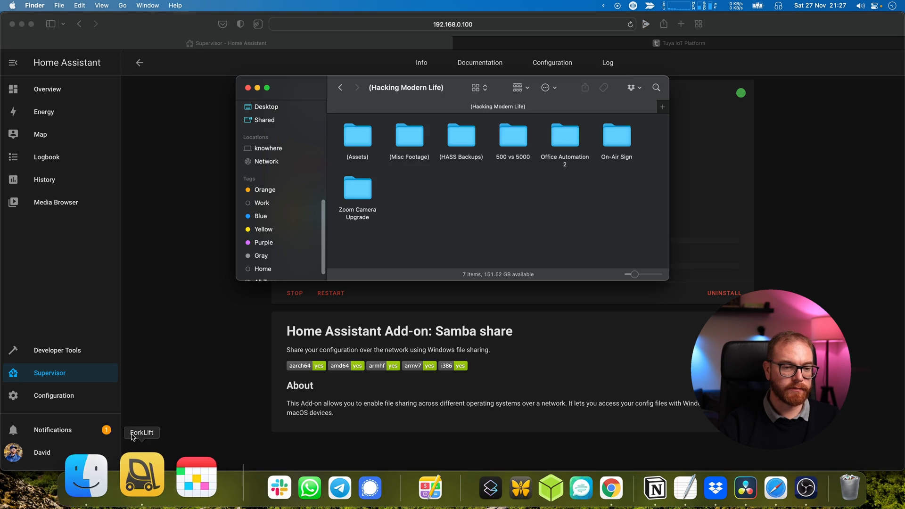
{"action": "left_click", "coordinate": [267, 161]}
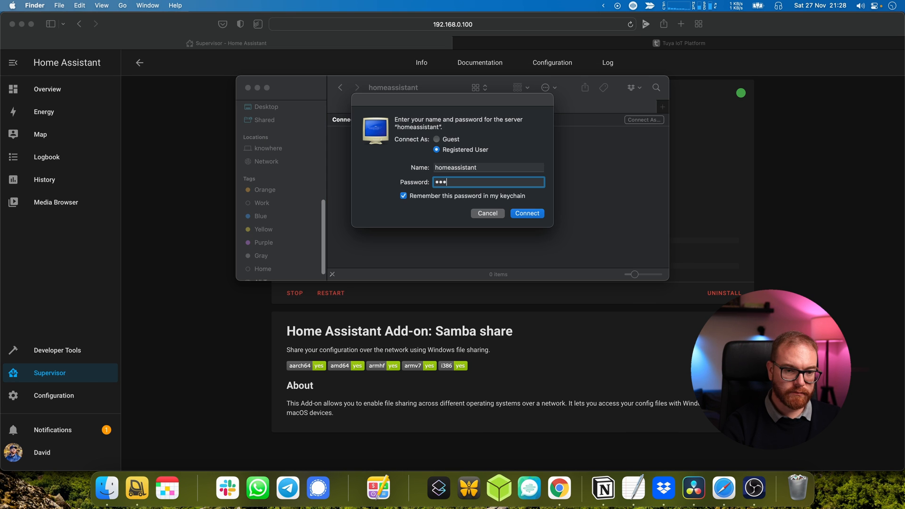
{"action": "type", "text": "password"}
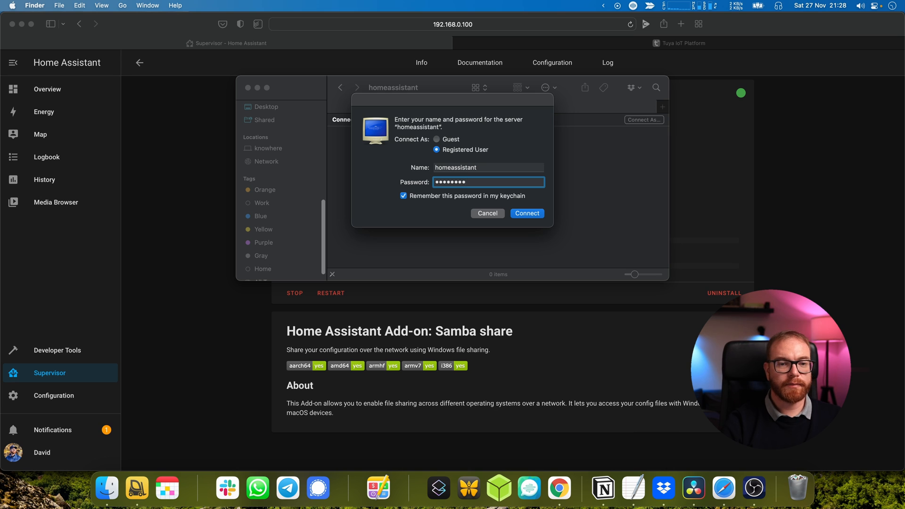
{"action": "left_click", "coordinate": [526, 213]}
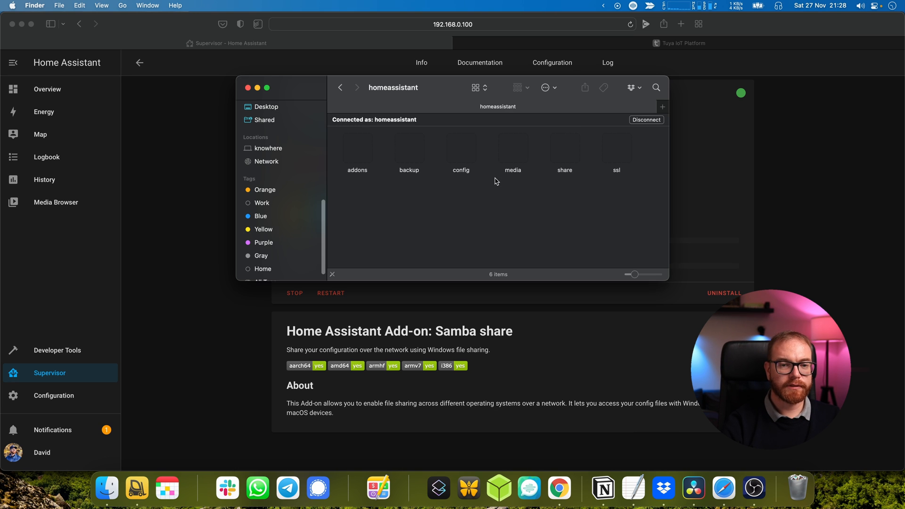
{"action": "left_click", "coordinate": [461, 147]}
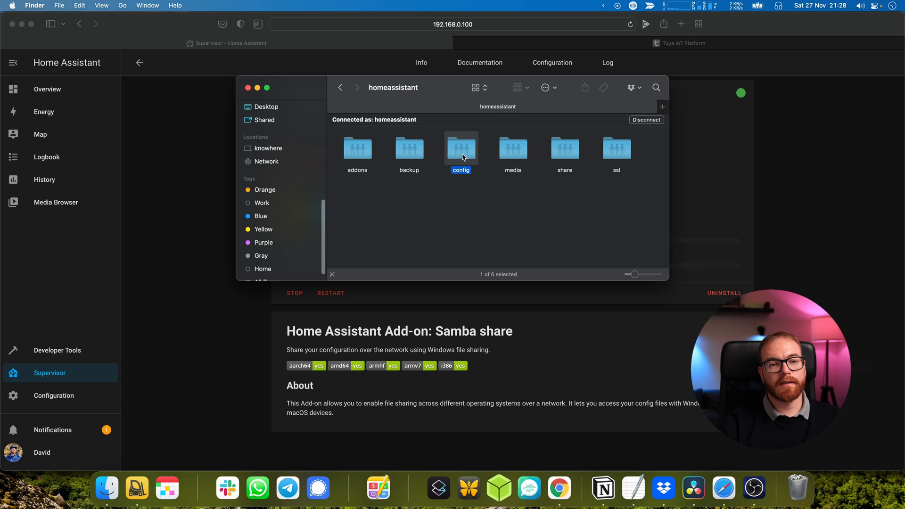
{"action": "mouse_move", "coordinate": [522, 164]}
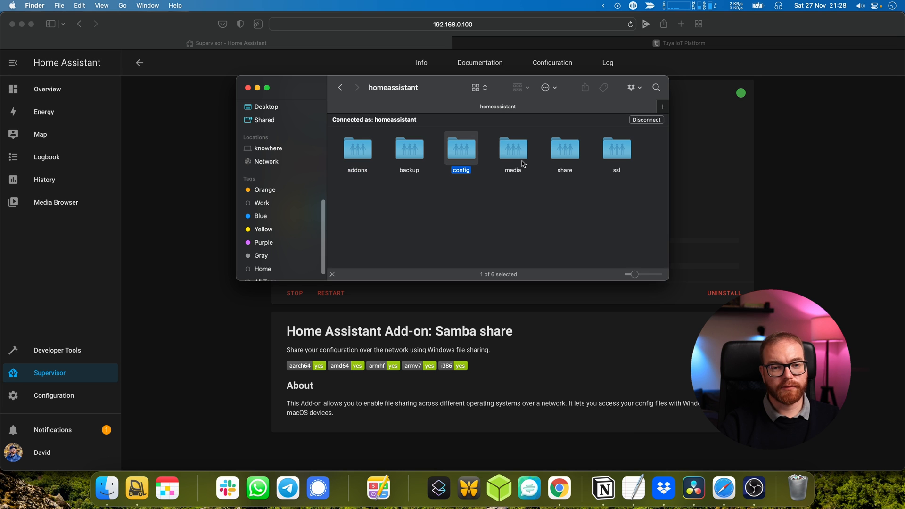
{"action": "mouse_move", "coordinate": [219, 153]}
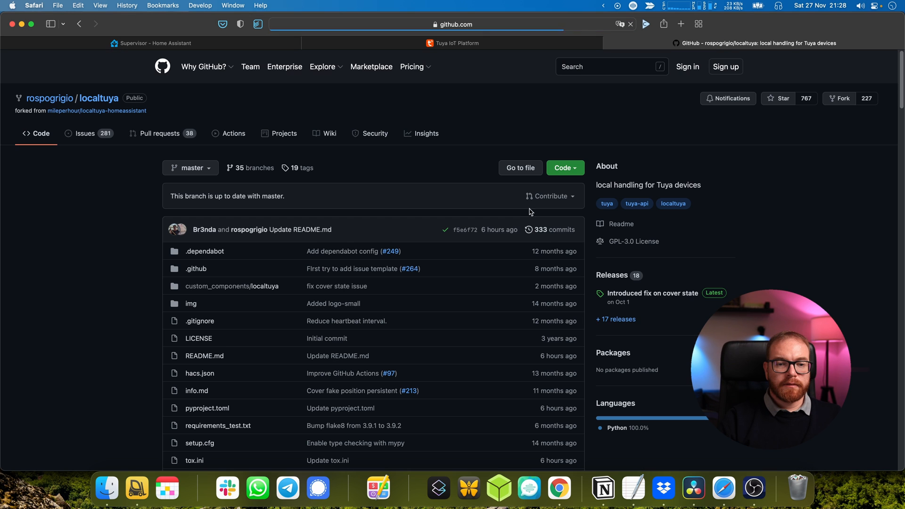
Open the config folder on the homeassistant share.
{"action": "left_click", "coordinate": [652, 293]}
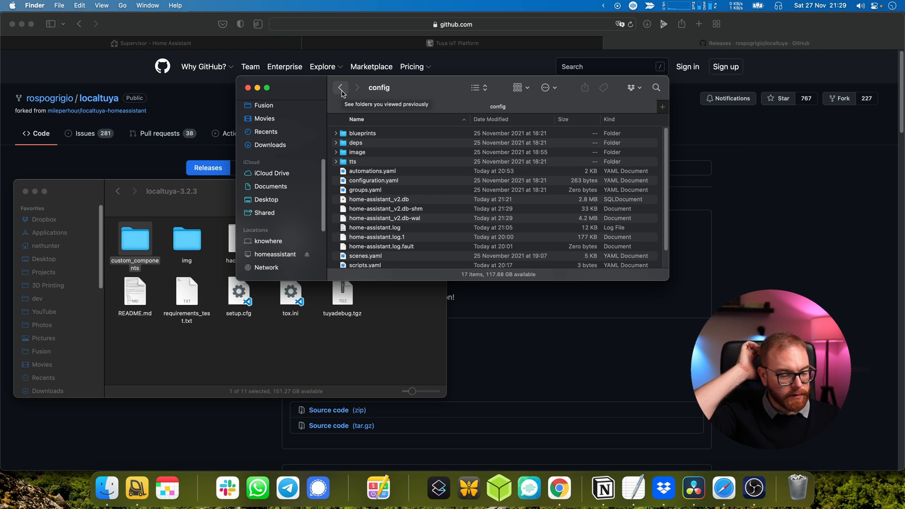
{"action": "mouse_move", "coordinate": [176, 333]}
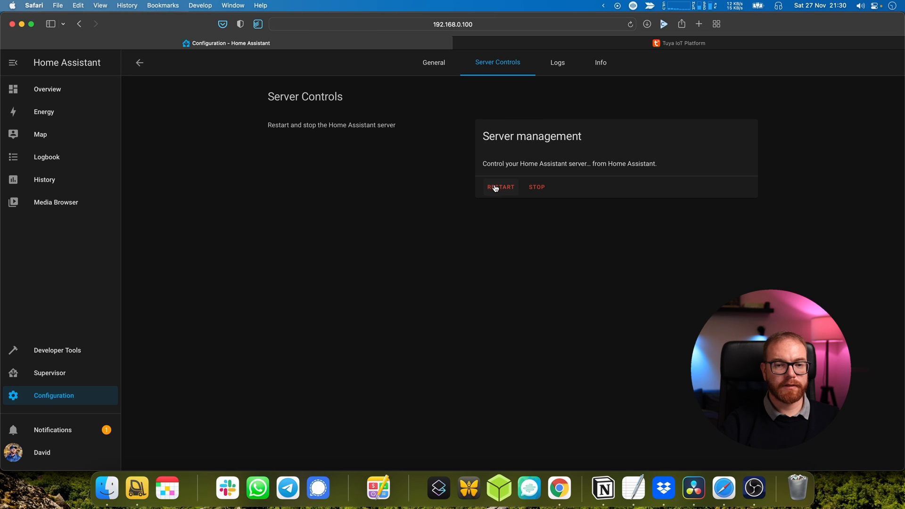
Restart Home Assistant and start adding the LocalTuya integration.
{"action": "left_click", "coordinate": [47, 89]}
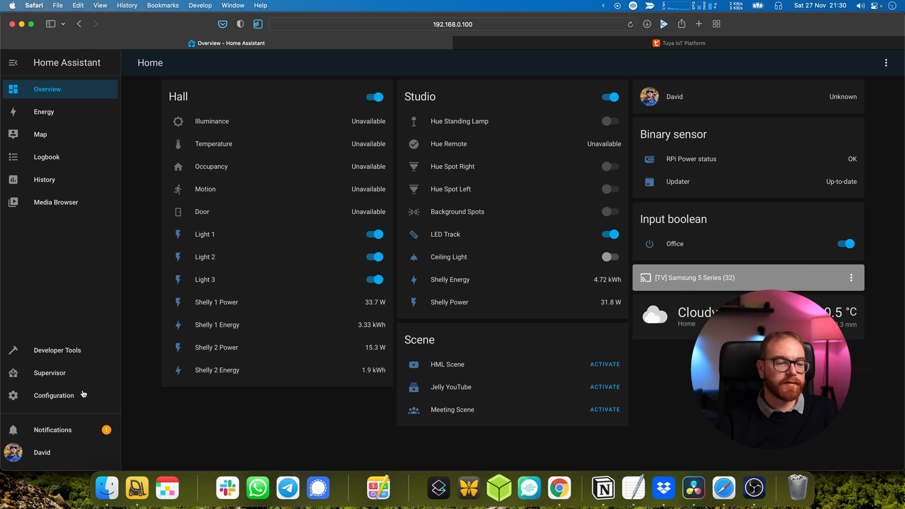
{"action": "left_click", "coordinate": [53, 395]}
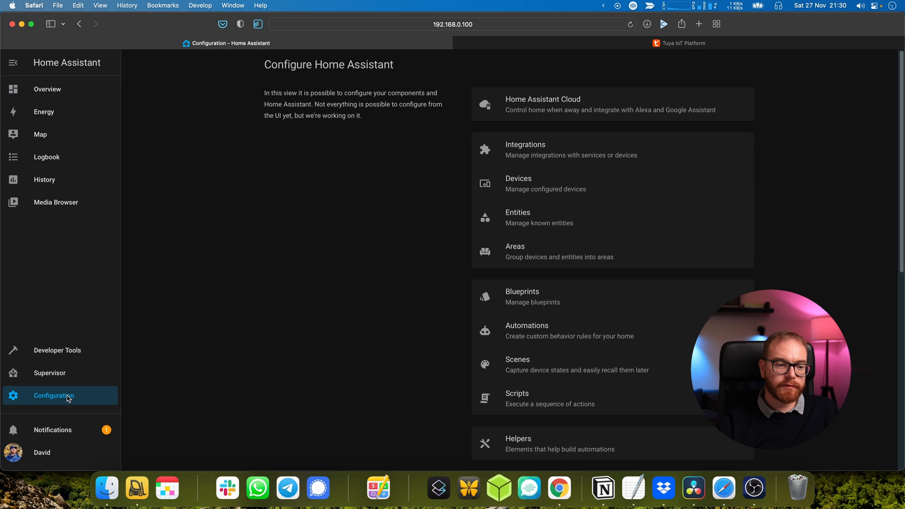
{"action": "left_click", "coordinate": [525, 149]}
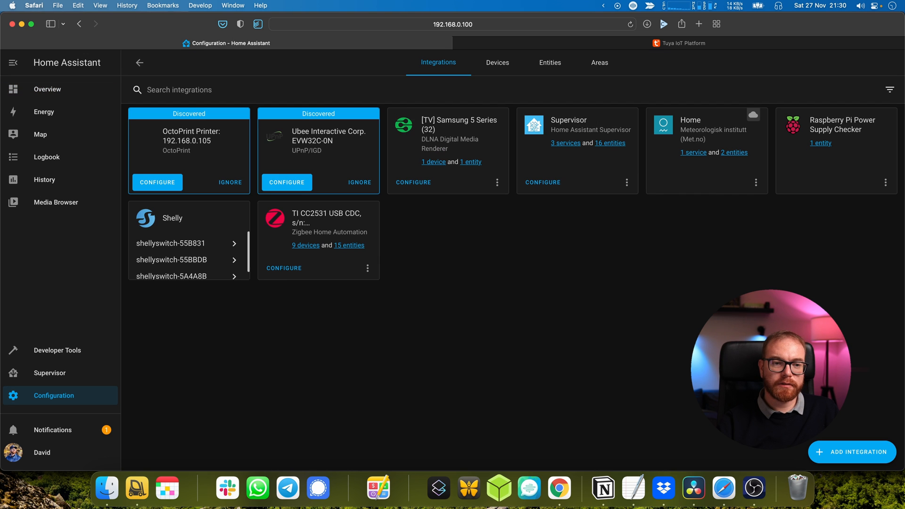
{"action": "left_click", "coordinate": [850, 453]}
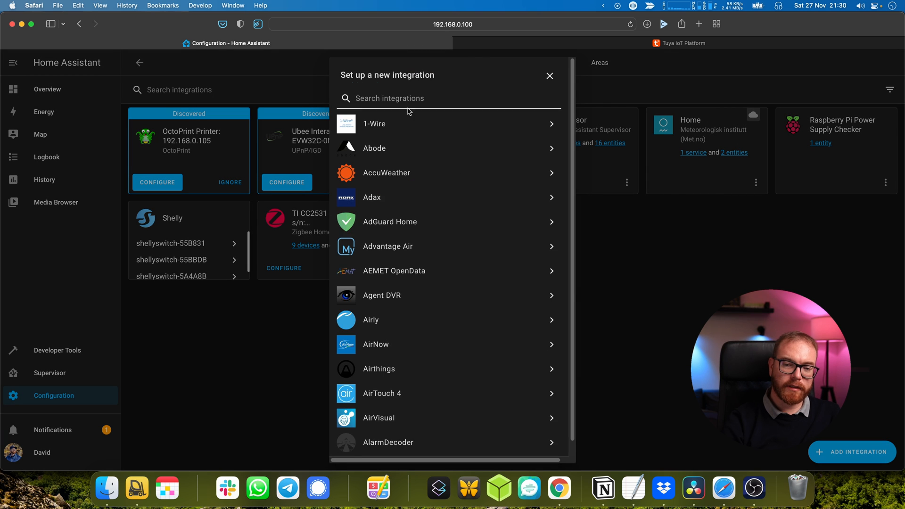
{"action": "type", "text": "local"}
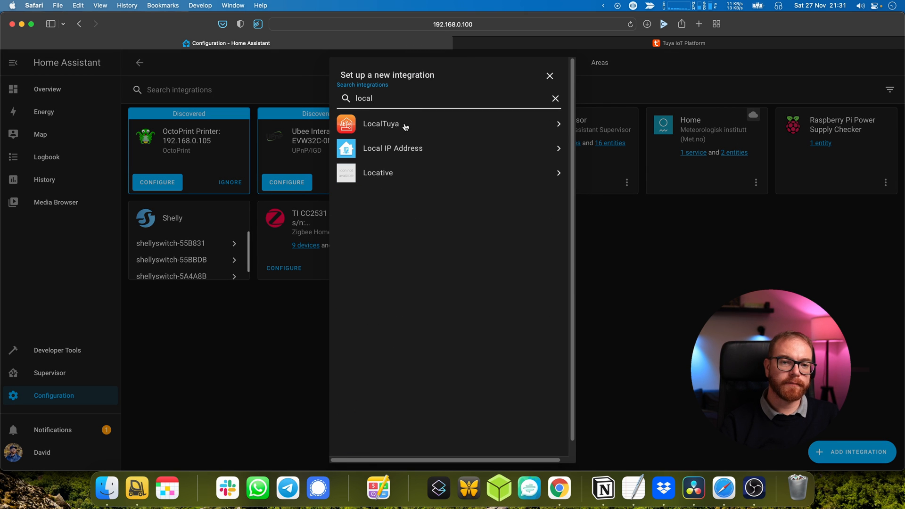
{"action": "left_click", "coordinate": [381, 124]}
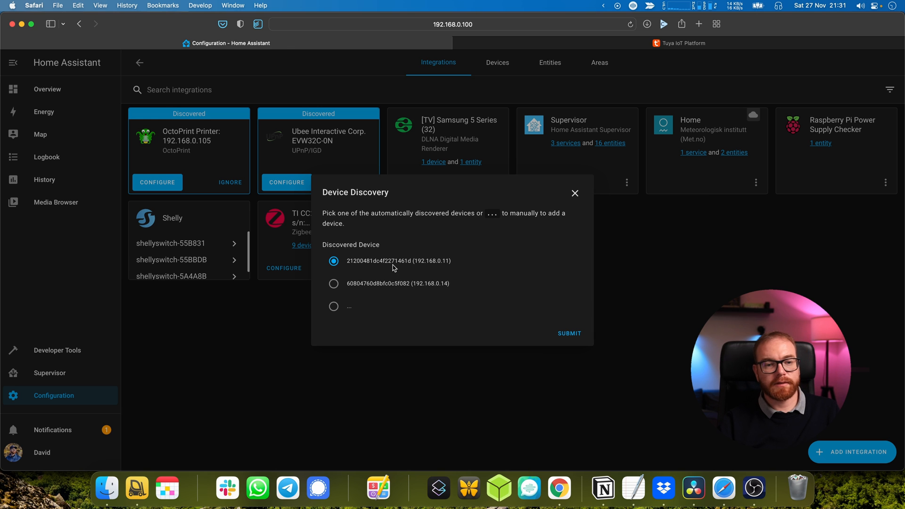
Copy the discovered device's ID and move to the Tuya IoT Platform.
{"action": "right_click", "coordinate": [370, 260]}
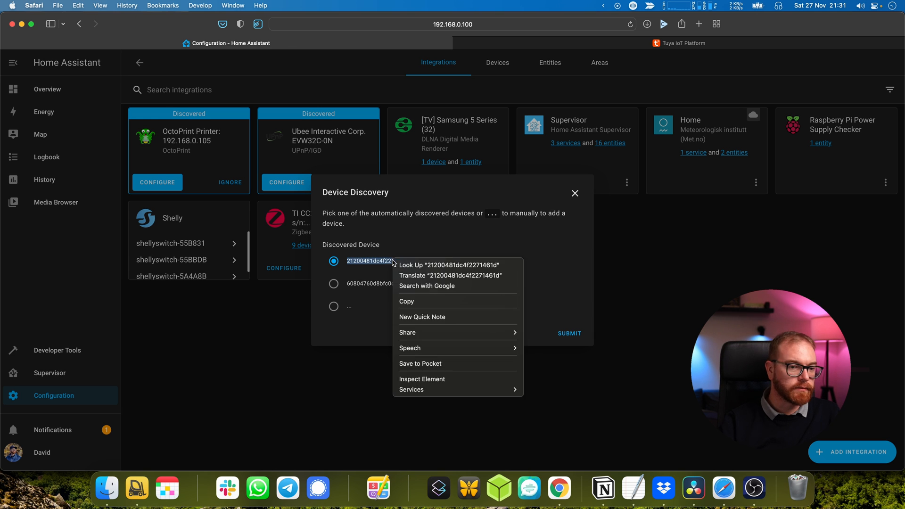
{"action": "left_click", "coordinate": [569, 334]}
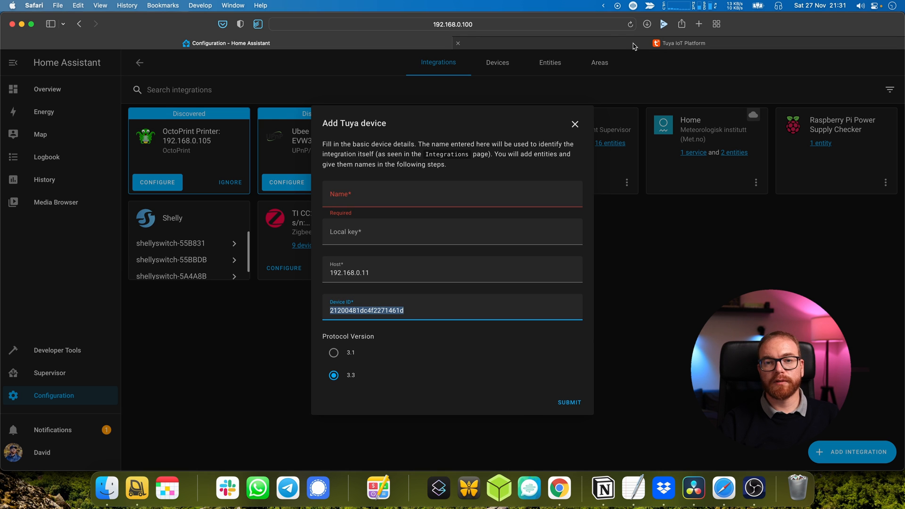
{"action": "left_click", "coordinate": [682, 42]}
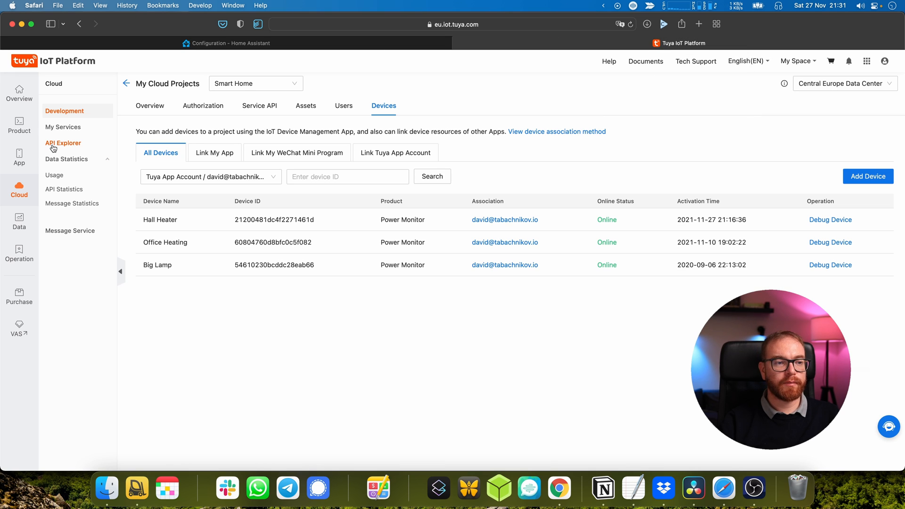
Request device information for 21200481dc4f2271461d in API Explorer and copy the local key.
{"action": "left_click", "coordinate": [64, 144]}
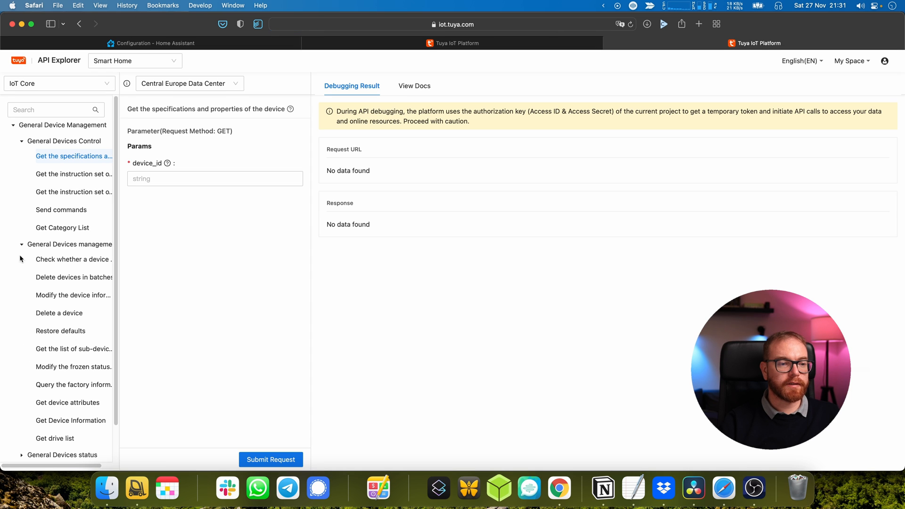
{"action": "left_click", "coordinate": [71, 420]}
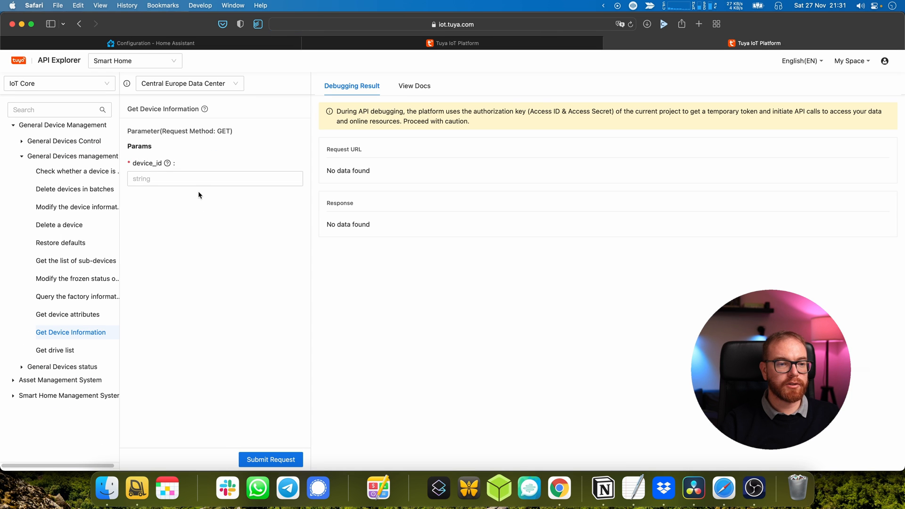
{"action": "type", "text": "21200481dc4f2271461d"}
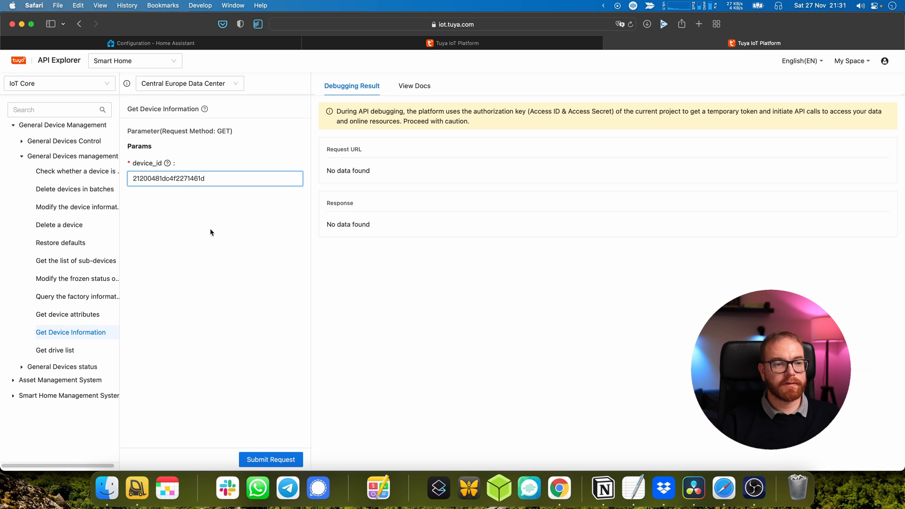
{"action": "left_click", "coordinate": [270, 460]}
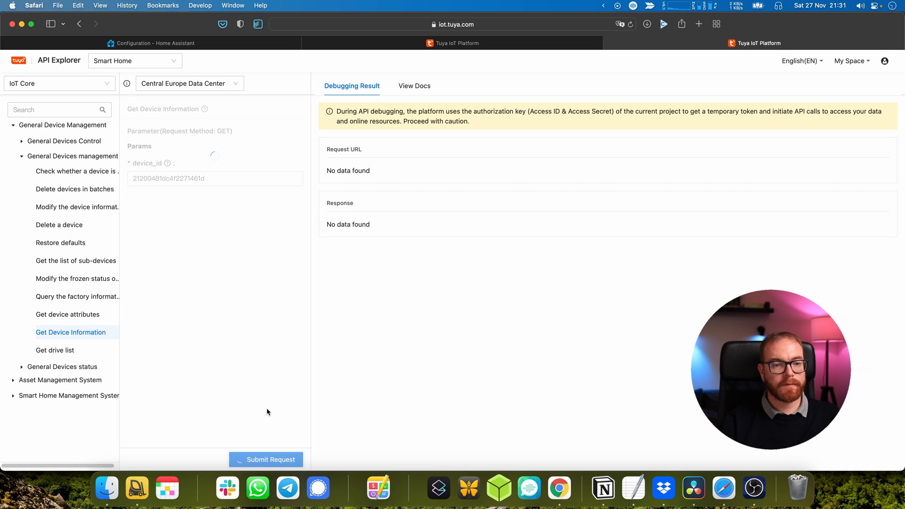
{"action": "left_click", "coordinate": [266, 460]}
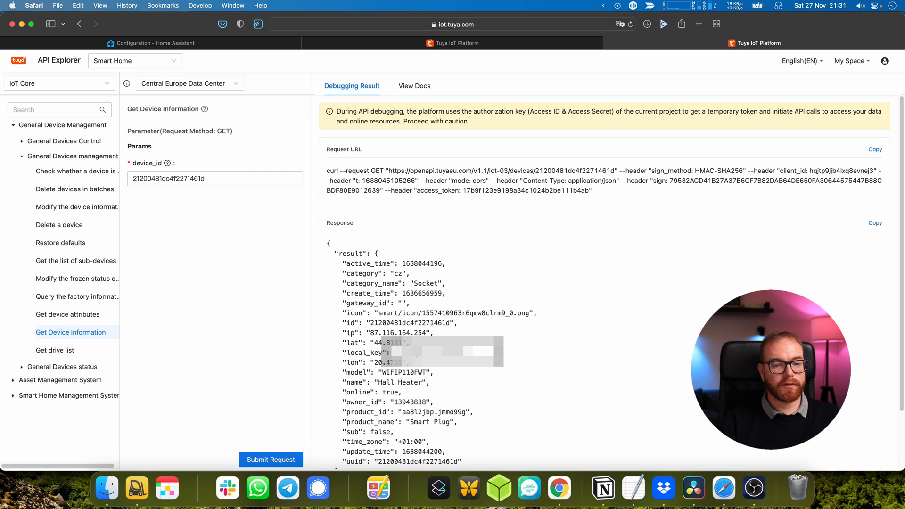
{"action": "left_click", "coordinate": [150, 43]}
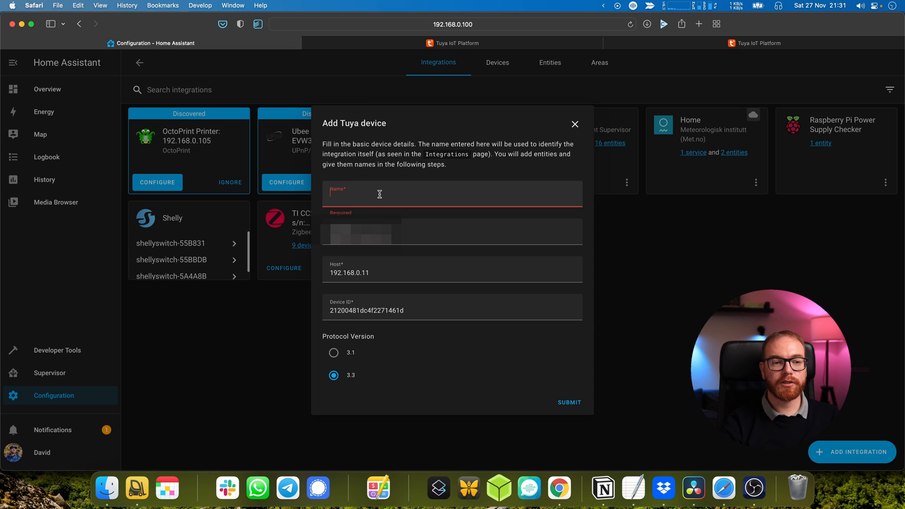
Fill in the LocalTuya device details ('Office', 'Tuya') and submit them.
{"action": "type", "text": "Office"}
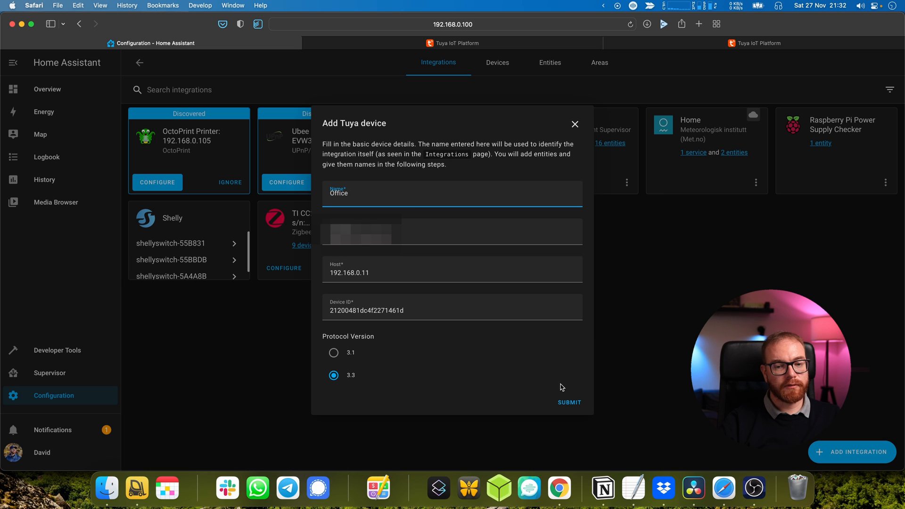
{"action": "type", "text": "Tuya"}
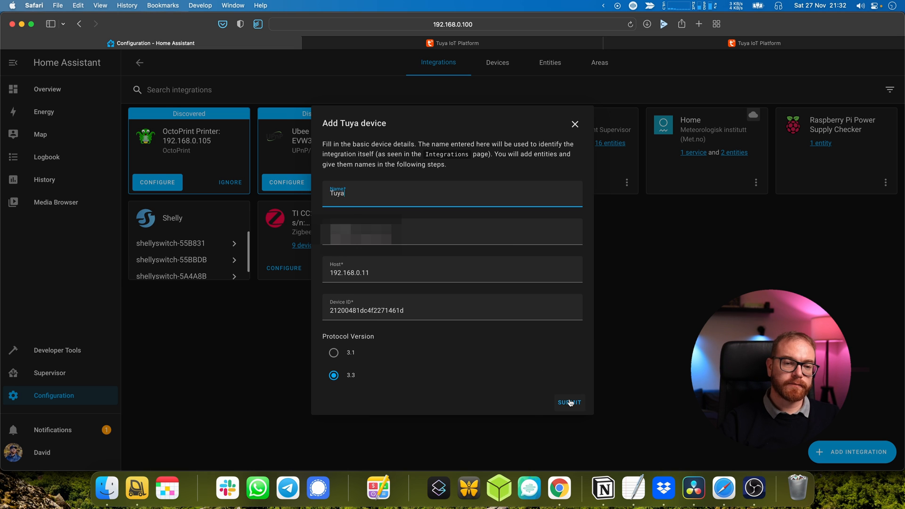
{"action": "left_click", "coordinate": [568, 402]}
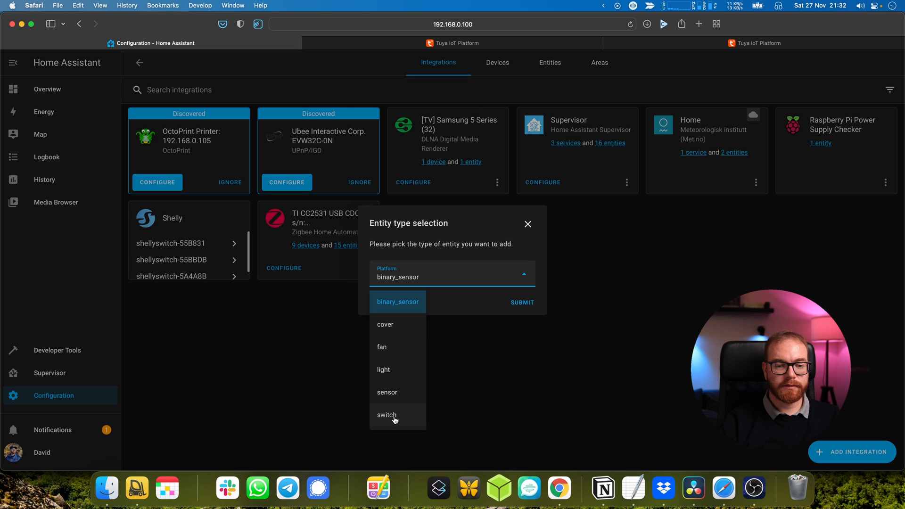
Add a switch entity named 'Hall Heater' and finish the device setup.
{"action": "left_click", "coordinate": [386, 415]}
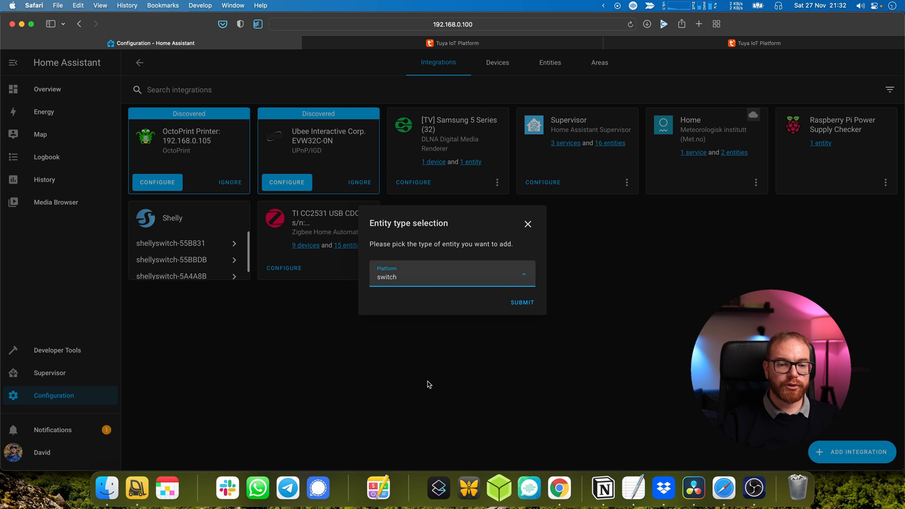
{"action": "left_click", "coordinate": [521, 303]}
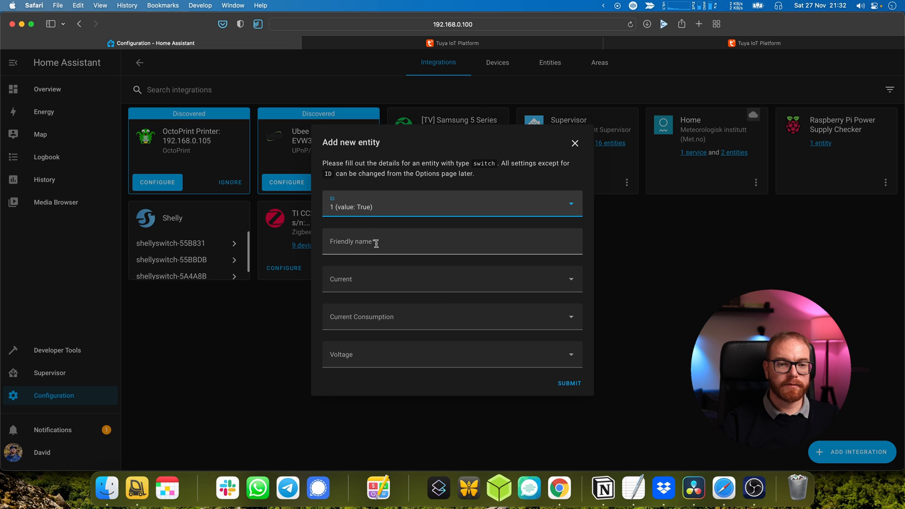
{"action": "type", "text": "Hall"}
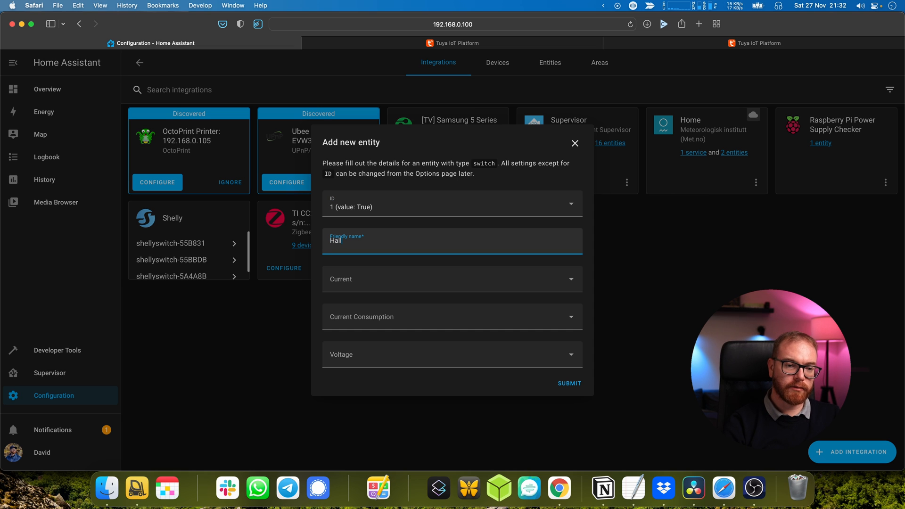
{"action": "type", "text": "Heater"}
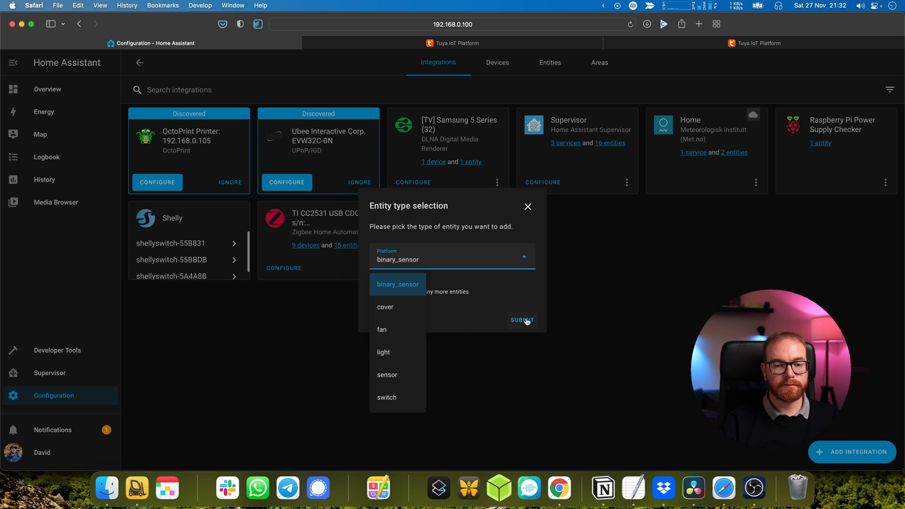
{"action": "left_click", "coordinate": [522, 319]}
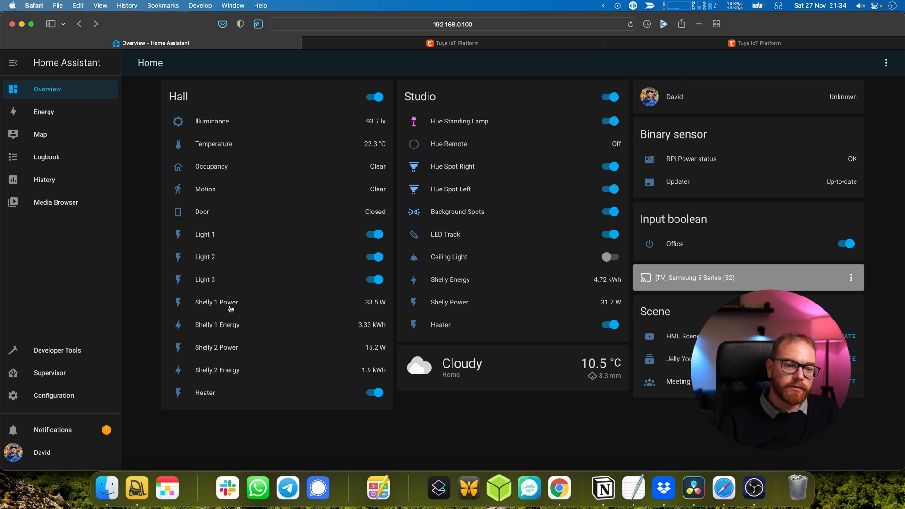
{"action": "mouse_move", "coordinate": [440, 331]}
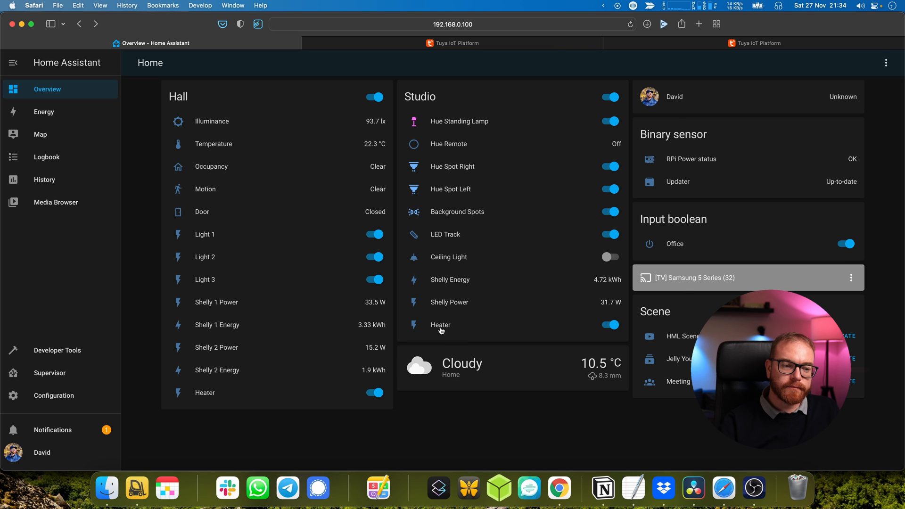
{"action": "mouse_move", "coordinate": [440, 331]}
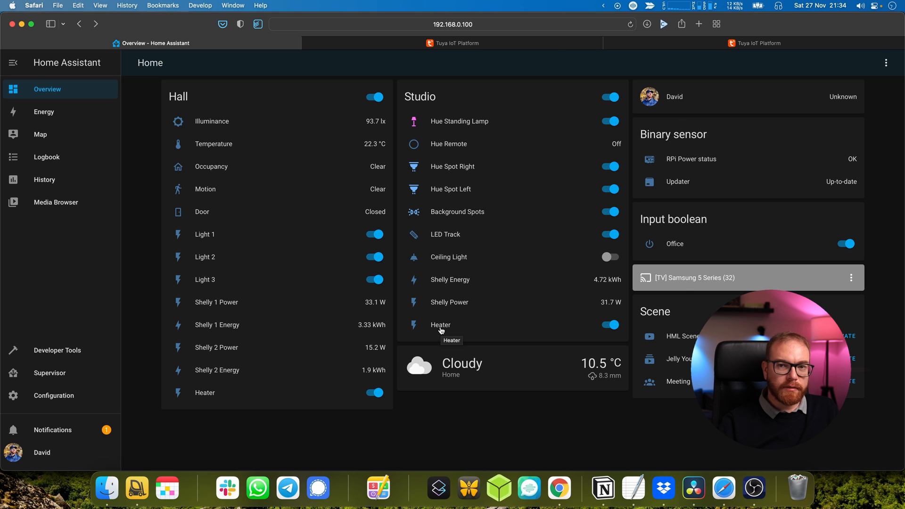
Name the automation 'Office: Regulate Temperature' with a state trigger on sensor.hall_temperature.
{"action": "left_click", "coordinate": [53, 396]}
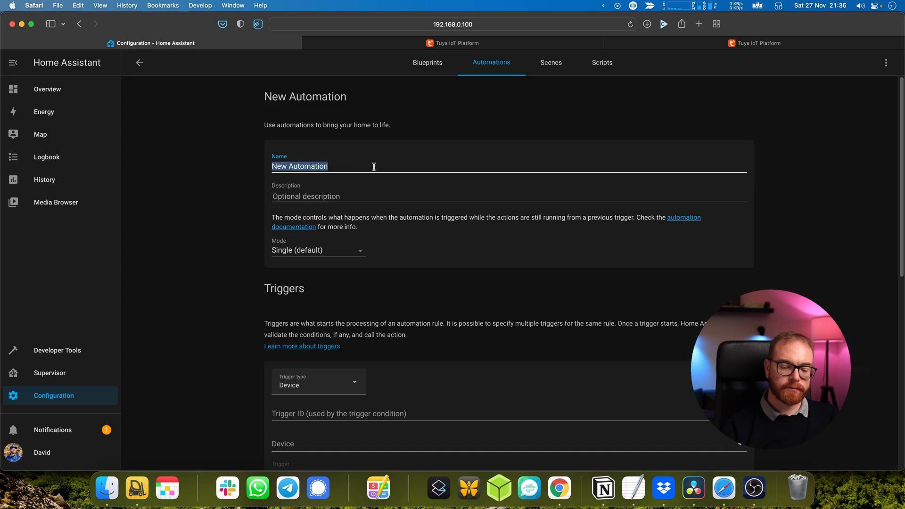
{"action": "type", "text": "Office: Regu"}
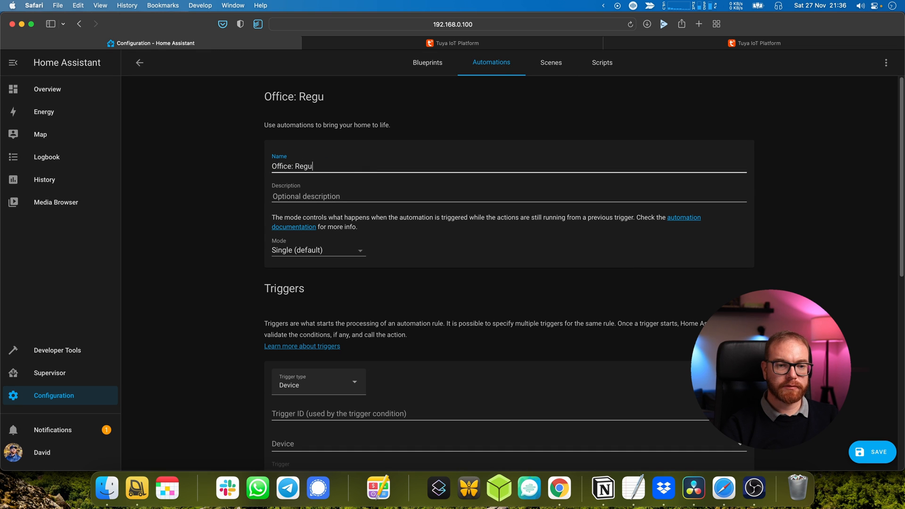
{"action": "type", "text": "late Temperature"}
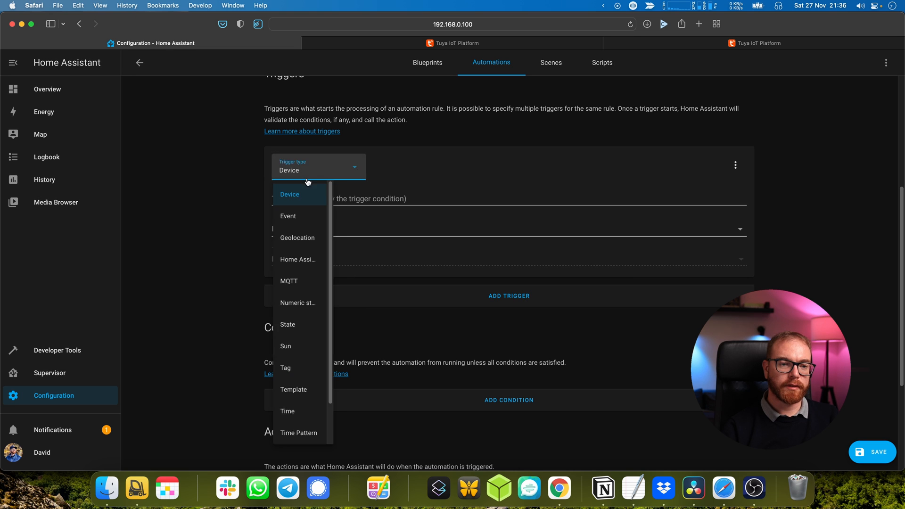
{"action": "left_click", "coordinate": [288, 324]}
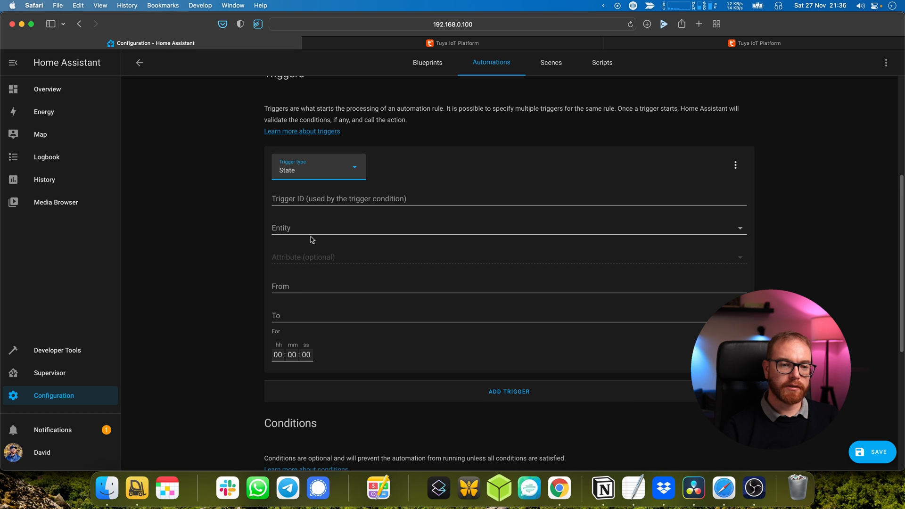
{"action": "type", "text": "sensor.hall_temperature"}
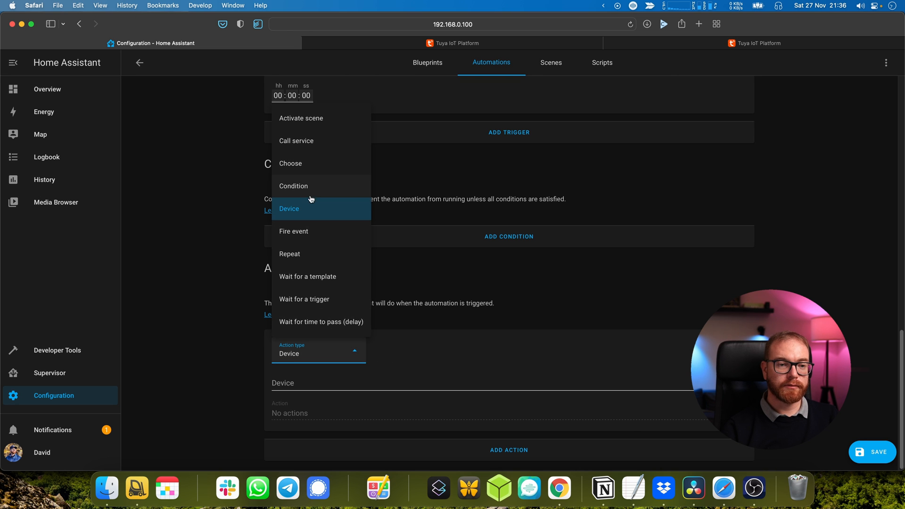
Add a Choose option with an And condition: numeric state below 20 and office on.
{"action": "left_click", "coordinate": [290, 163]}
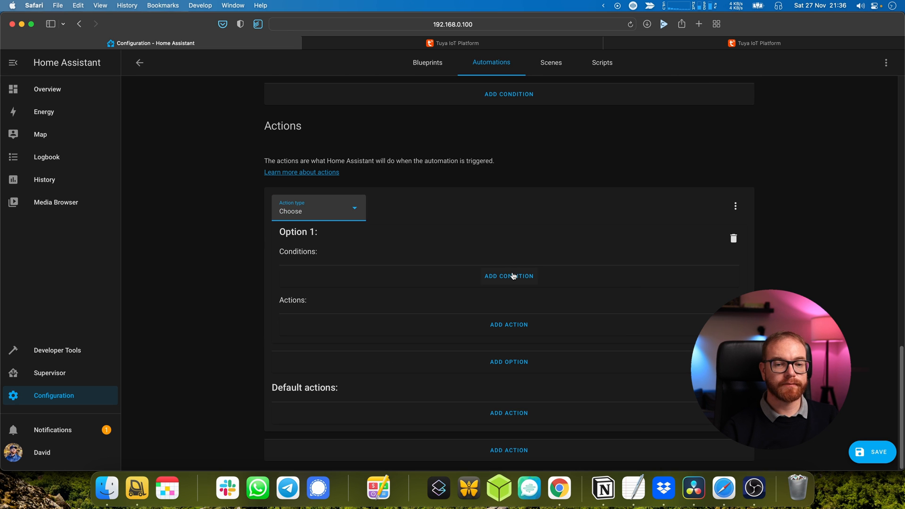
{"action": "left_click", "coordinate": [508, 276]}
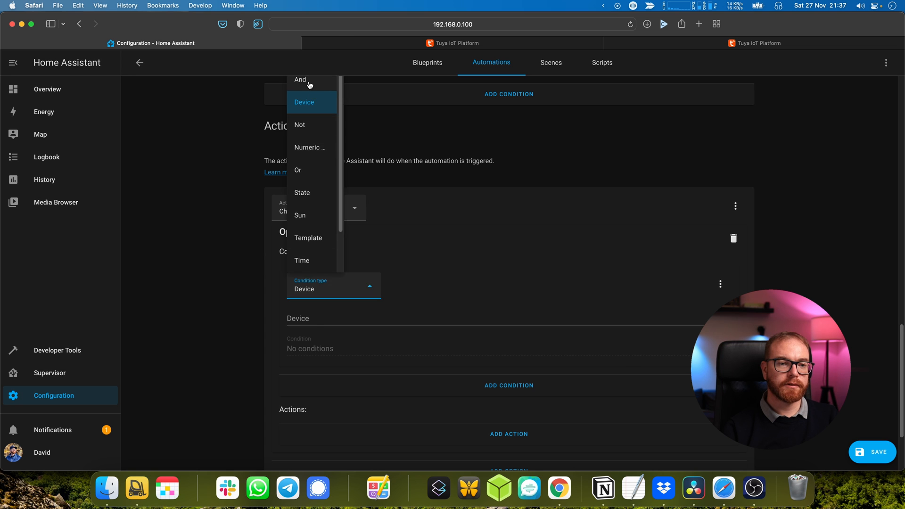
{"action": "left_click", "coordinate": [302, 192]}
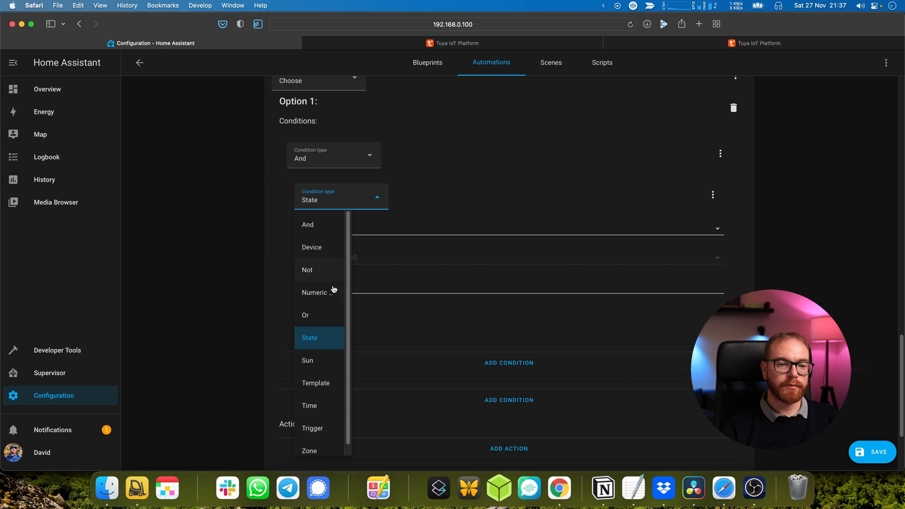
{"action": "left_click", "coordinate": [316, 292]}
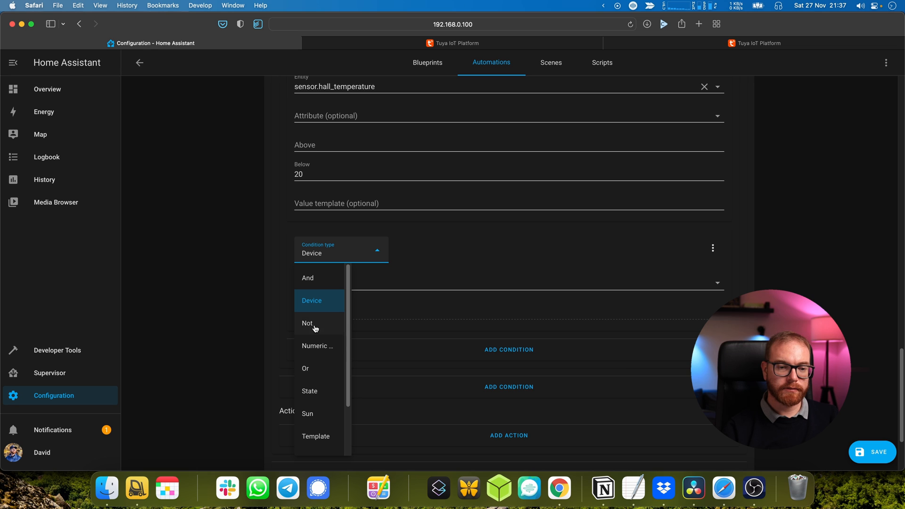
{"action": "left_click", "coordinate": [309, 391]}
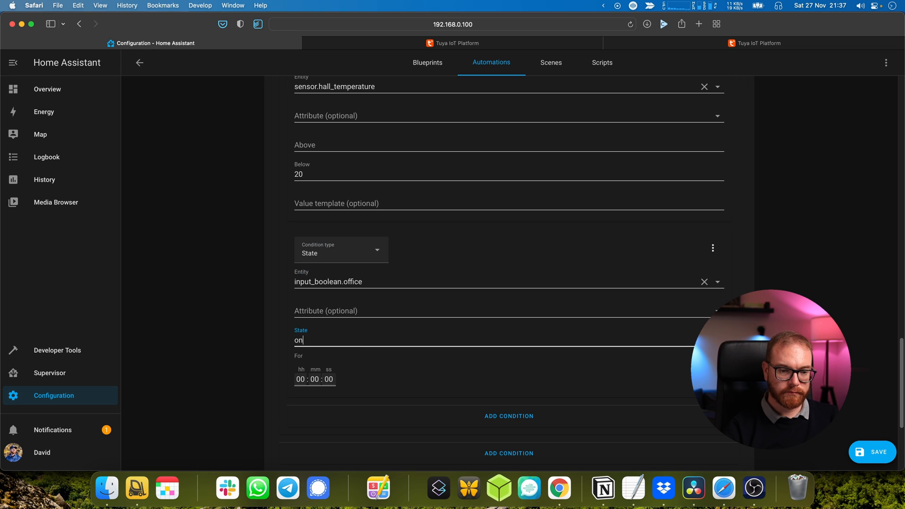
Make that option call switch.turn_on targeting the Hall and Studio Heaters.
{"action": "scroll", "scroll_direction": "down", "scroll_amount": 3}
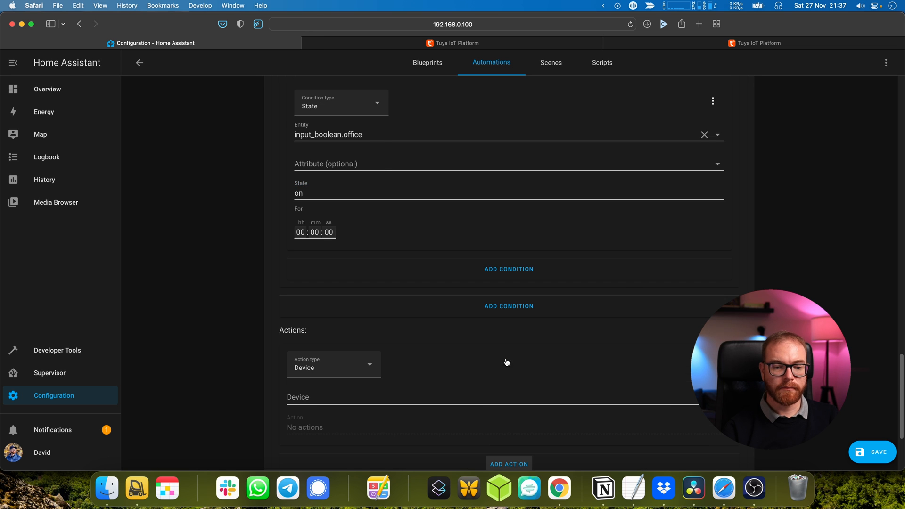
{"action": "left_click", "coordinate": [333, 364]}
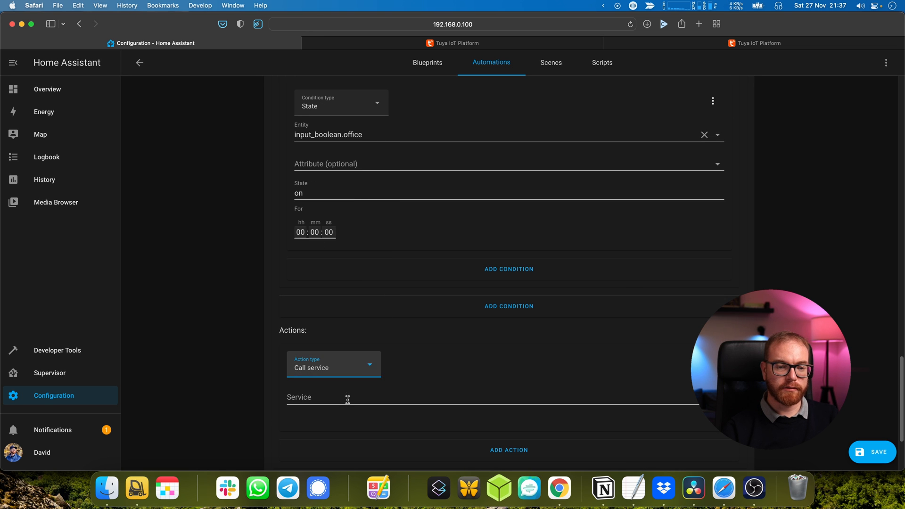
{"action": "type", "text": "switch"}
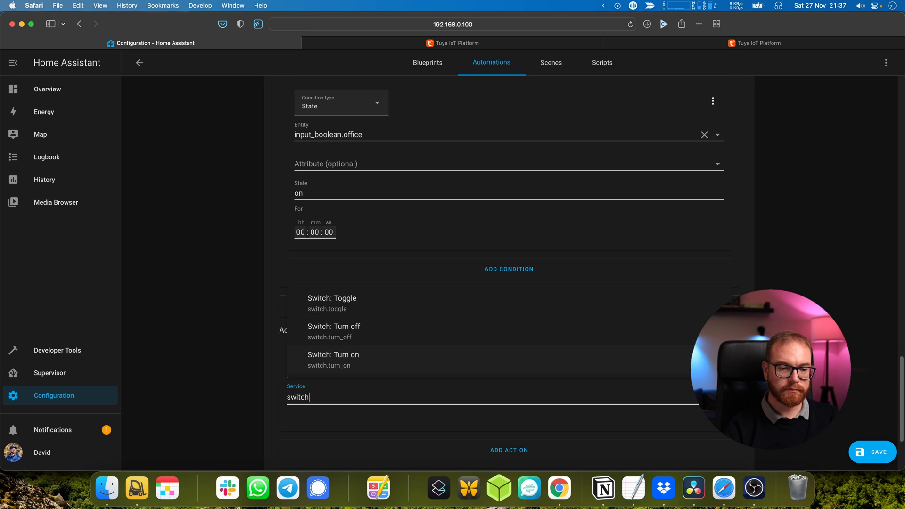
{"action": "left_click", "coordinate": [333, 360]}
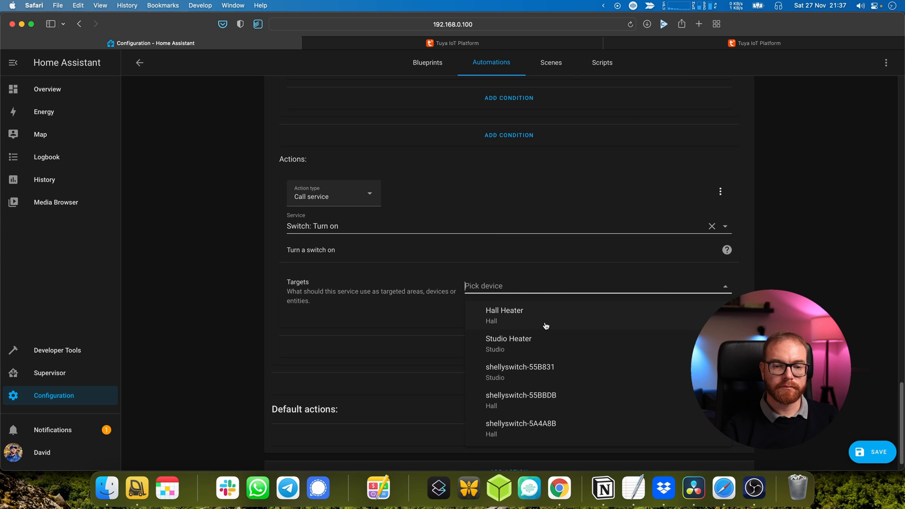
{"action": "left_click", "coordinate": [509, 339]}
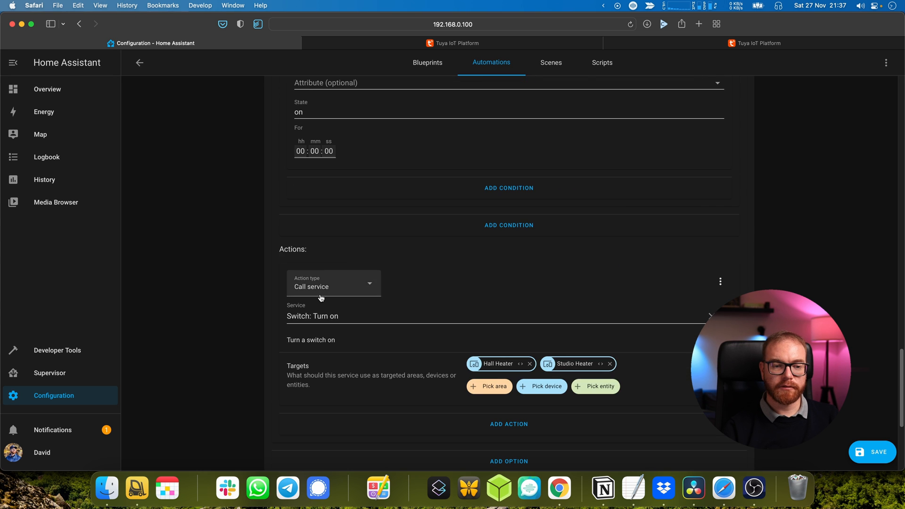
{"action": "scroll", "scroll_direction": "down", "scroll_amount": 3}
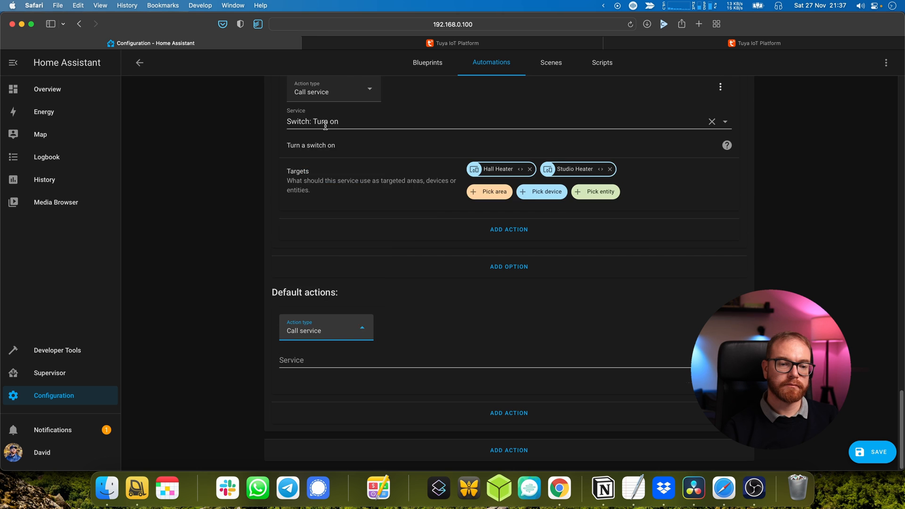
{"action": "type", "text": "turn o"}
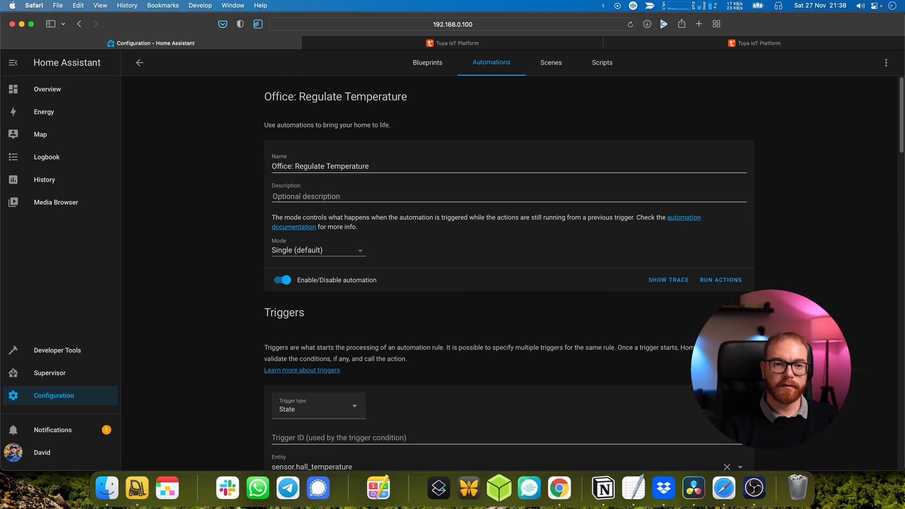
Scroll down through the automation editor toward the default actions.
{"action": "scroll", "scroll_direction": "down", "scroll_amount": 3}
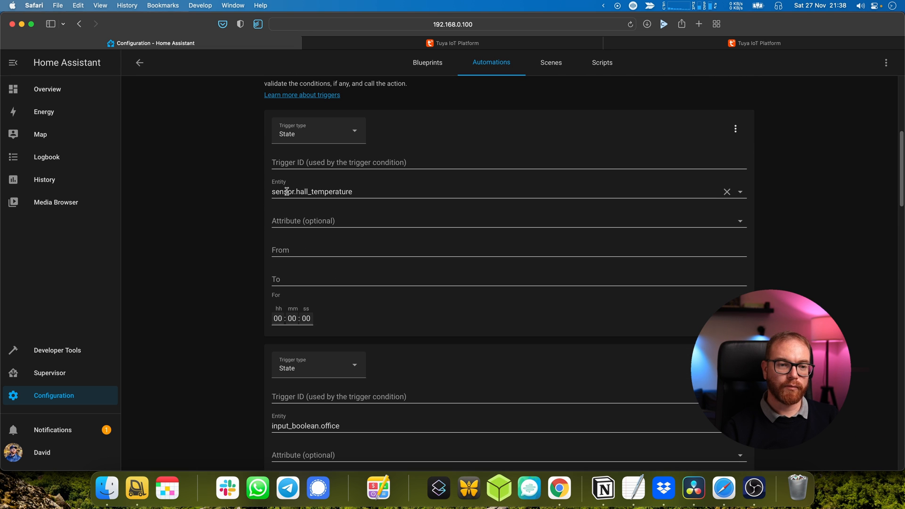
{"action": "scroll", "scroll_direction": "down", "scroll_amount": 3}
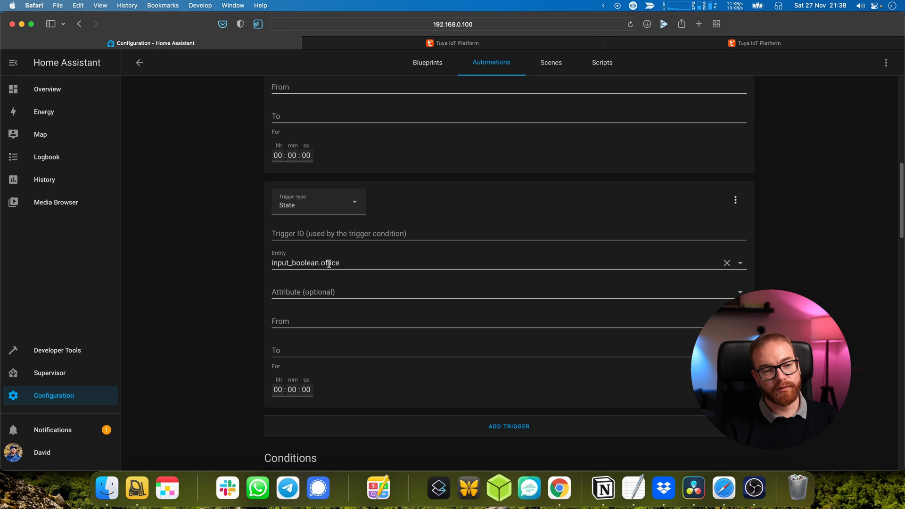
{"action": "scroll", "scroll_direction": "down", "scroll_amount": 3}
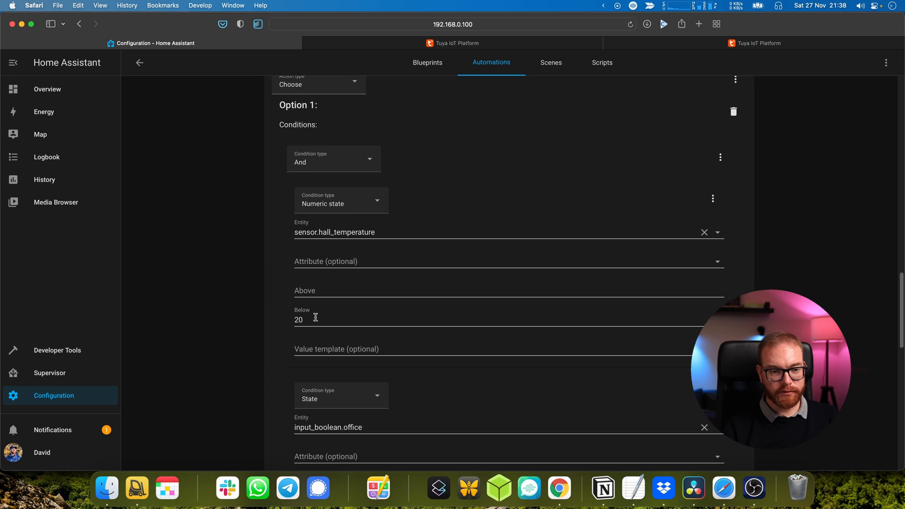
{"action": "scroll", "scroll_direction": "down", "scroll_amount": 3}
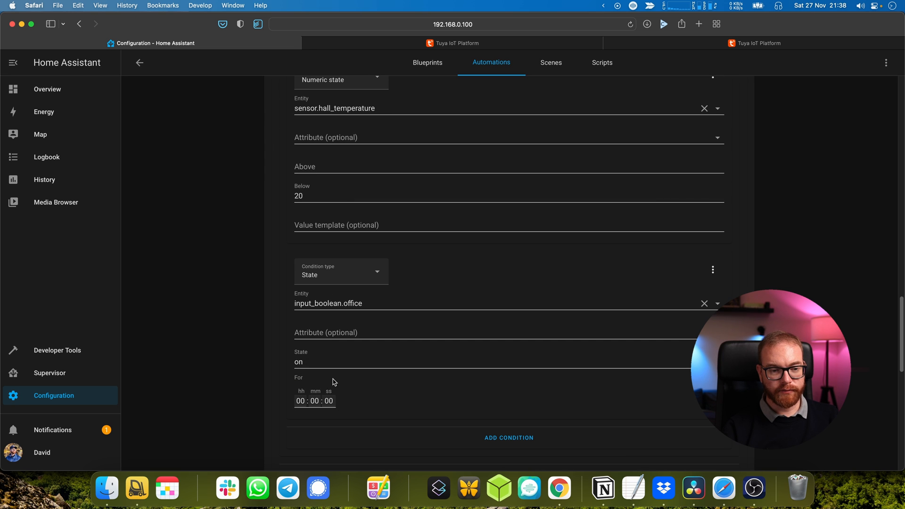
{"action": "scroll", "scroll_direction": "down", "scroll_amount": 3}
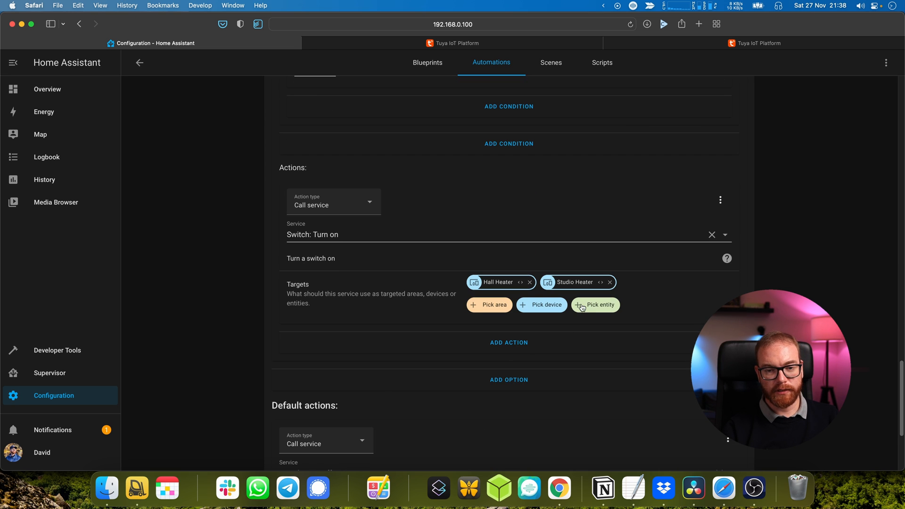
{"action": "scroll", "scroll_direction": "down", "scroll_amount": 3}
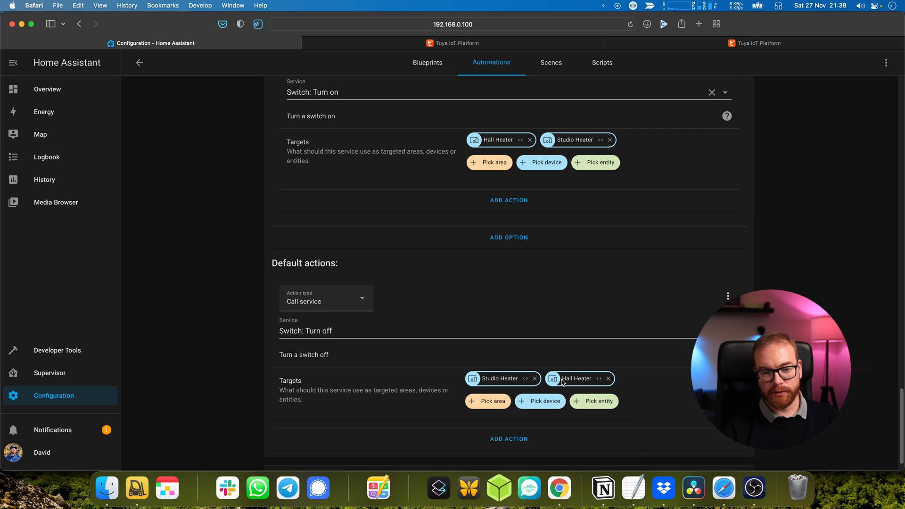